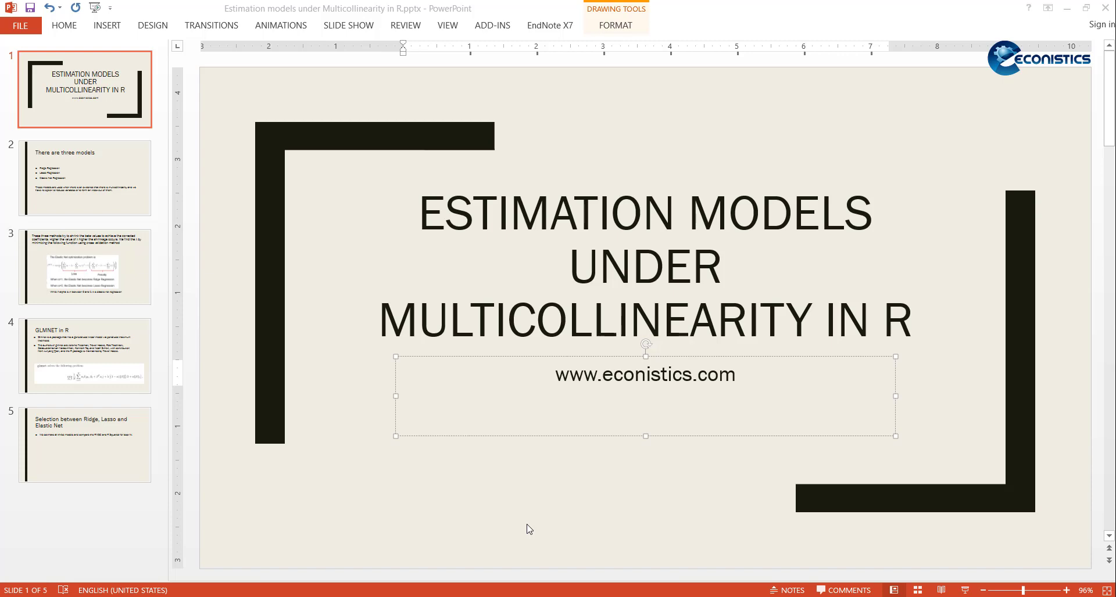
mouse_move(194, 259)
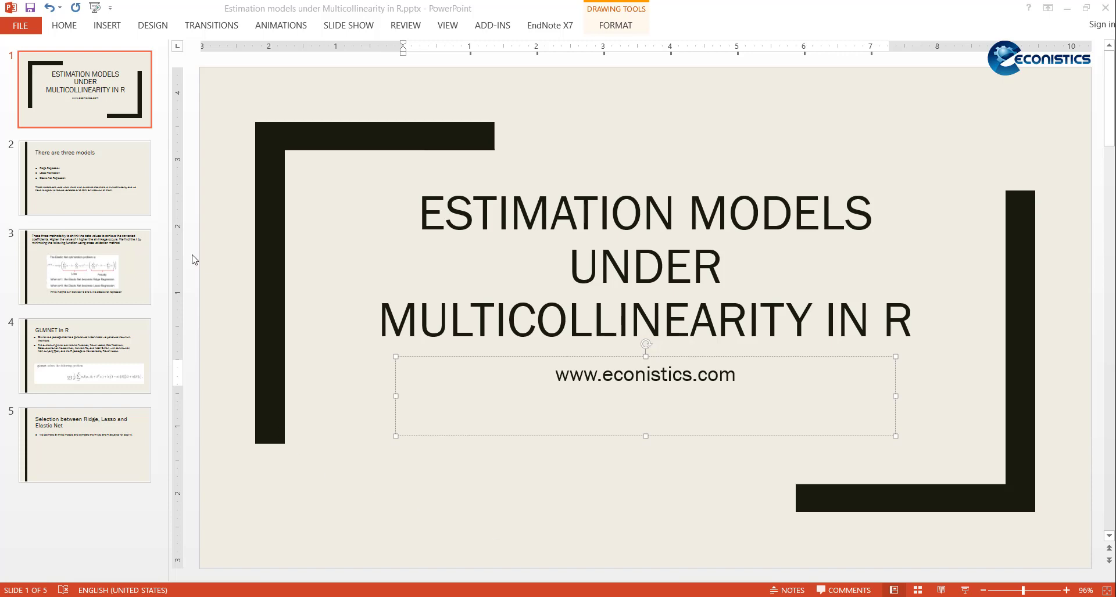
Step: Show slide 2, 'There are three models', listing Ridge, Lasso and Elastic Net regression
left_click(84, 177)
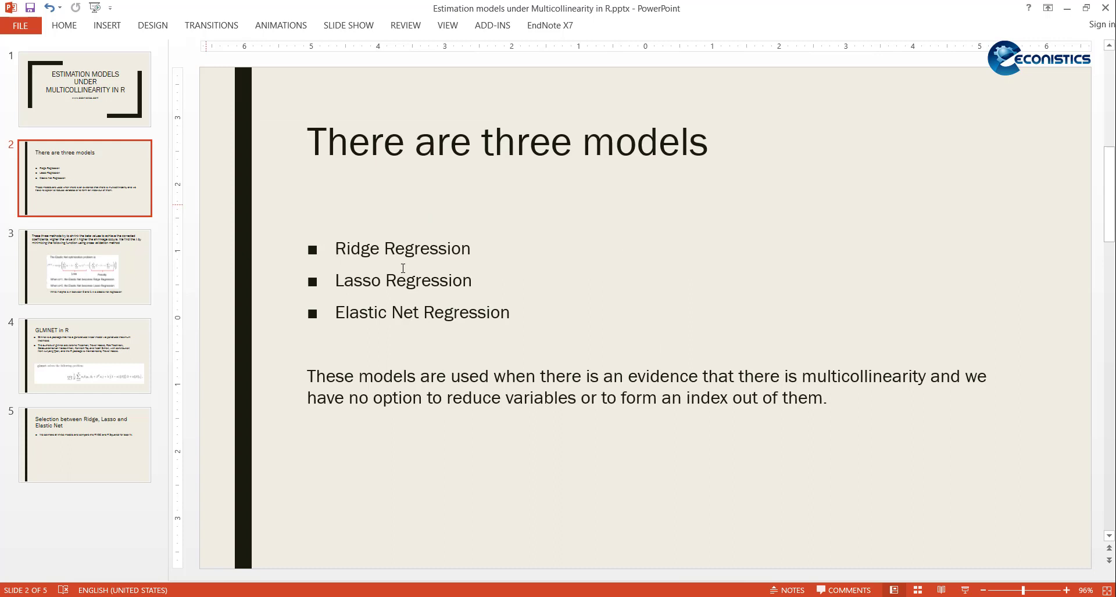
mouse_move(458, 301)
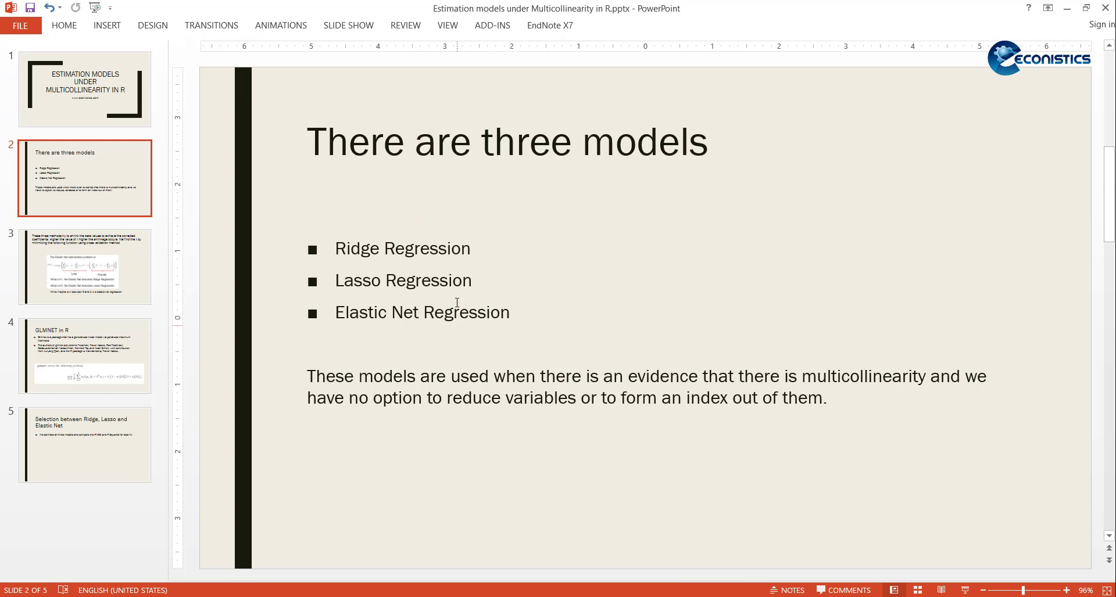
mouse_move(528, 287)
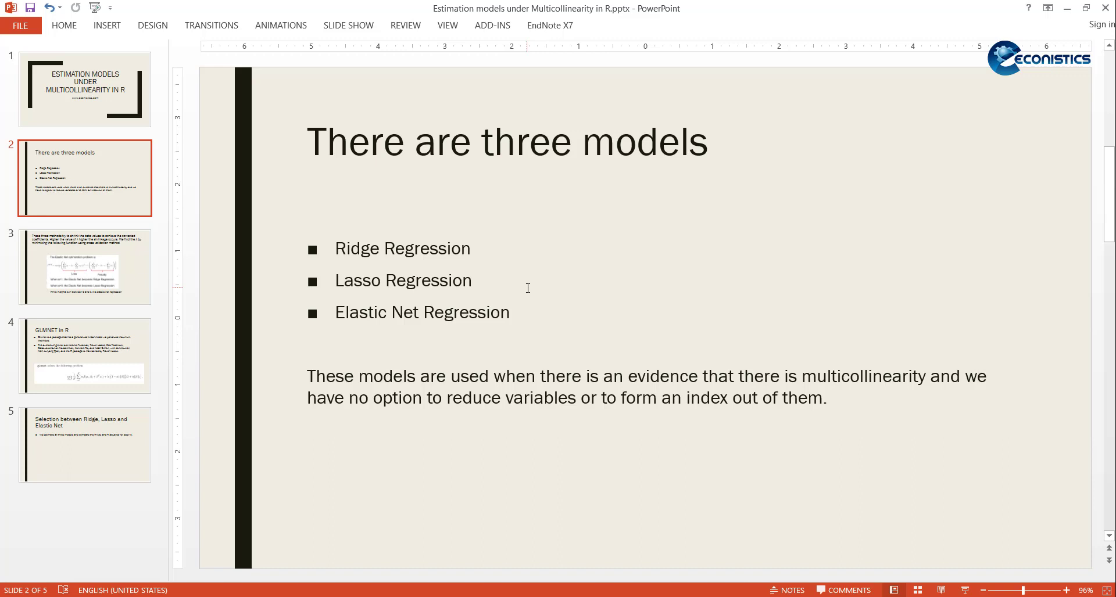
mouse_move(727, 369)
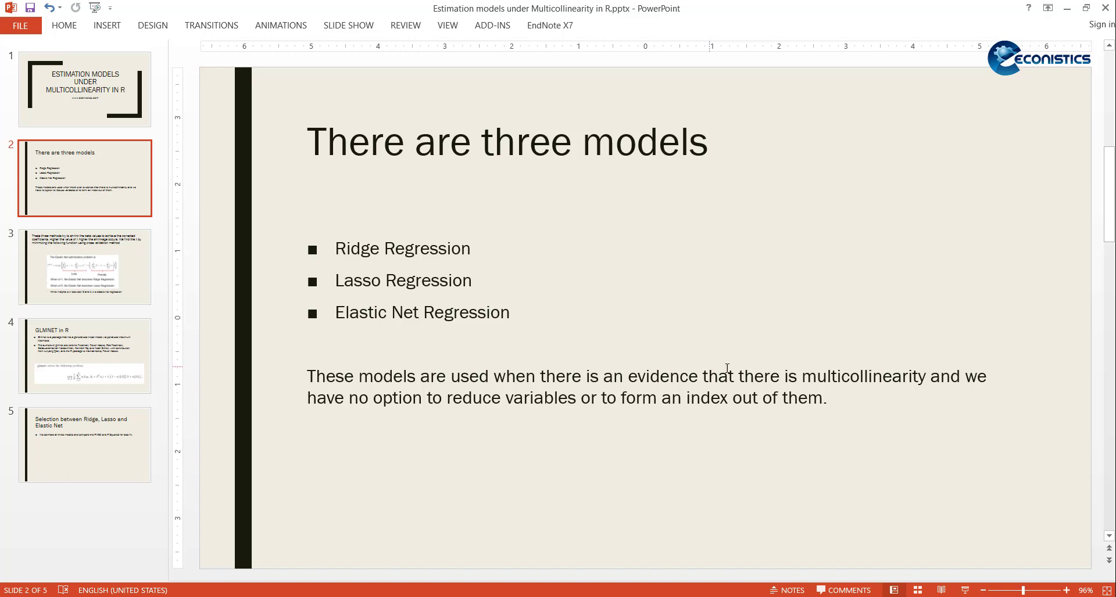
mouse_move(847, 394)
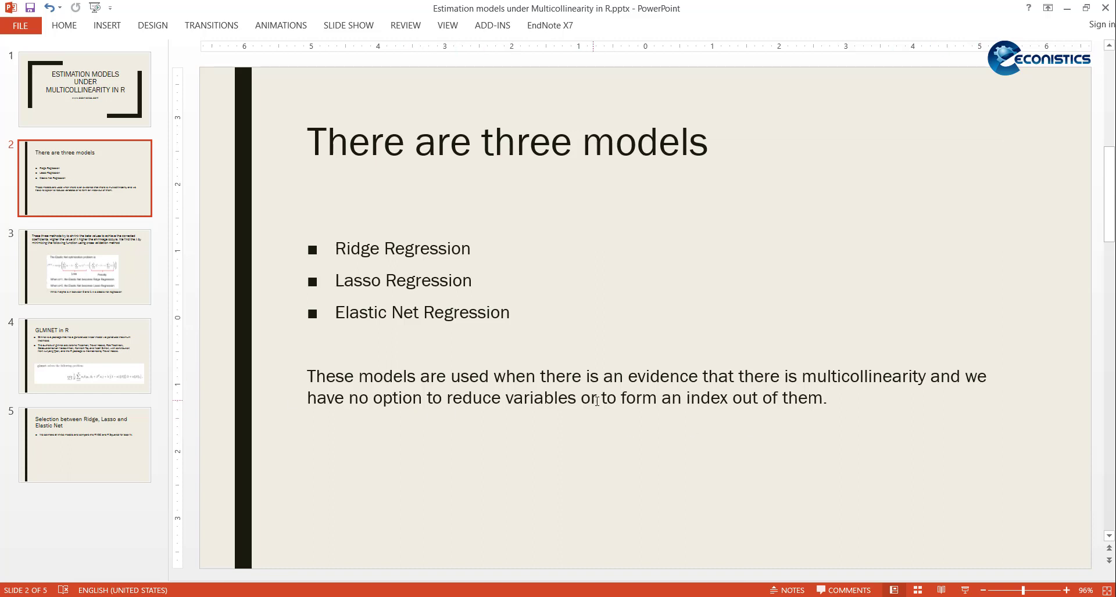
mouse_move(583, 422)
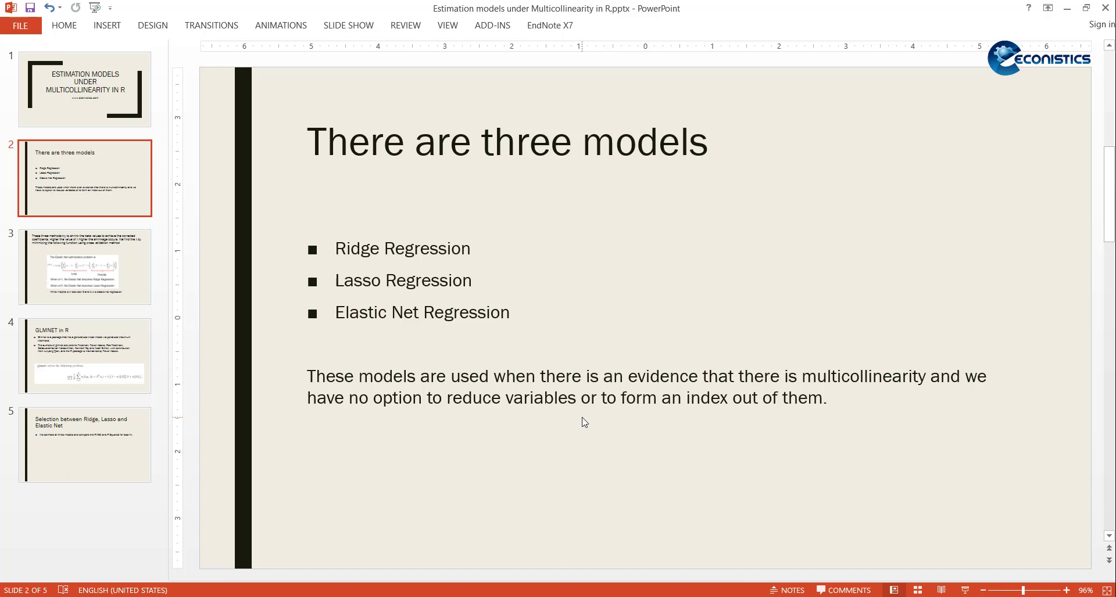
mouse_move(638, 414)
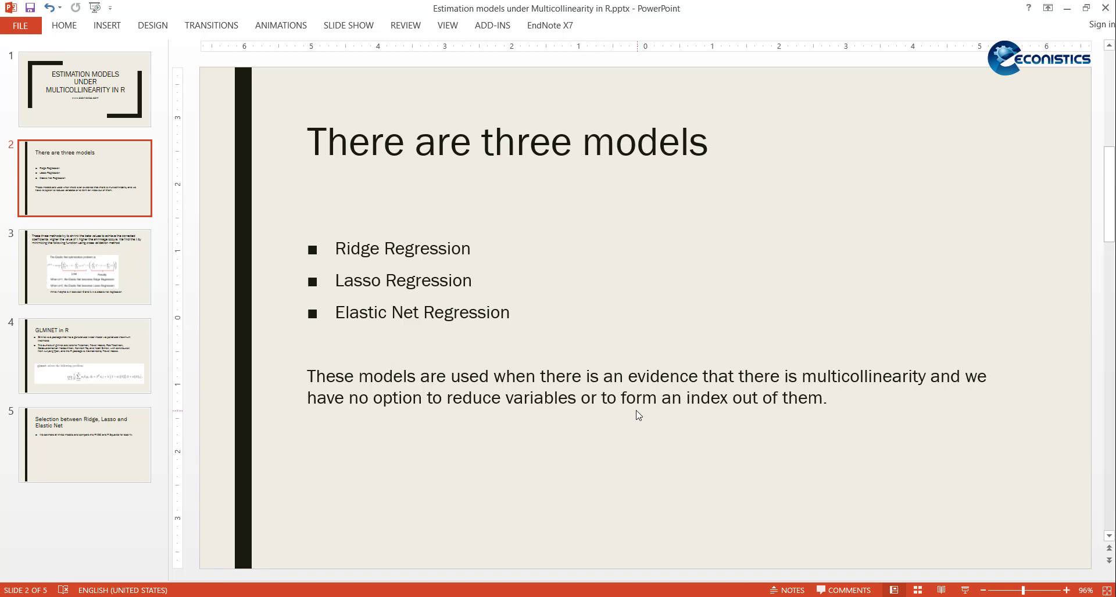
mouse_move(803, 415)
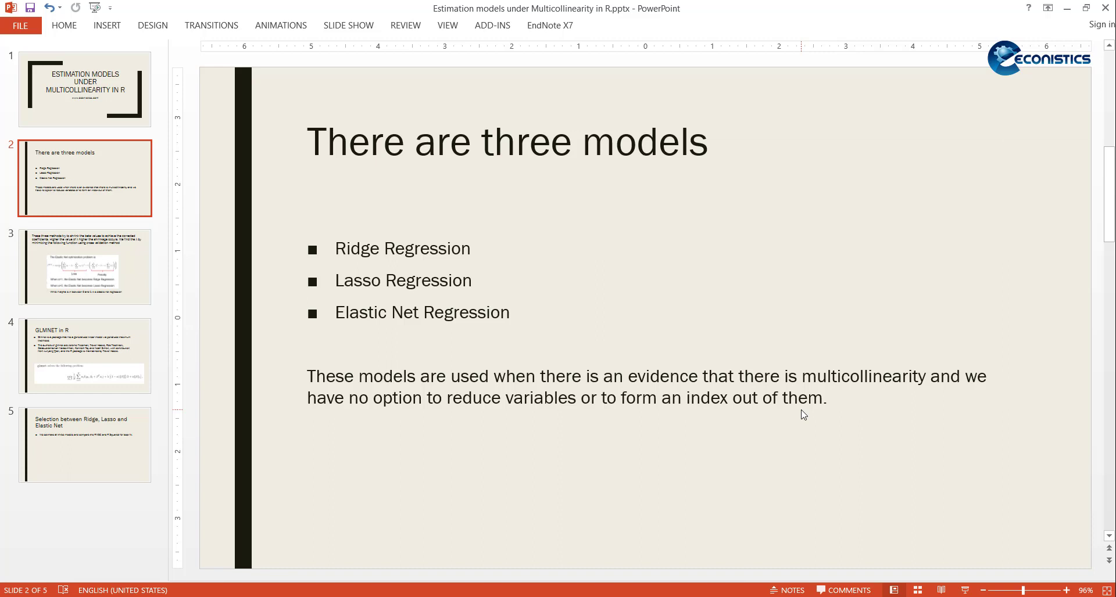
mouse_move(511, 344)
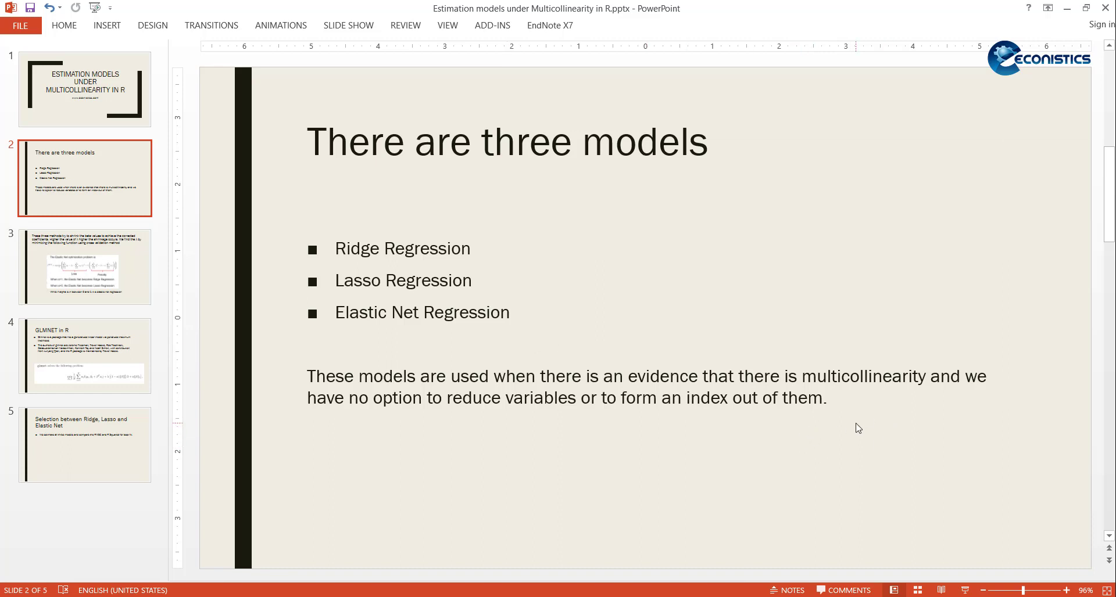
mouse_move(349, 261)
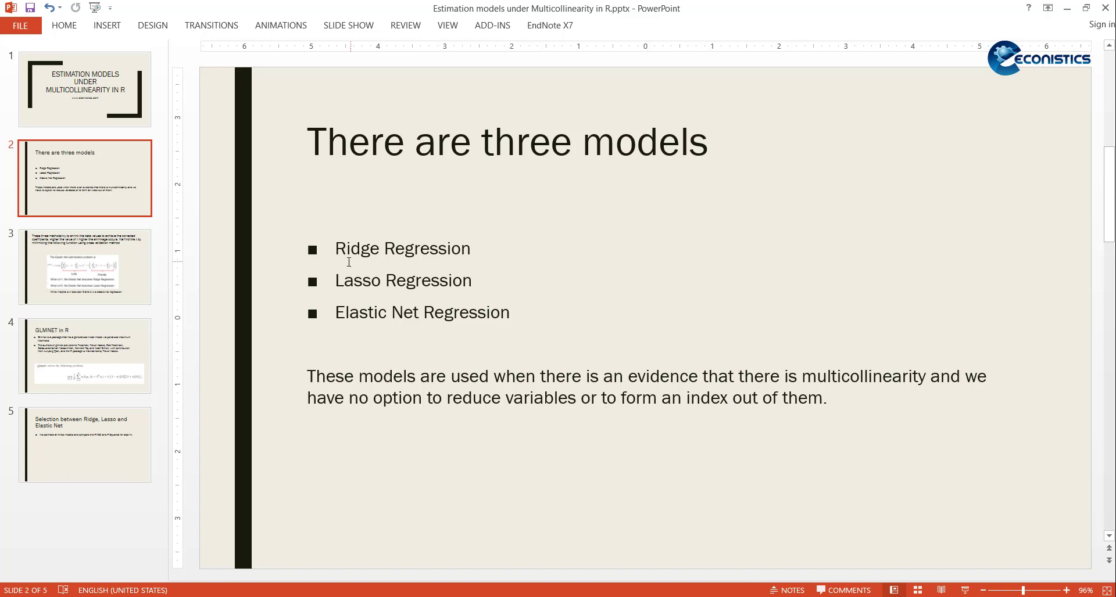
mouse_move(414, 272)
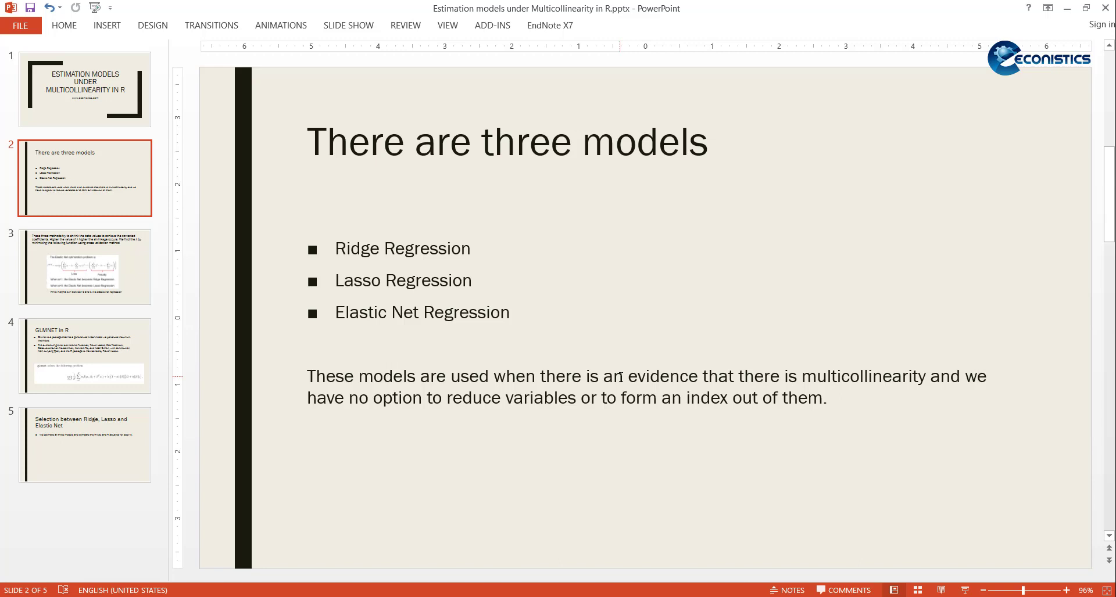
mouse_move(476, 448)
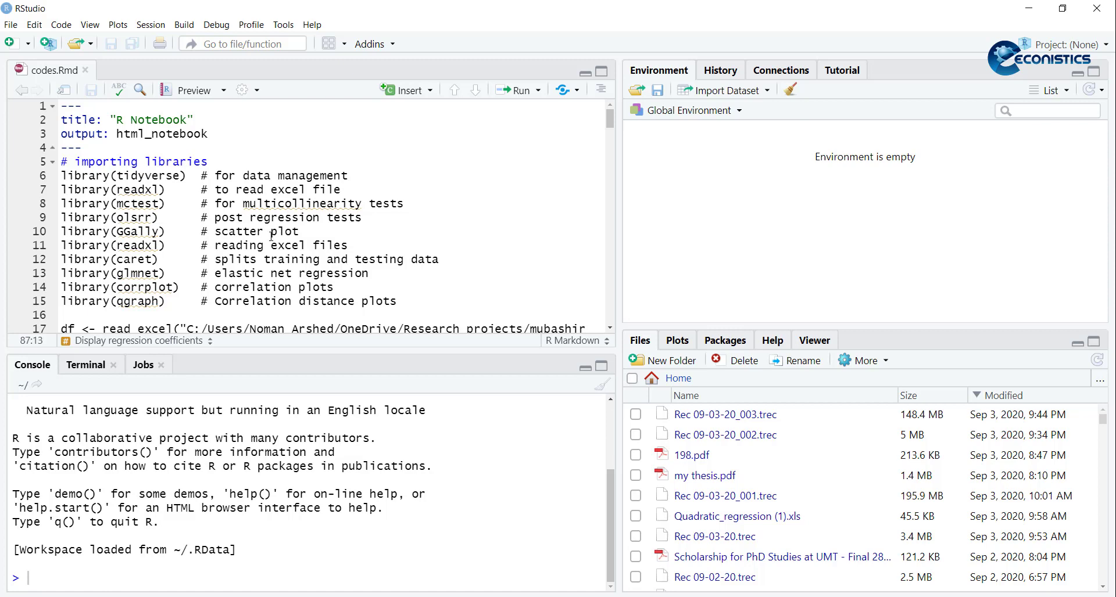
mouse_move(33, 249)
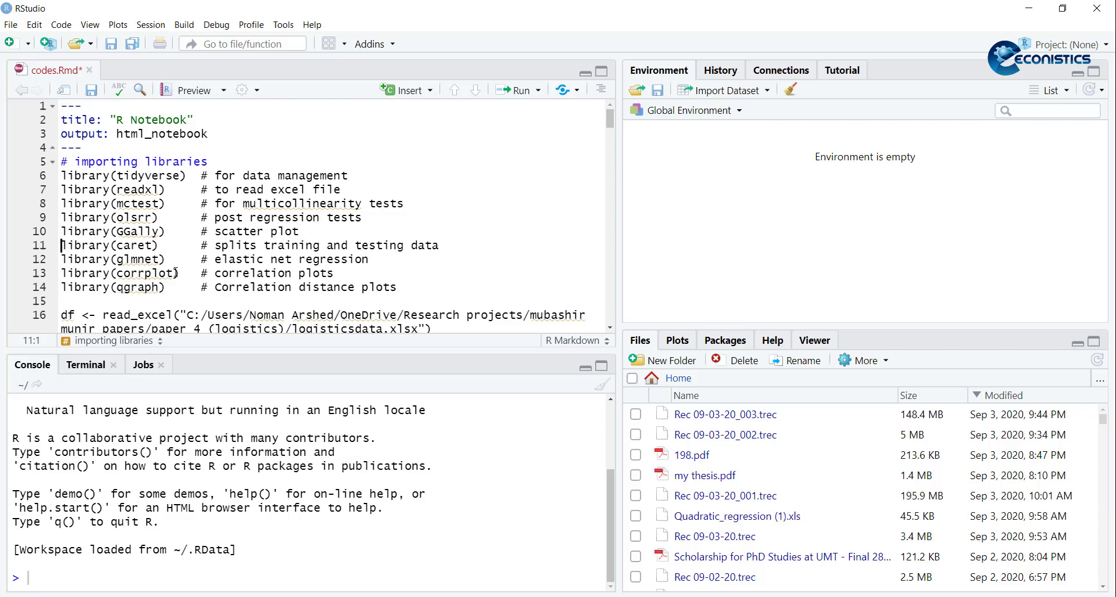
mouse_move(386, 287)
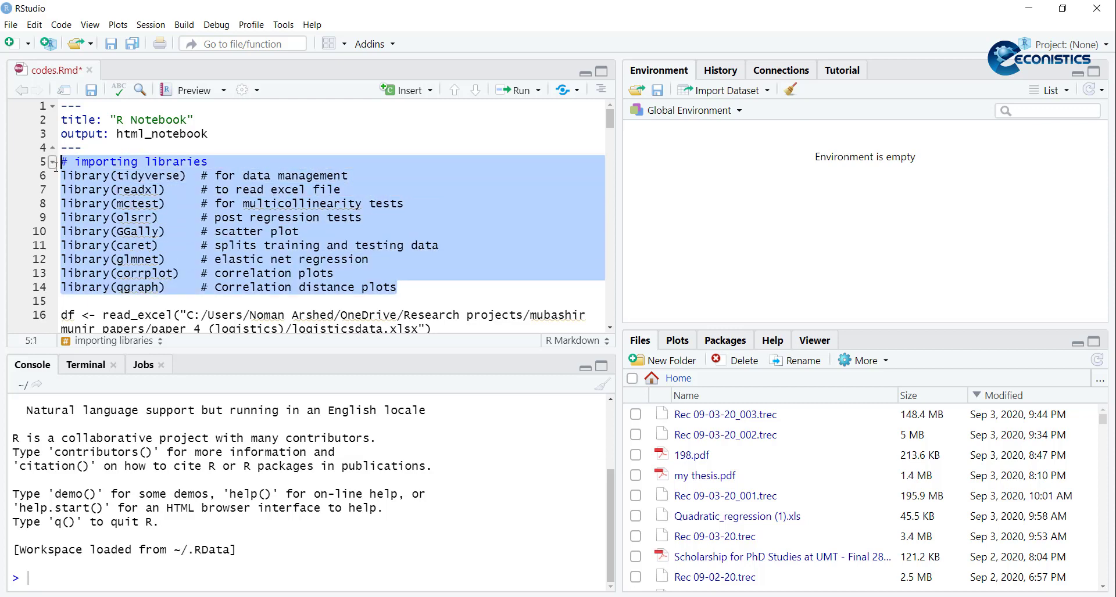
Step: Run the library-import block so all packages through glmnet, caret and qgraph are loaded
left_click(519, 89)
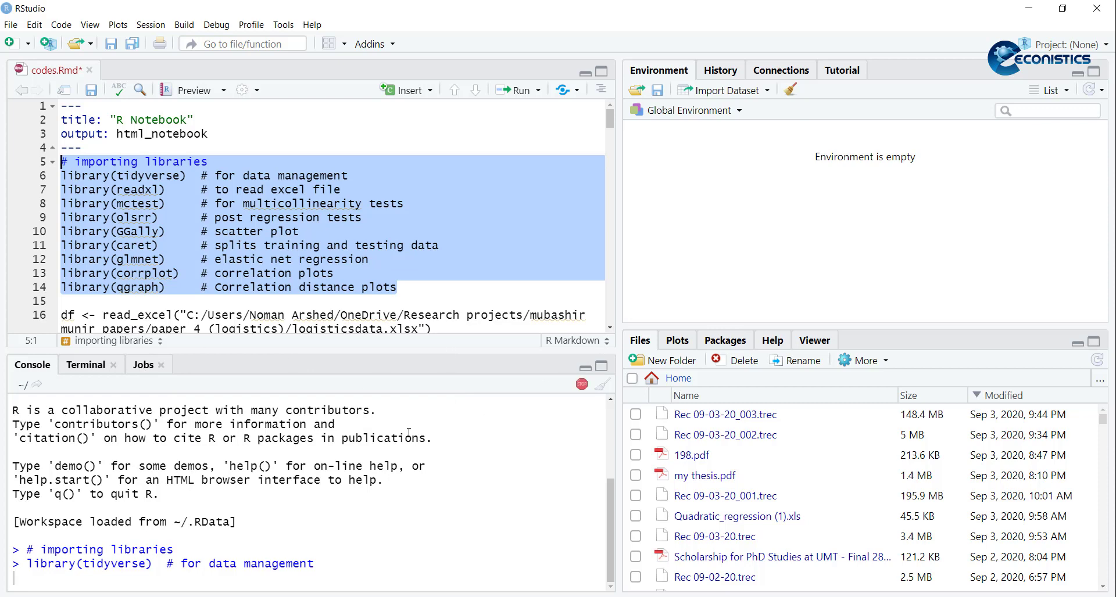
left_click(519, 89)
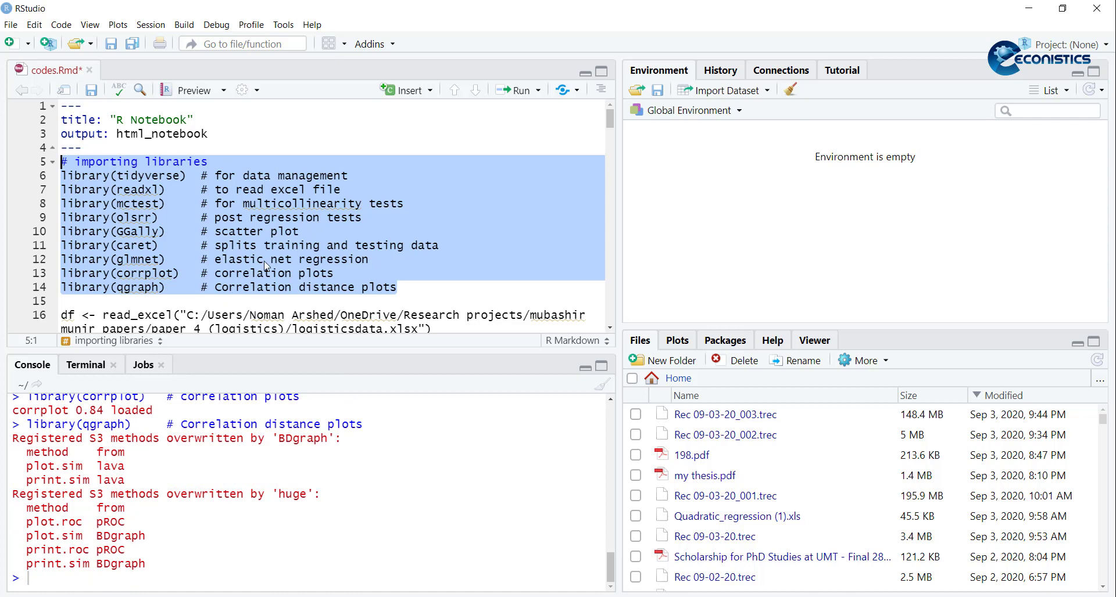
Step: Import the Excel file as df (2821 obs. of 23 variables) and browse its columns in the viewer
scroll("down", 3)
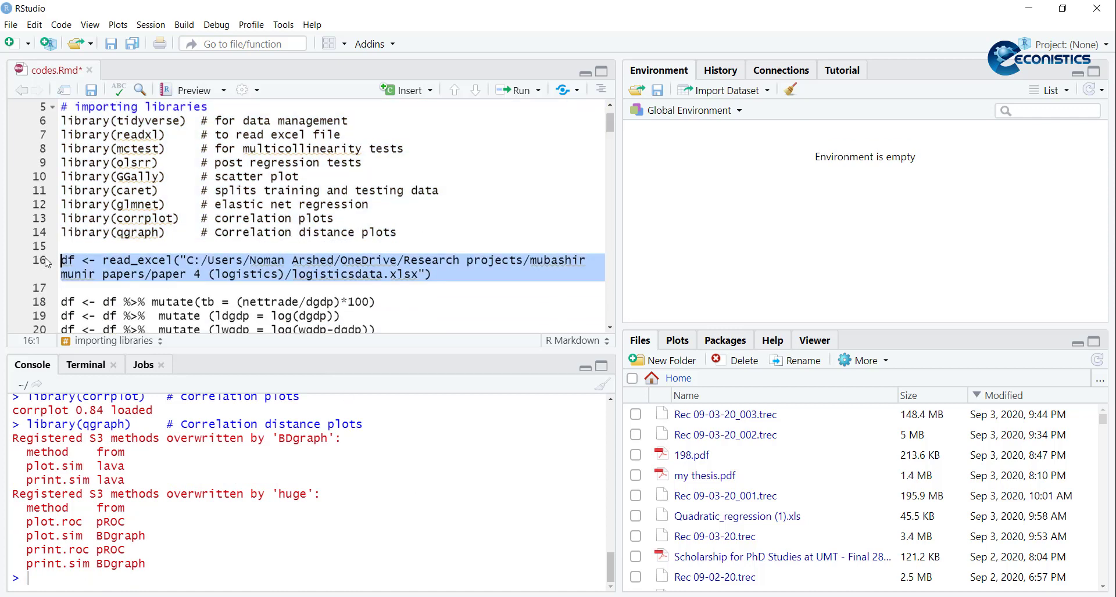
mouse_move(163, 268)
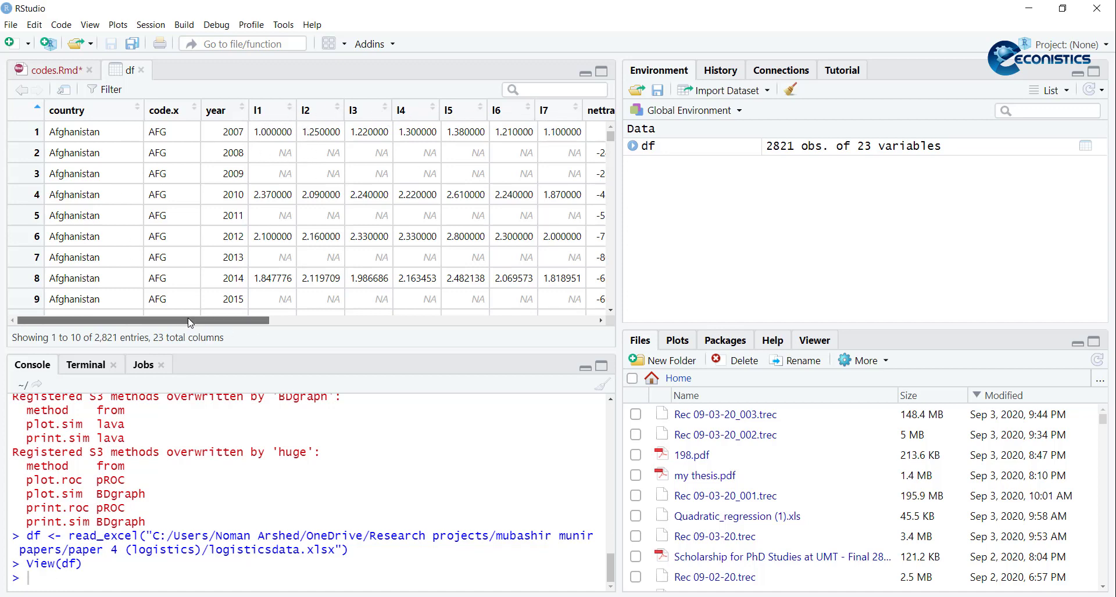
scroll("right", 3)
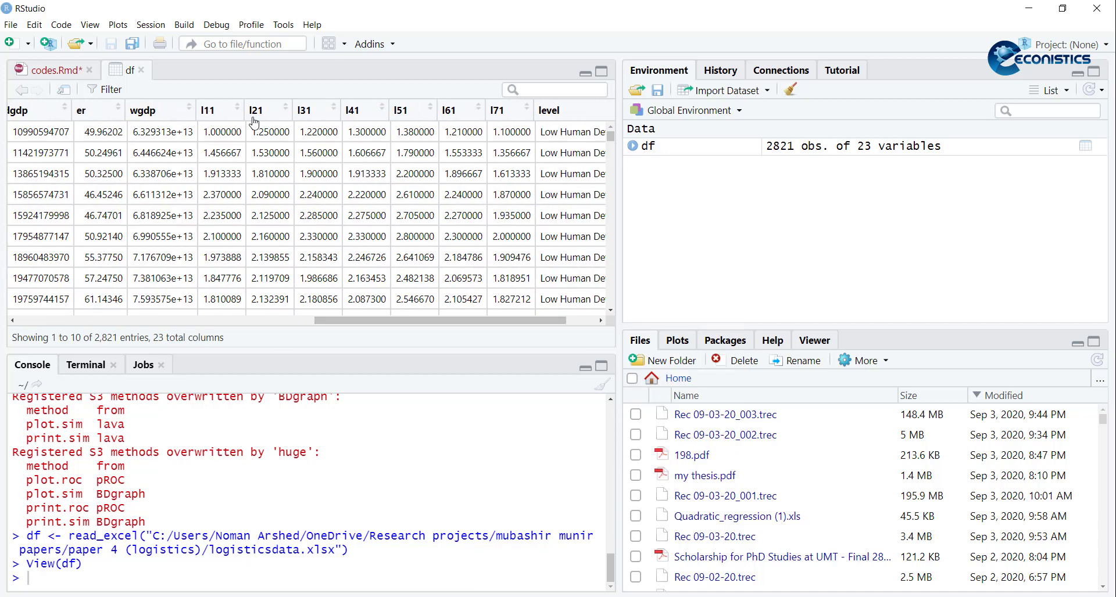
mouse_move(284, 119)
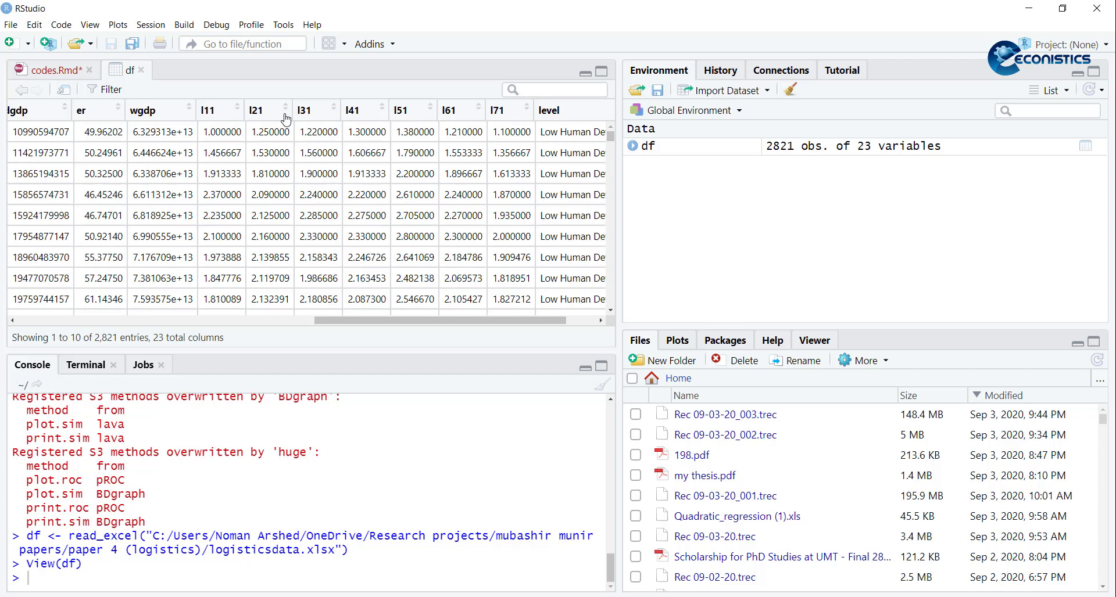
mouse_move(453, 113)
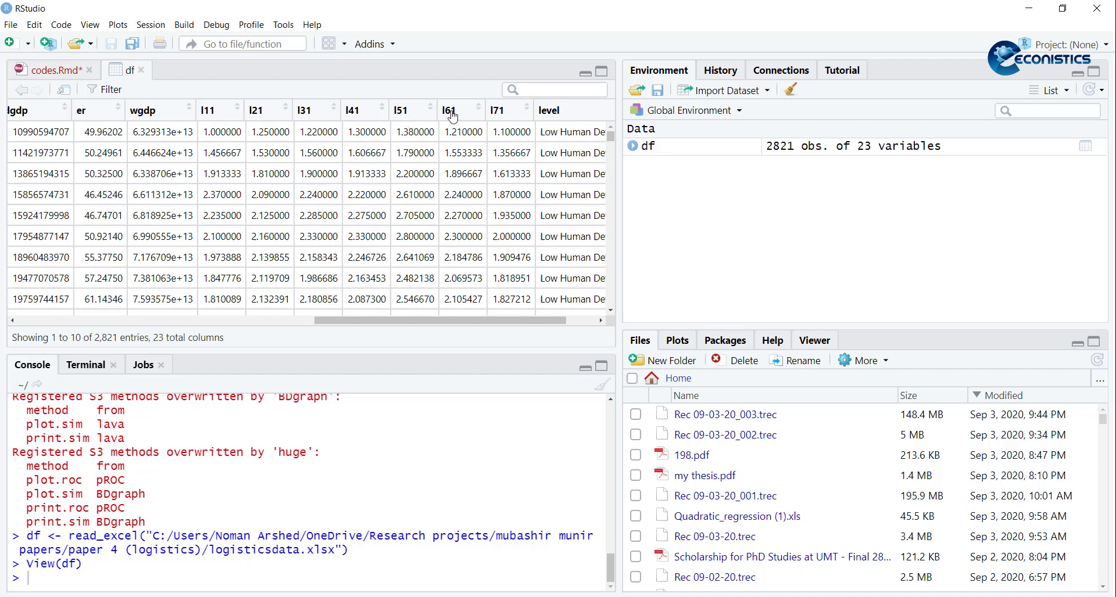
mouse_move(463, 127)
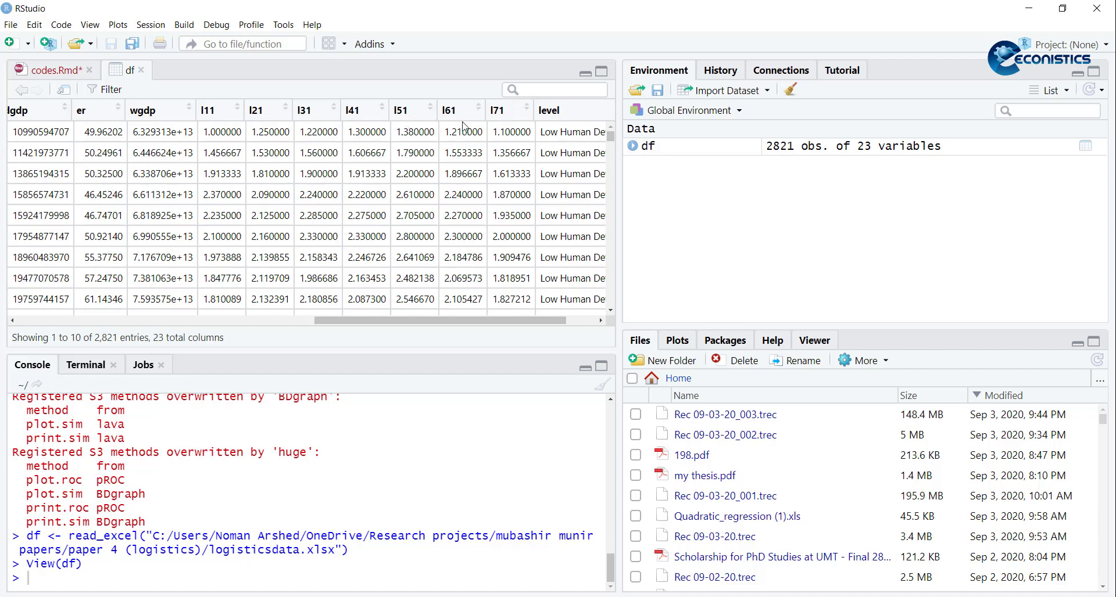
mouse_move(208, 114)
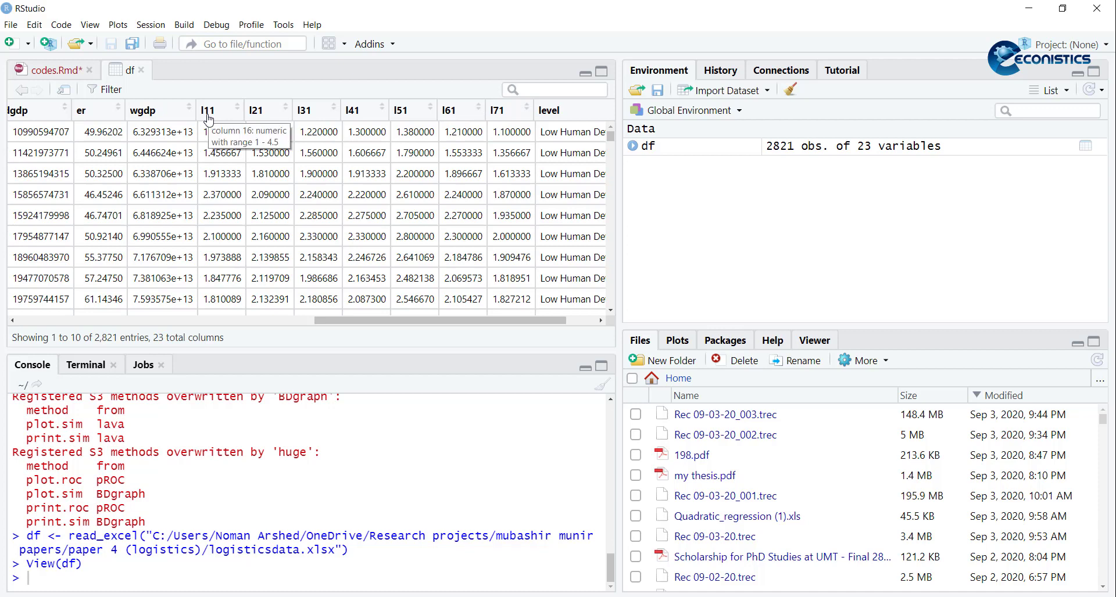
mouse_move(373, 121)
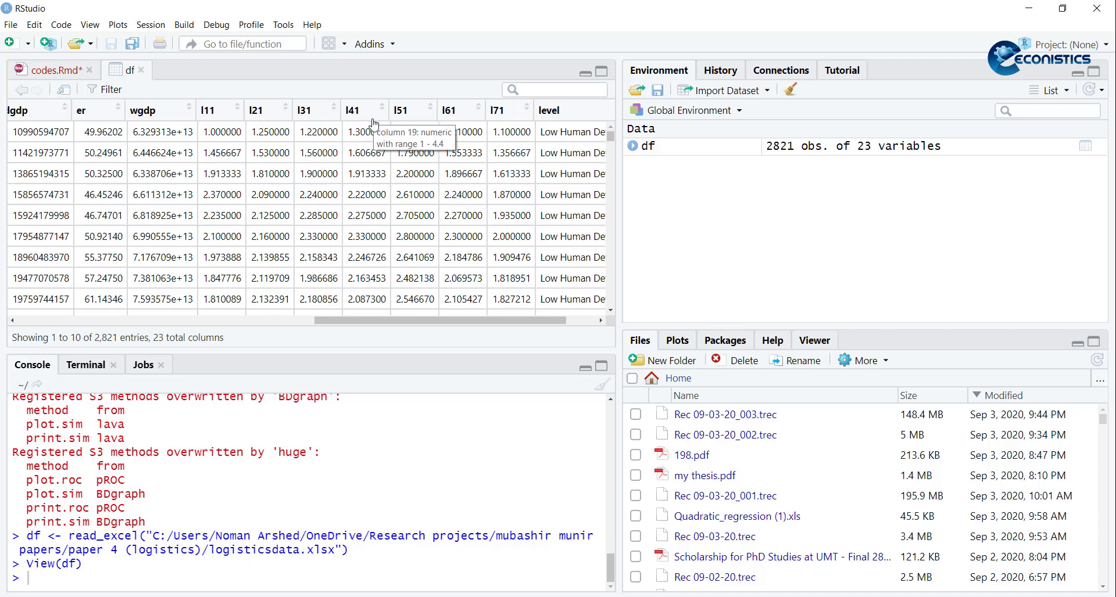
mouse_move(499, 120)
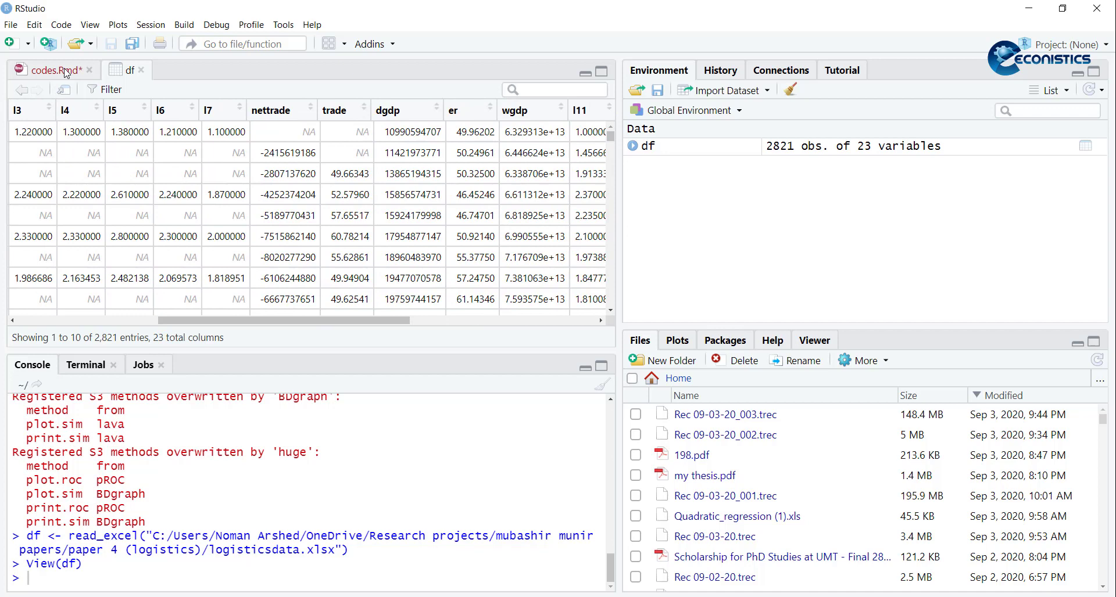
Step: Run the mutate lines adding tb, ldgdp and lwgdp so df holds 26 variables
left_click(49, 69)
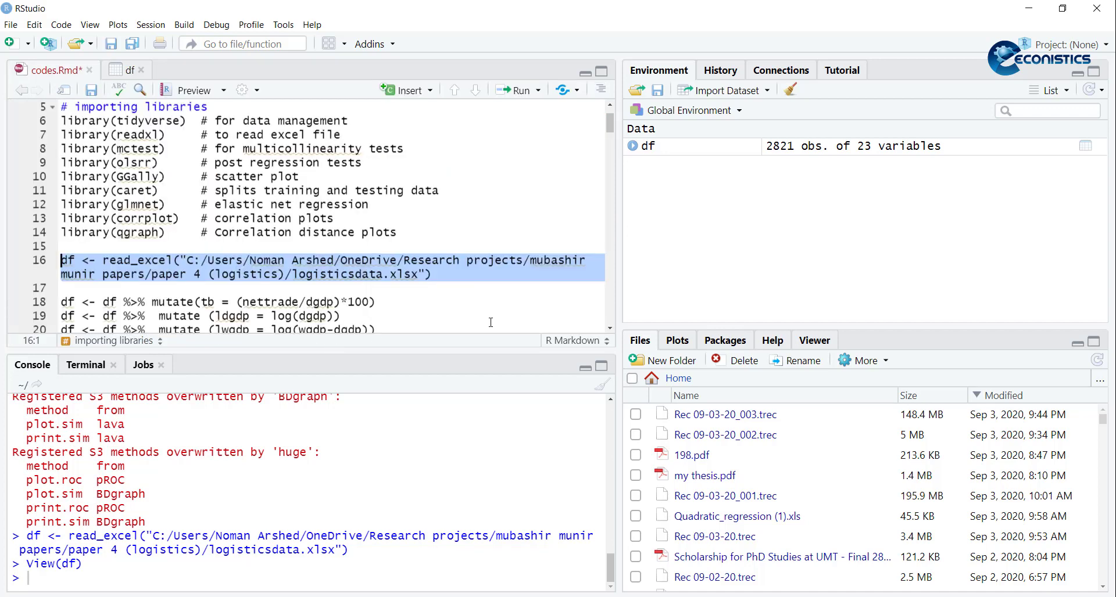
scroll("down", 3)
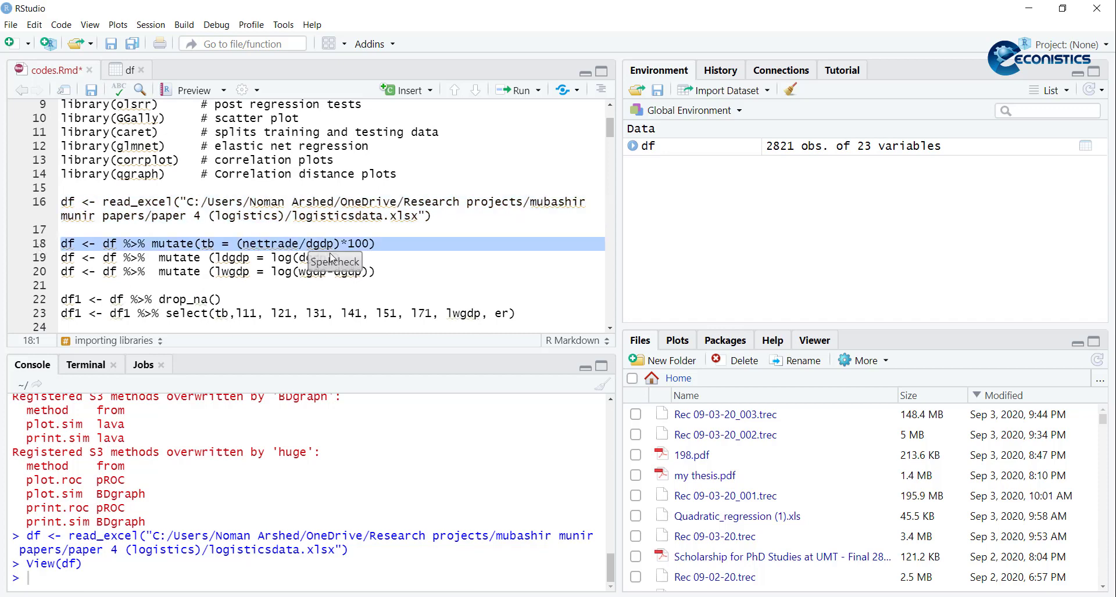
mouse_move(531, 96)
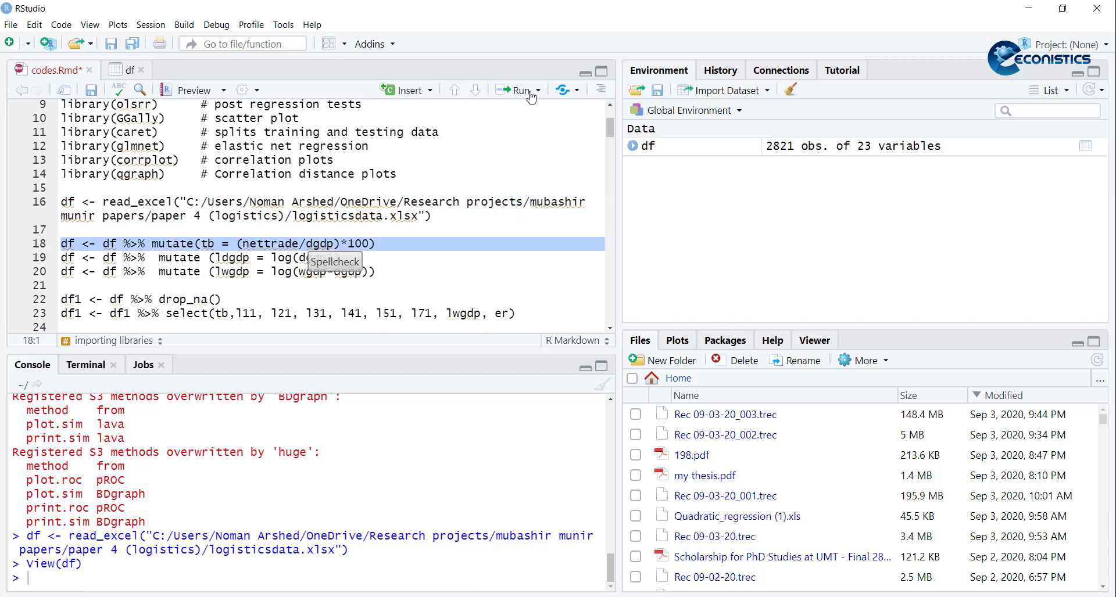
left_click(518, 90)
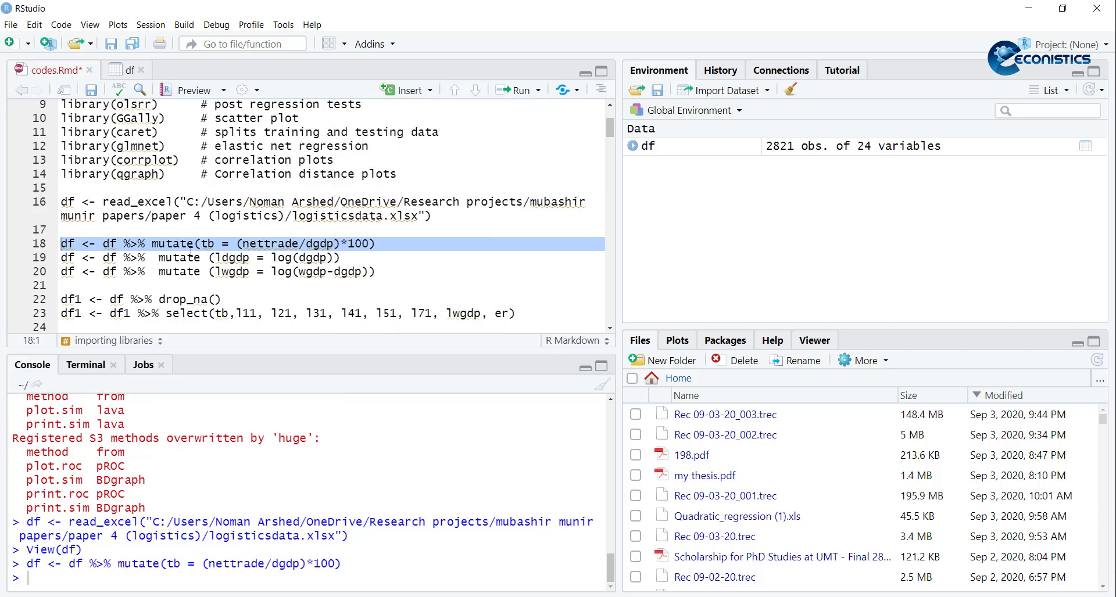
scroll("down", 3)
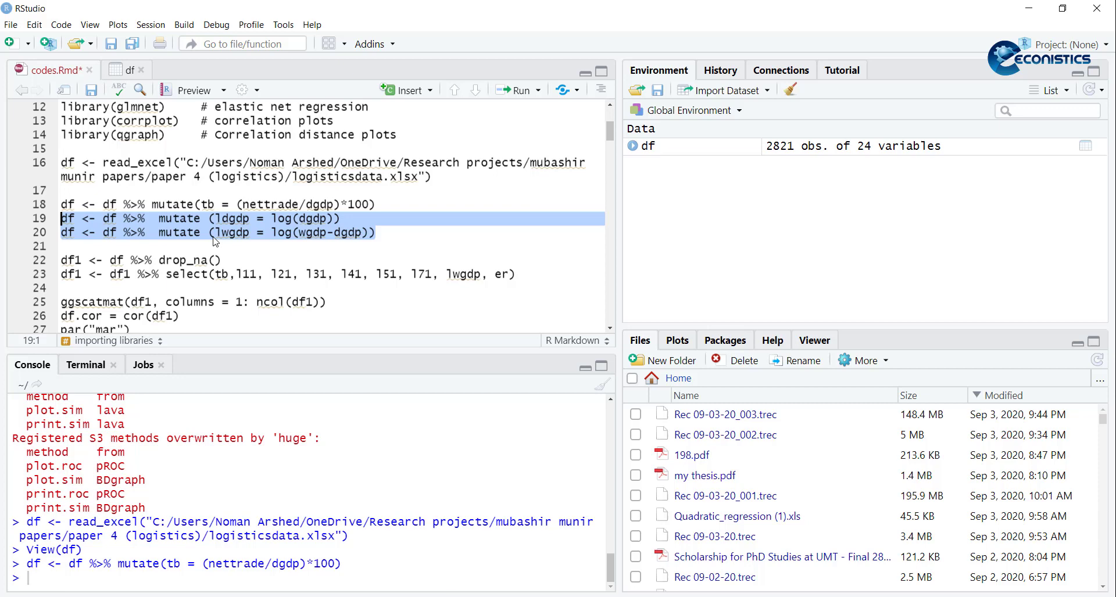
mouse_move(245, 243)
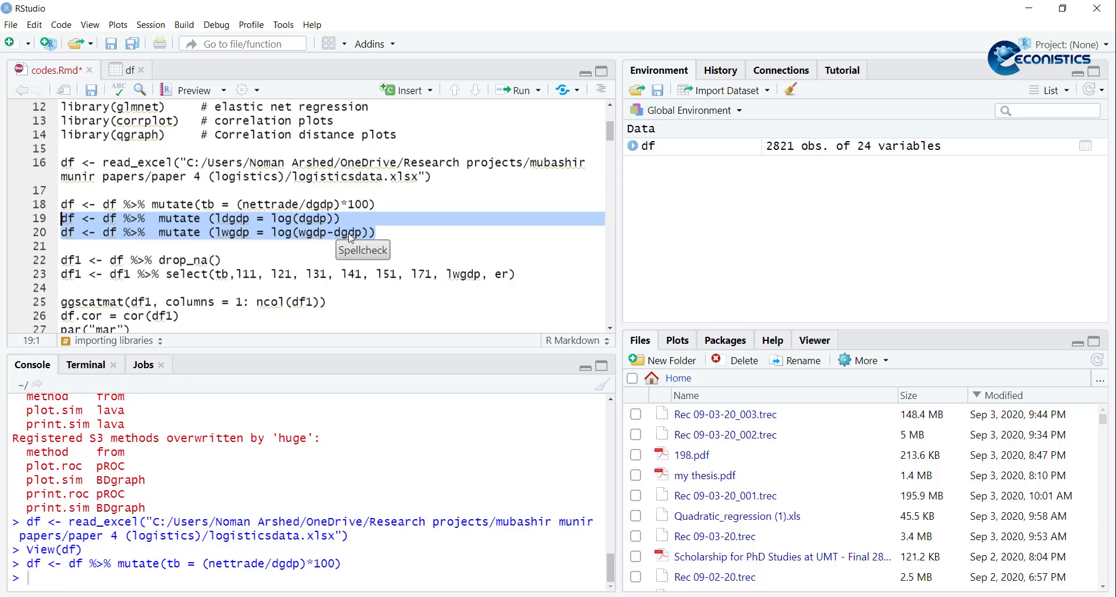
mouse_move(359, 240)
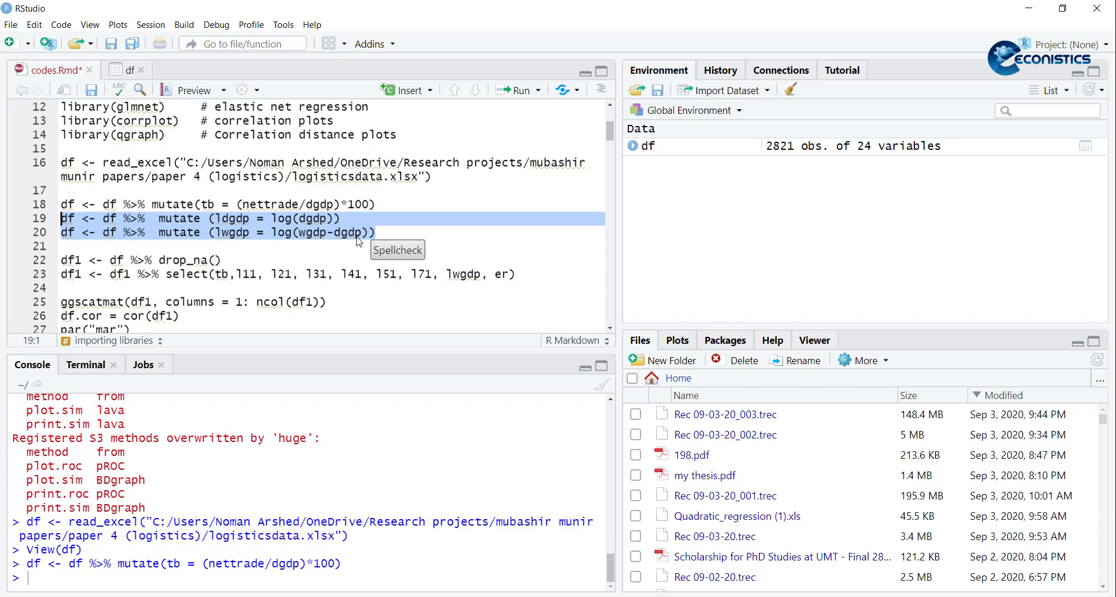
left_click(534, 90)
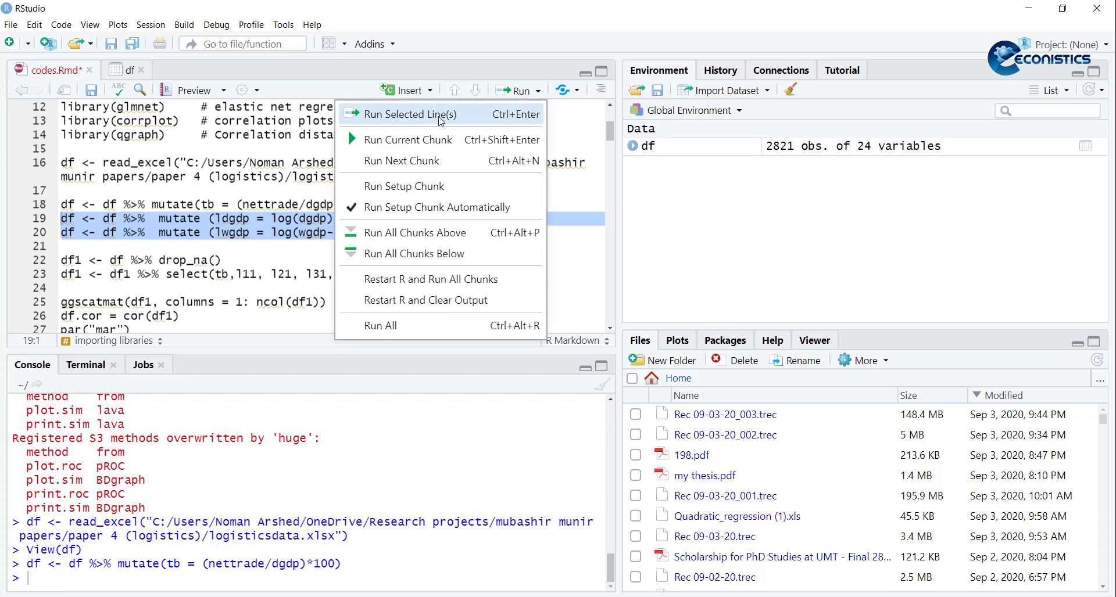
left_click(409, 115)
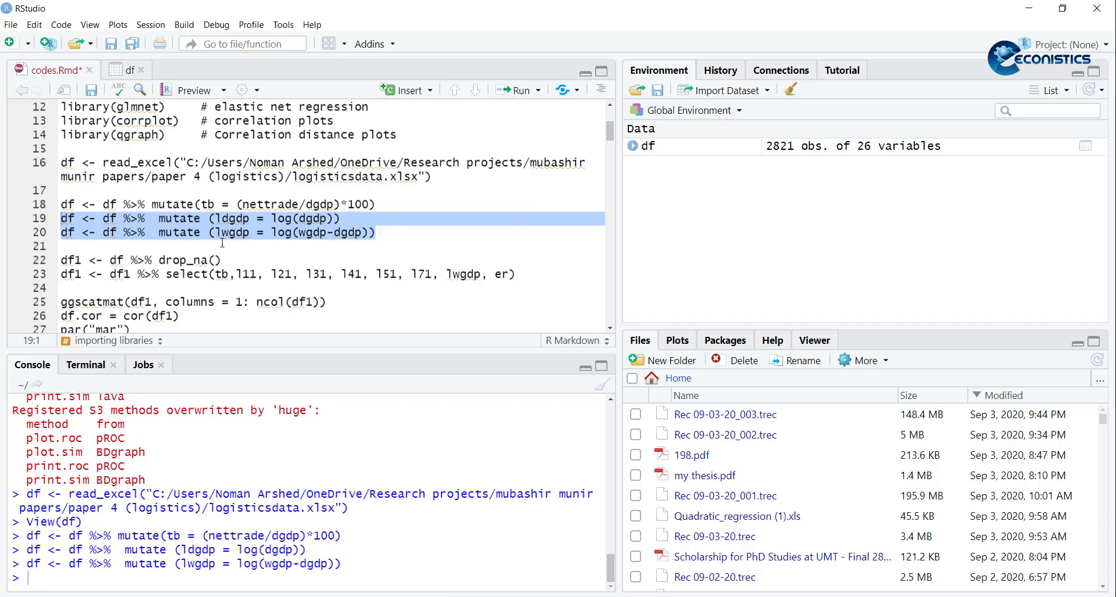
scroll("down", 3)
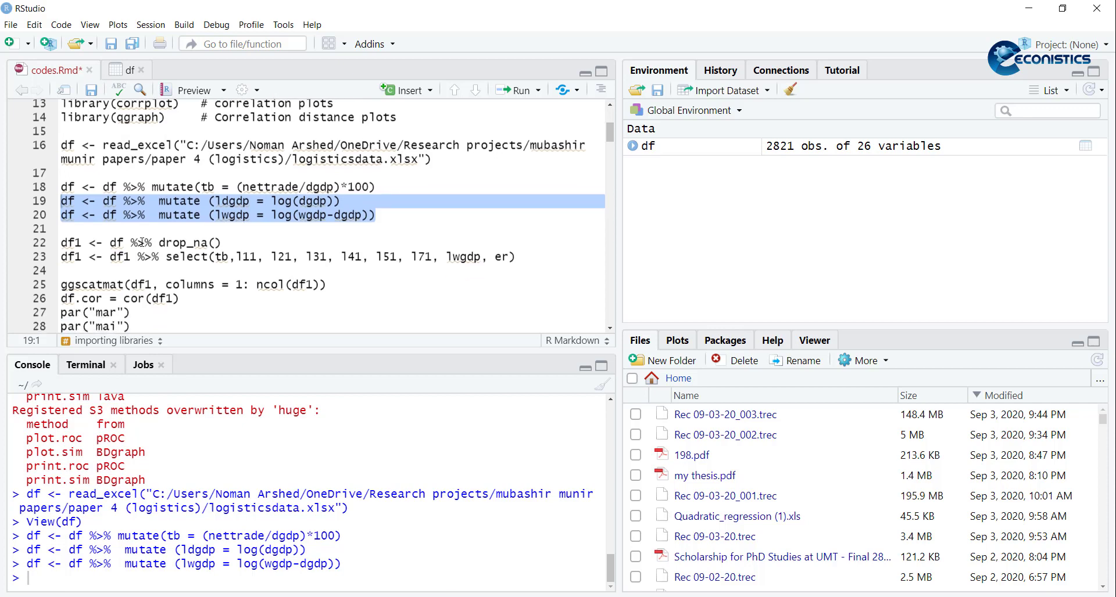
Step: Build df1 with 727 rows of 9 variables by running lines 22–23
left_click(142, 243)
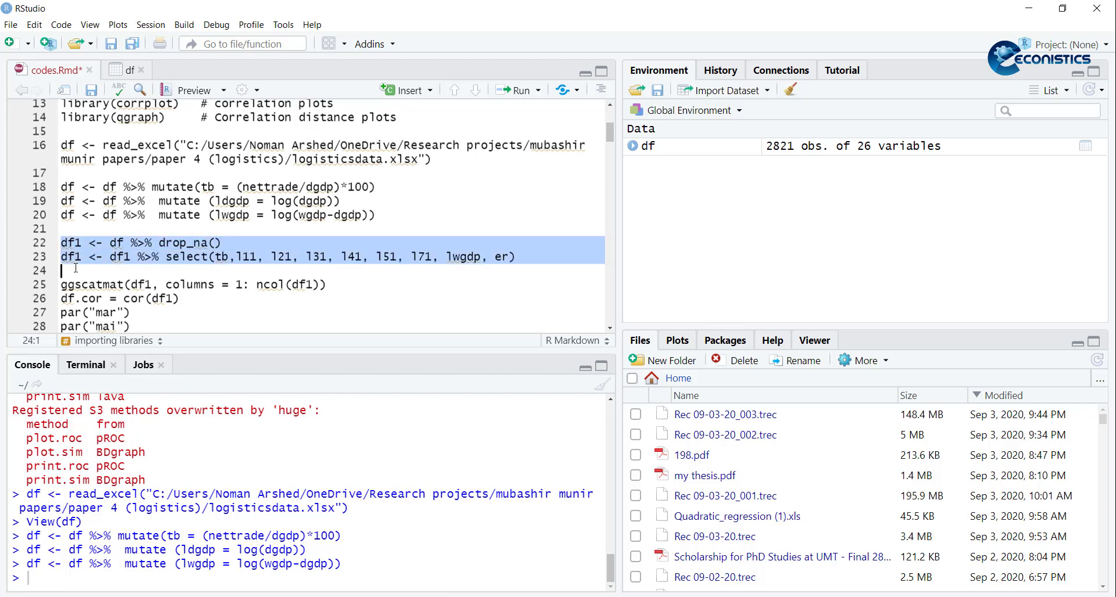
mouse_move(335, 262)
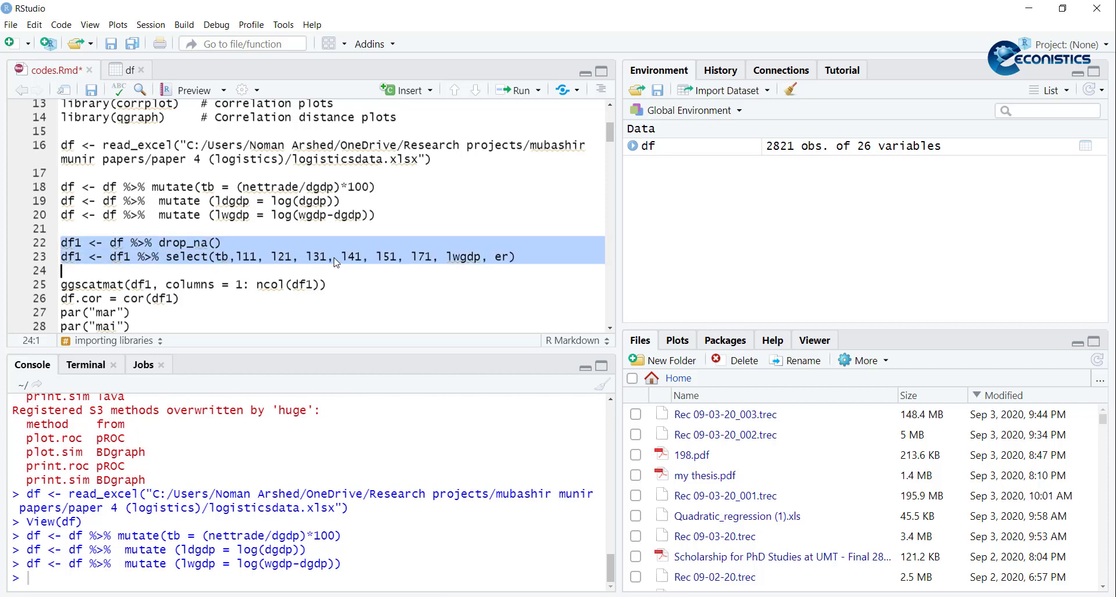
left_click(535, 89)
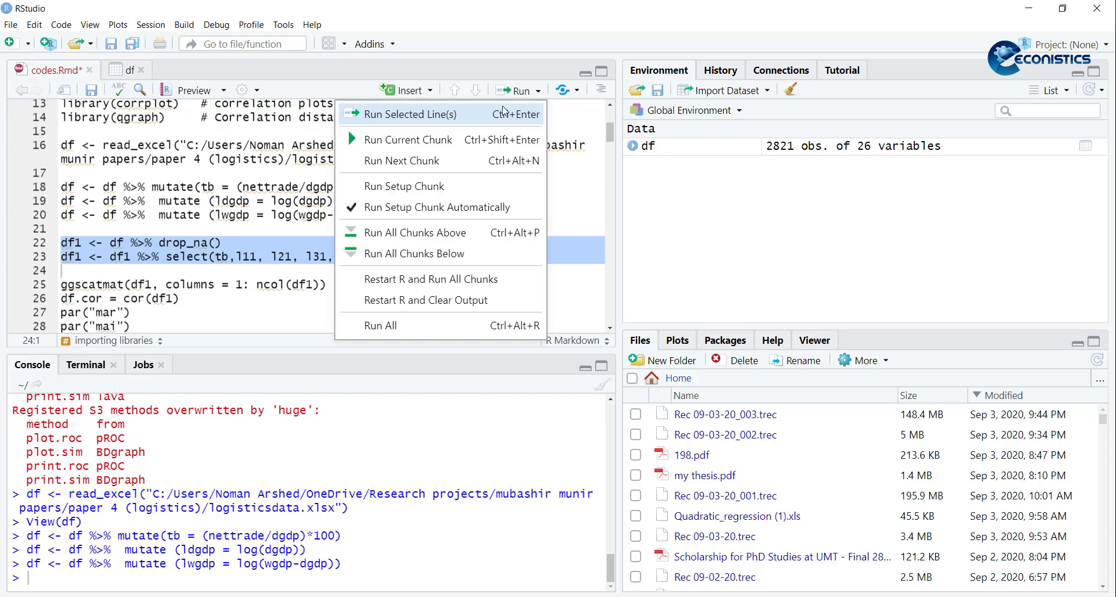
left_click(411, 114)
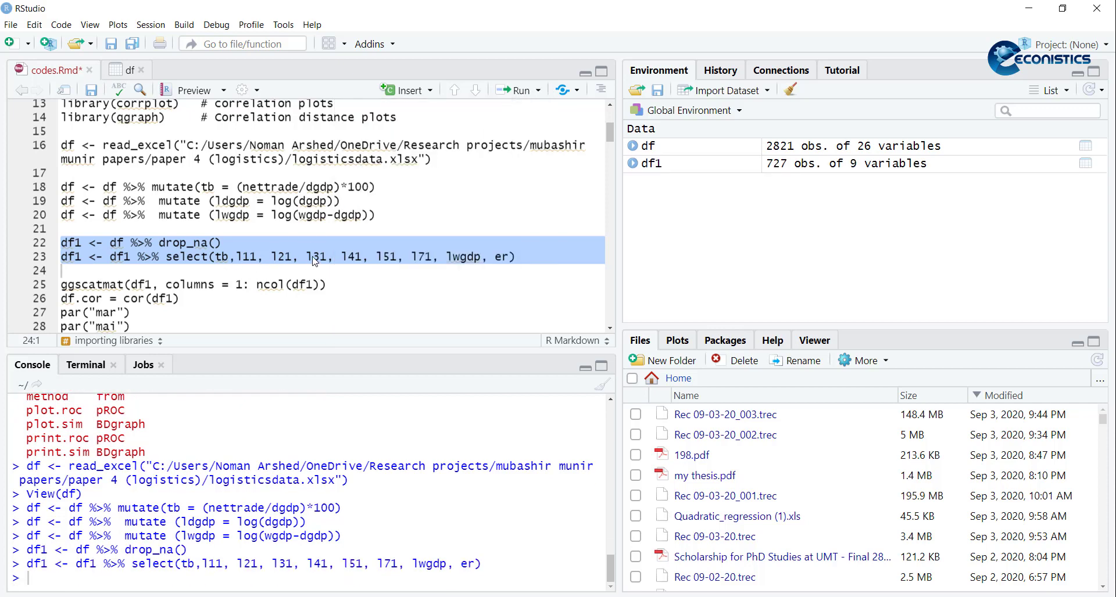
mouse_move(492, 264)
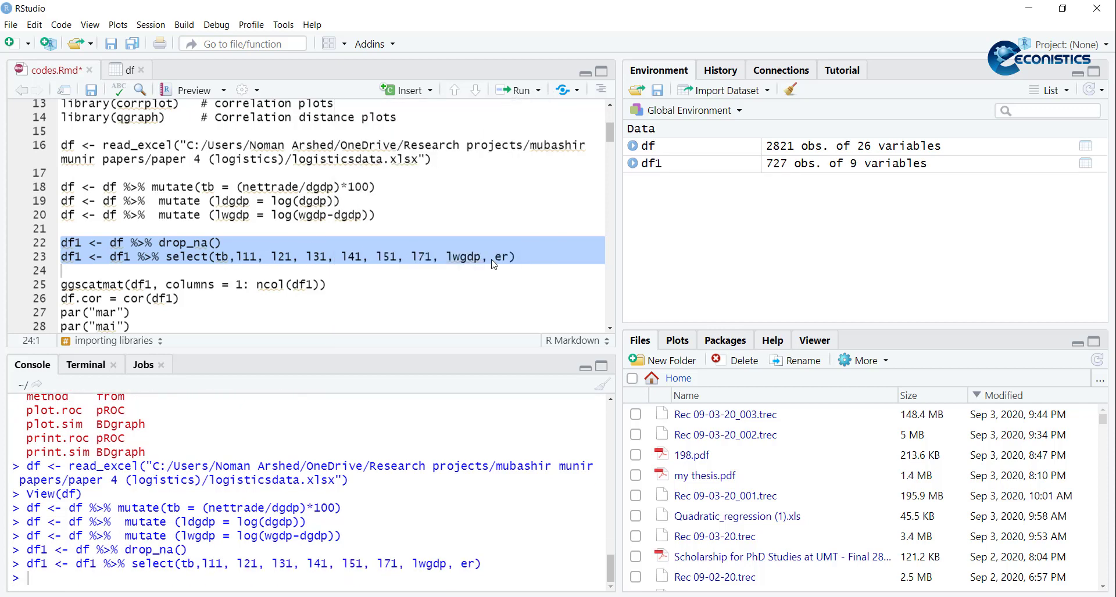
scroll("down", 3)
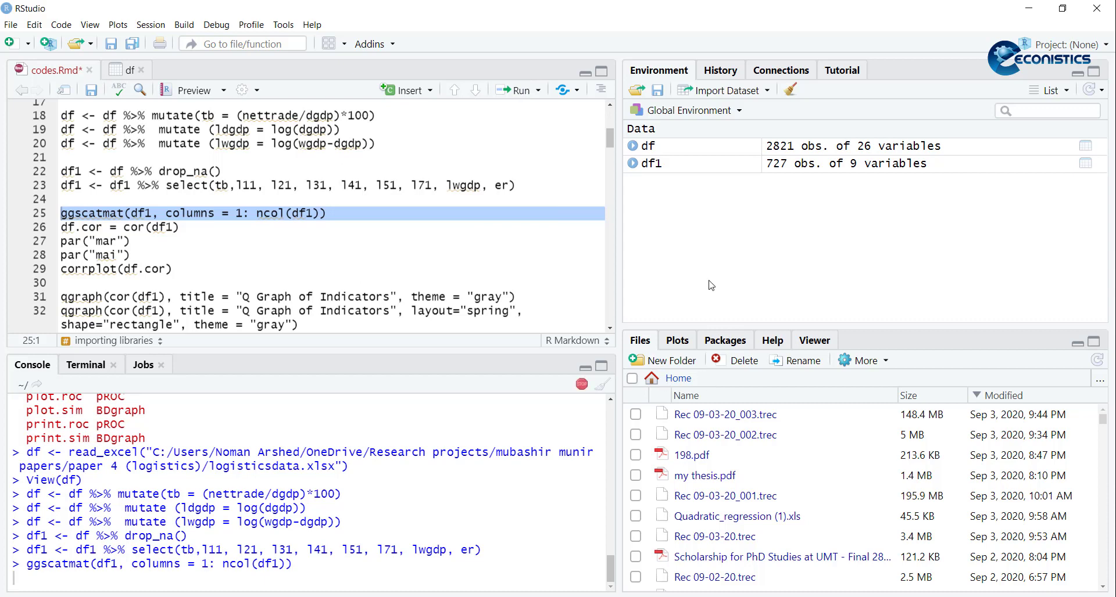
mouse_move(667, 357)
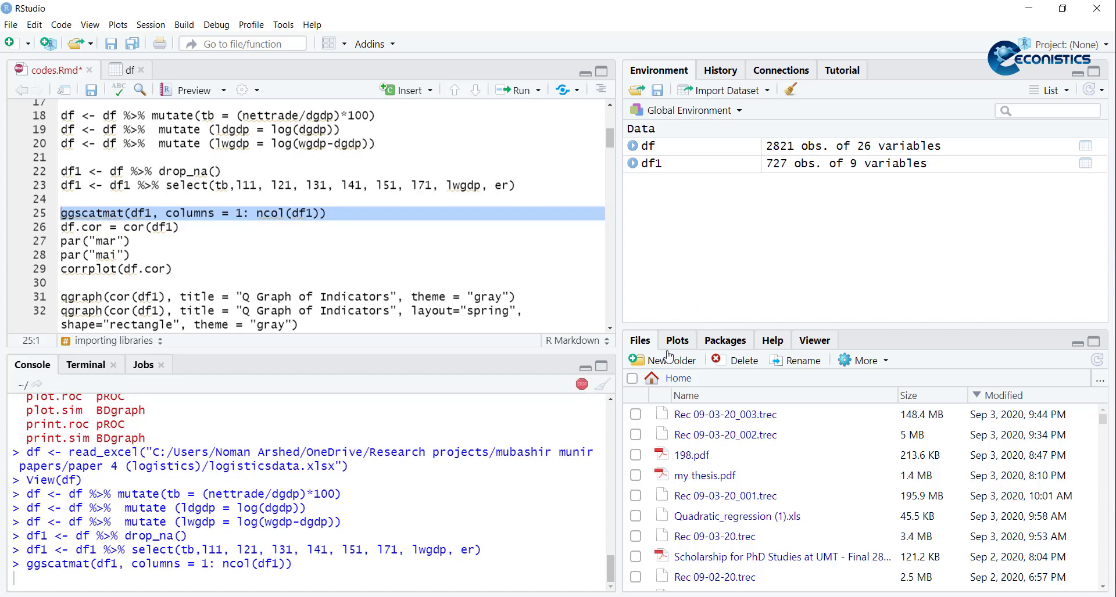
Step: Display the ggscatmat scatter-plot matrix in Plots and review the Save as Image export dialog
left_click(676, 340)
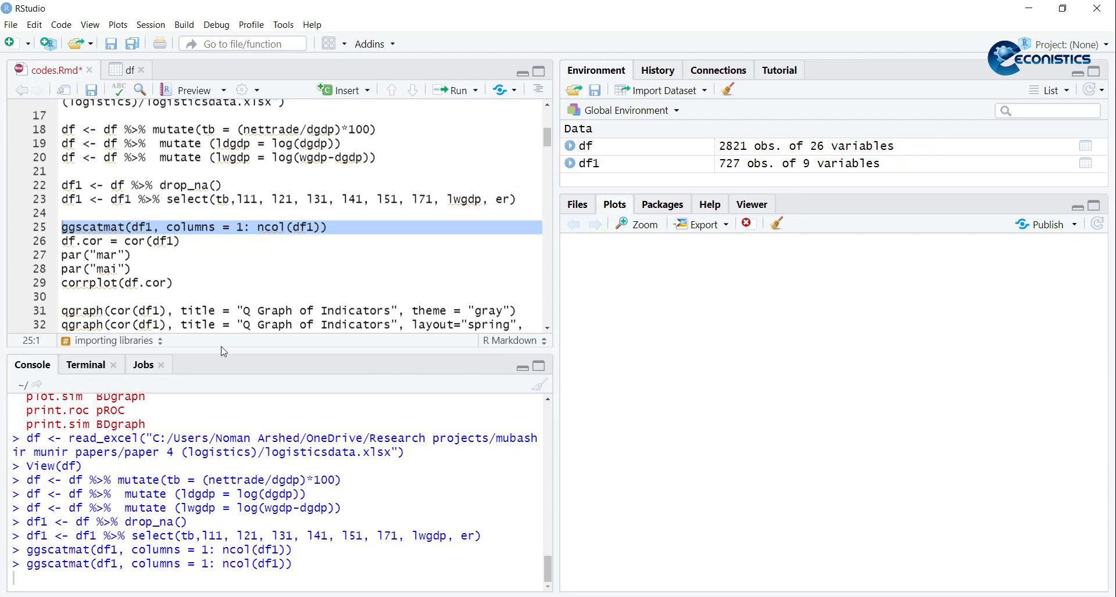
mouse_move(588, 392)
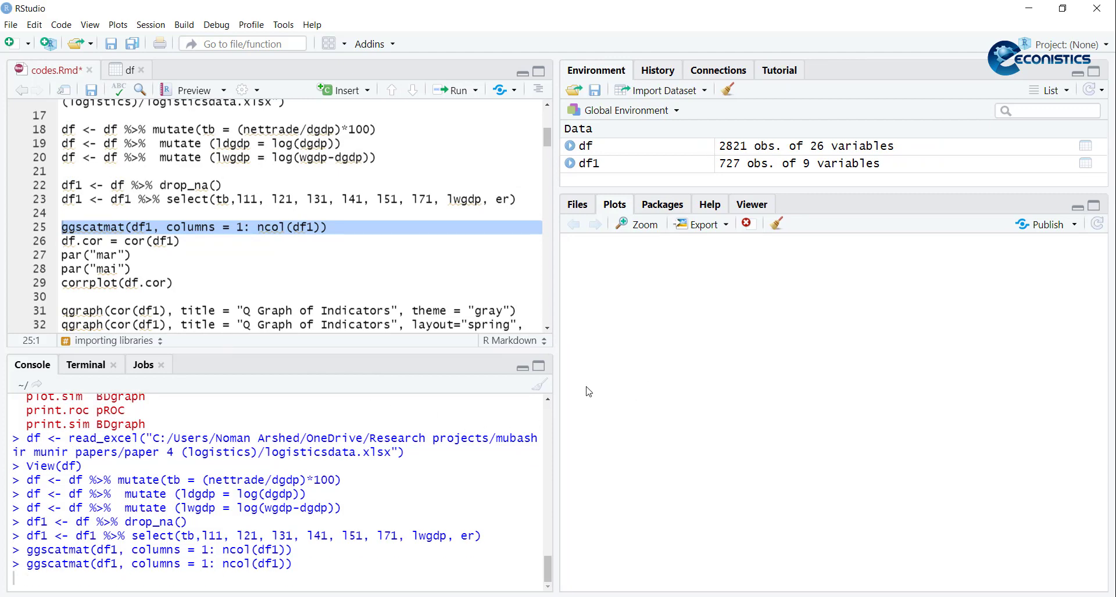
mouse_move(597, 409)
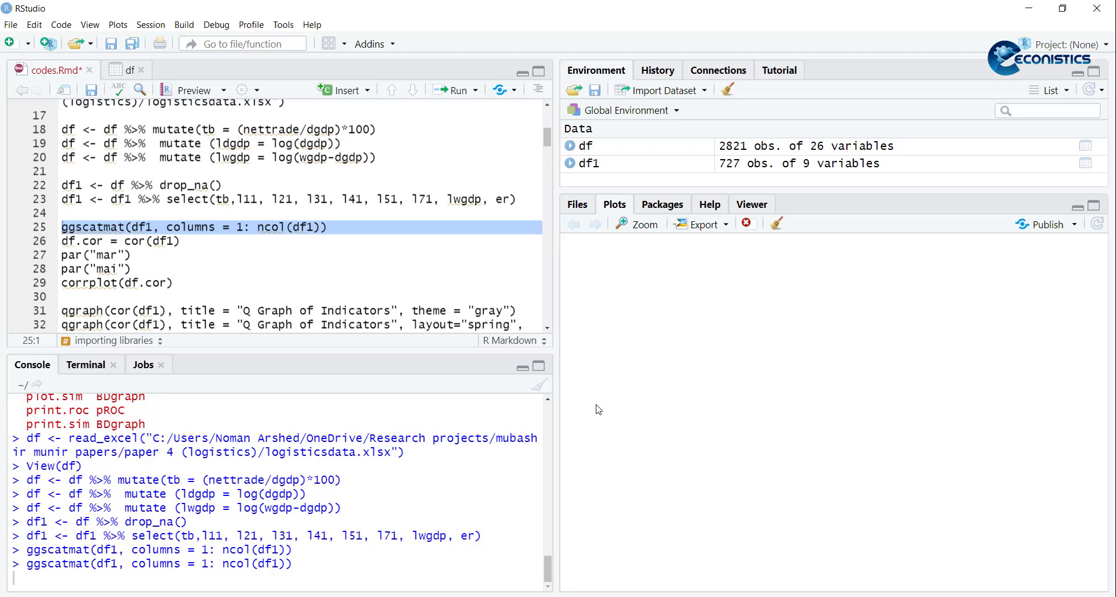
left_click(701, 224)
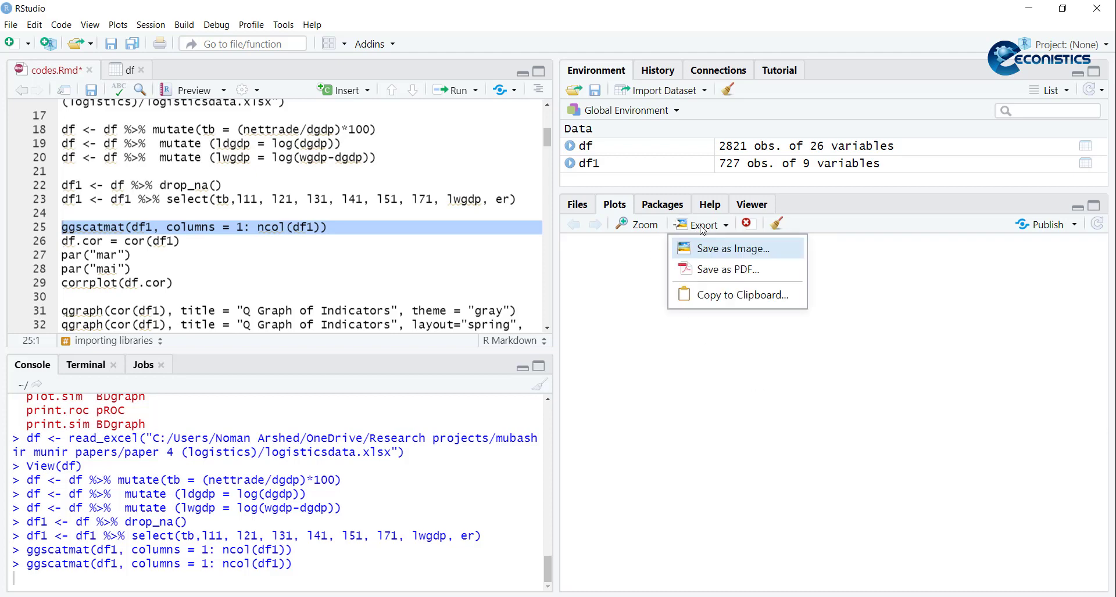
left_click(727, 248)
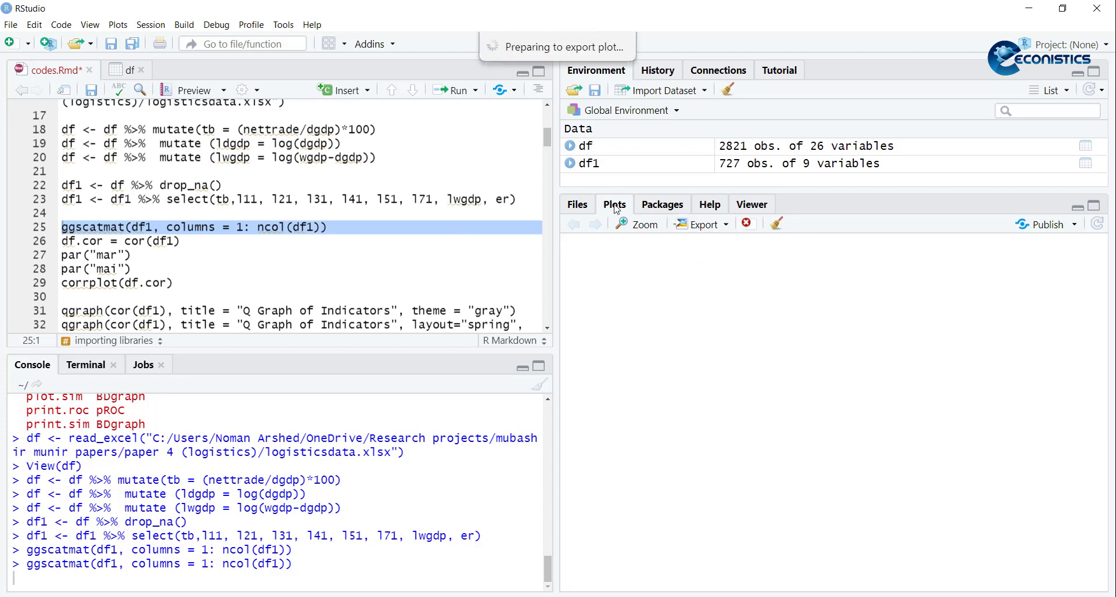
left_click(701, 224)
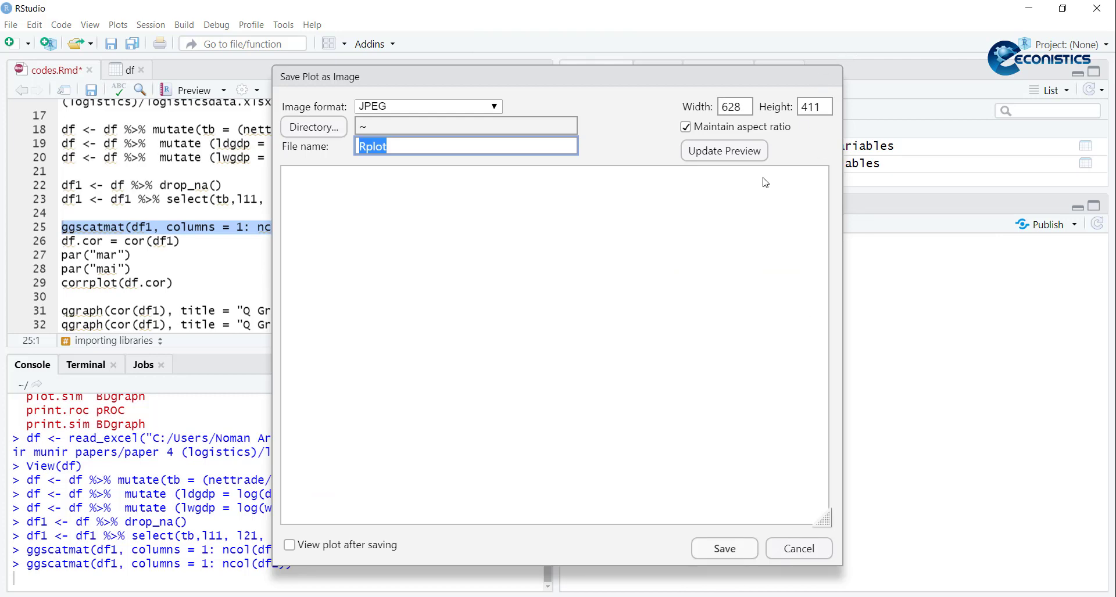
left_click(797, 549)
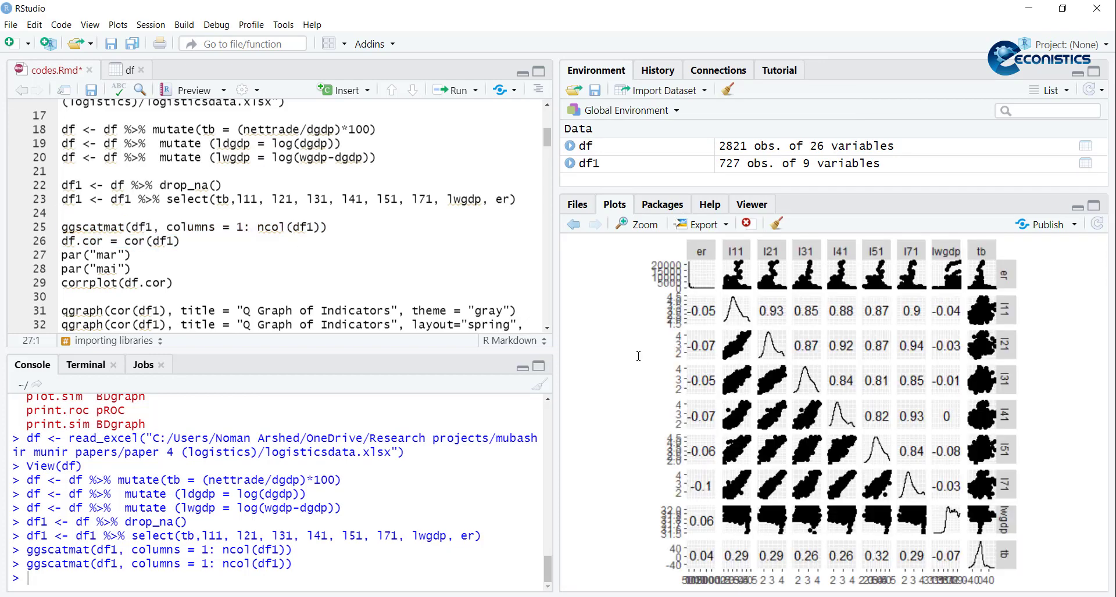
mouse_move(737, 303)
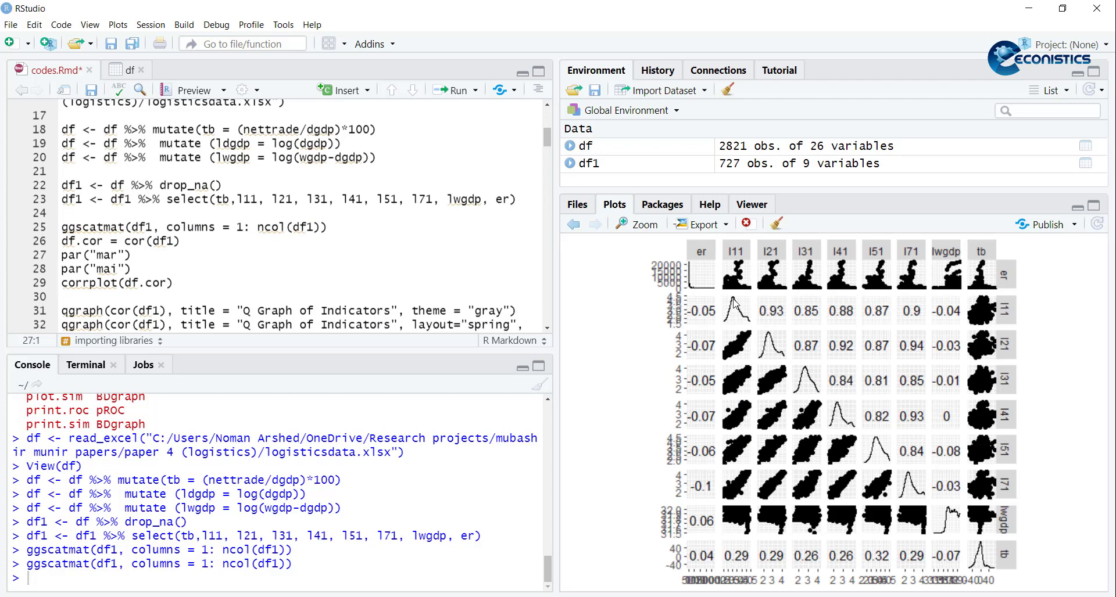
mouse_move(866, 251)
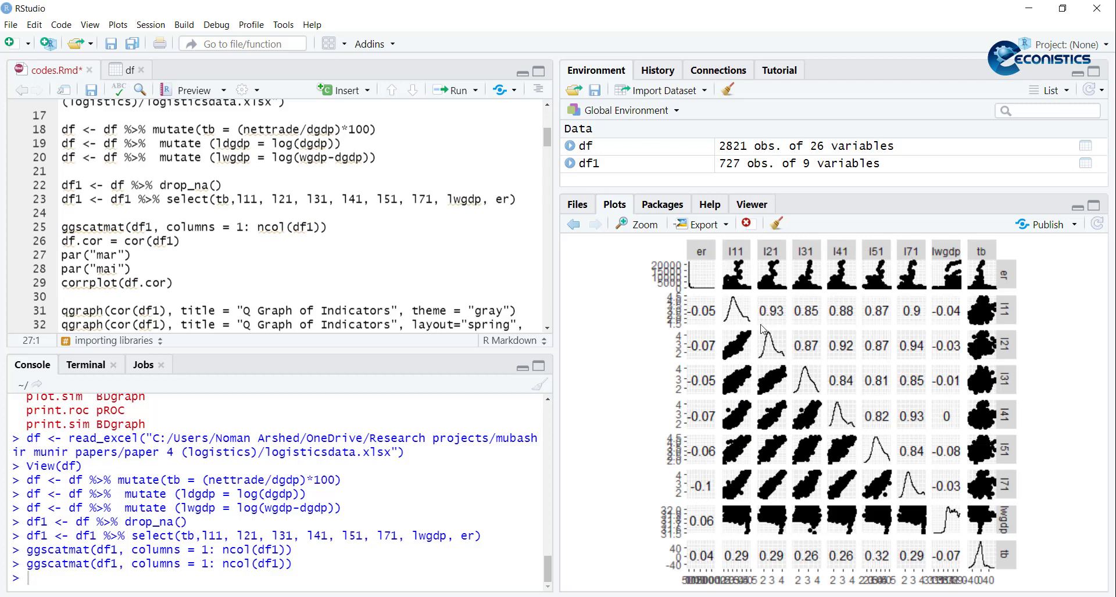
mouse_move(966, 312)
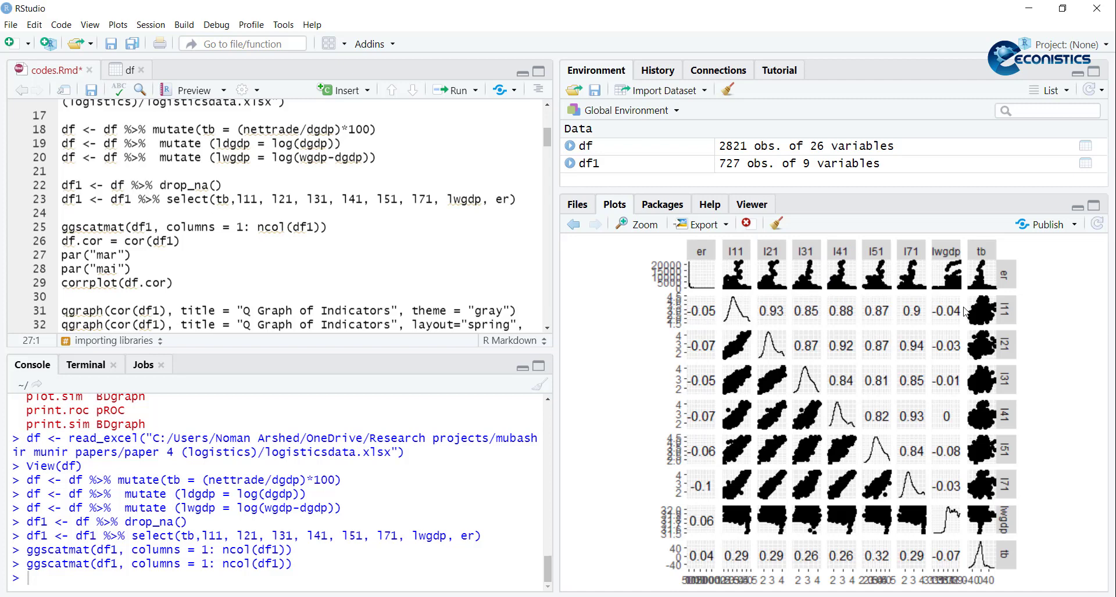
mouse_move(806, 325)
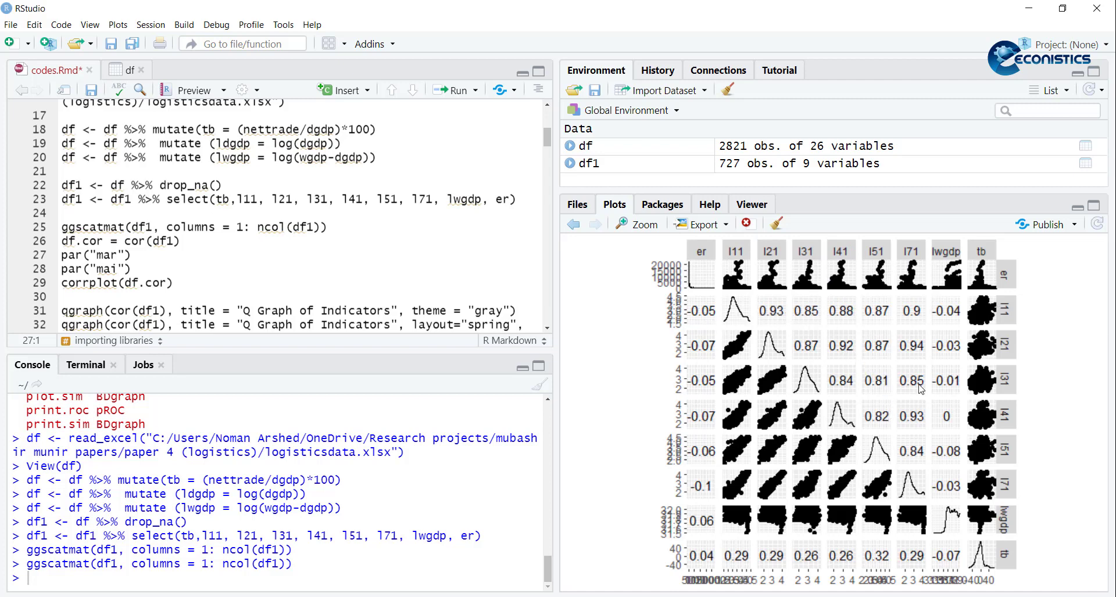
mouse_move(871, 229)
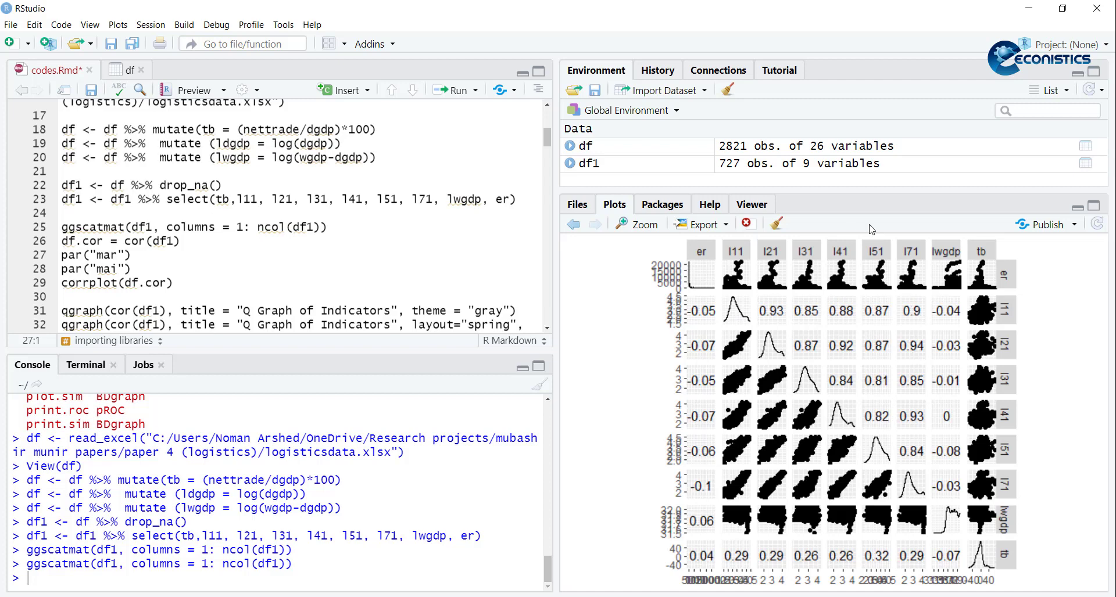
Step: Compute df.cor, print the mar and mai margins, and draw the corrplot of df1
left_click(119, 241)
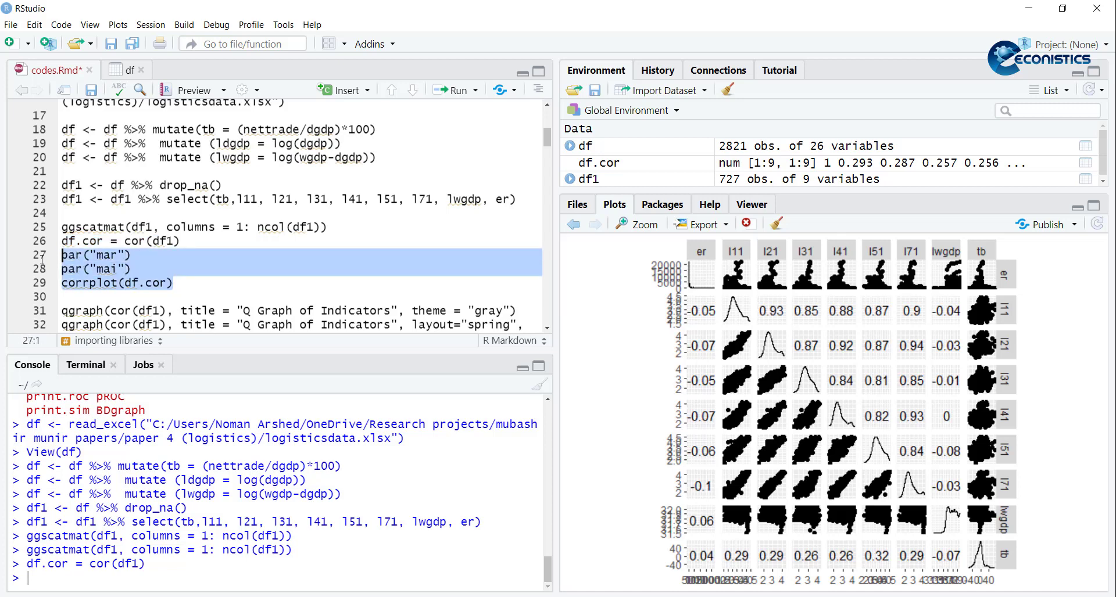
left_click(454, 89)
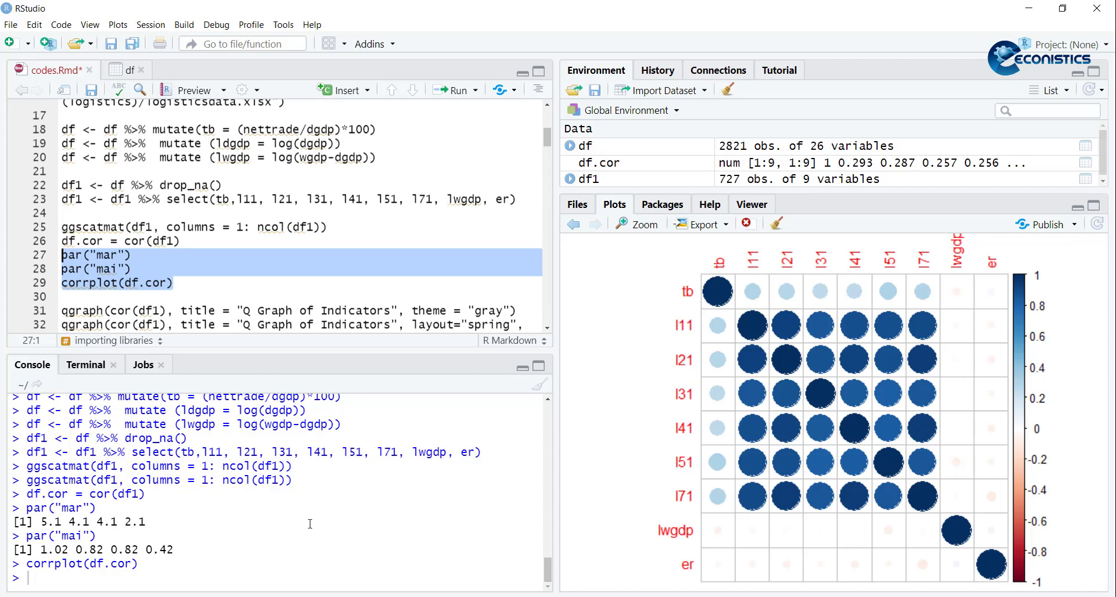
mouse_move(753, 275)
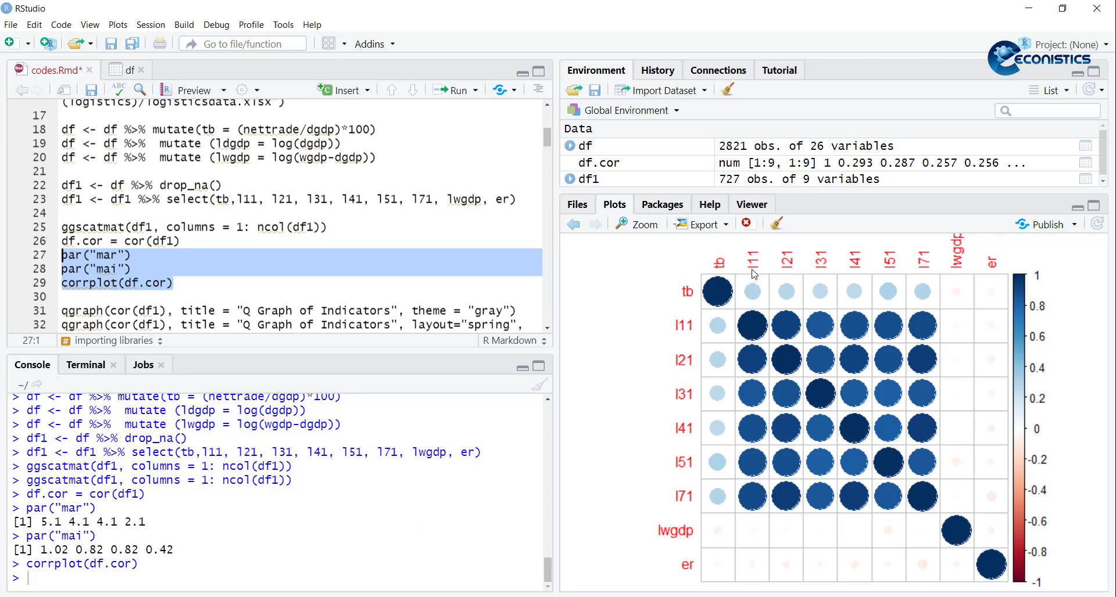
mouse_move(784, 341)
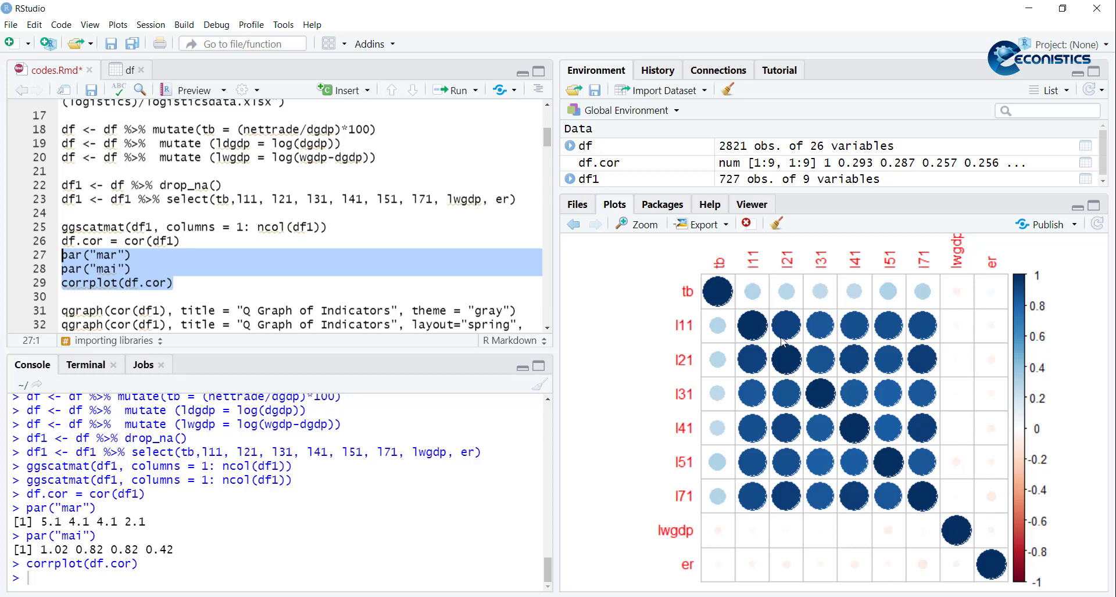
mouse_move(982, 333)
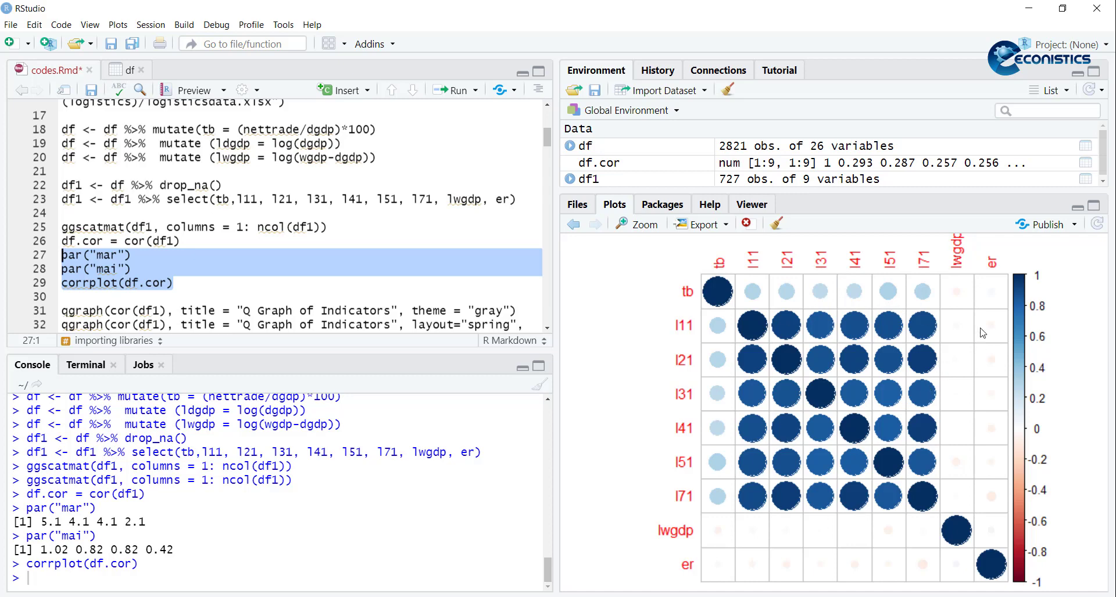
mouse_move(616, 317)
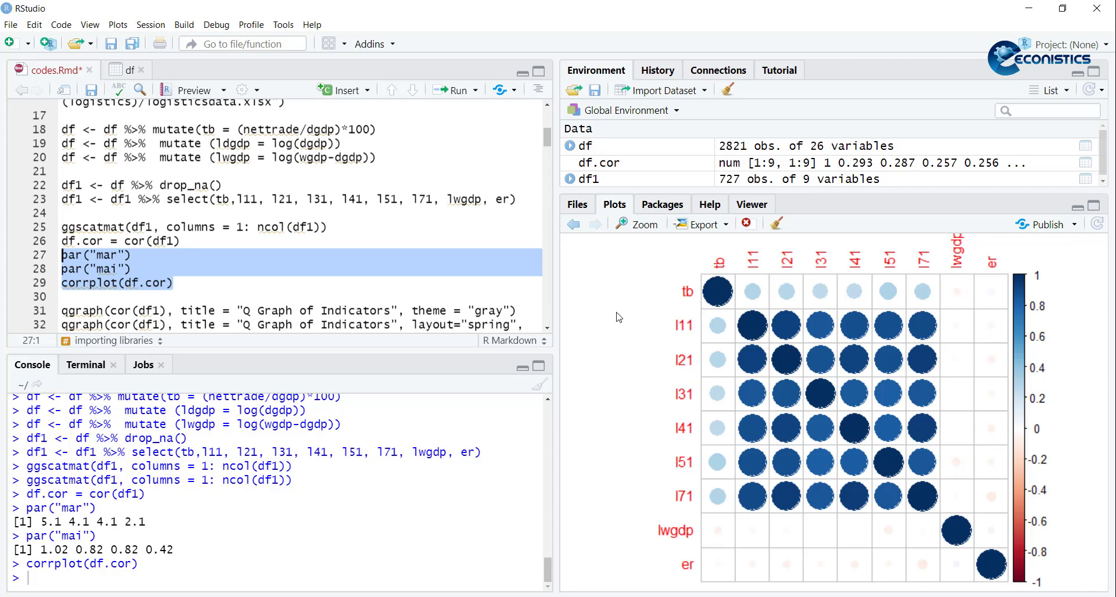
mouse_move(225, 271)
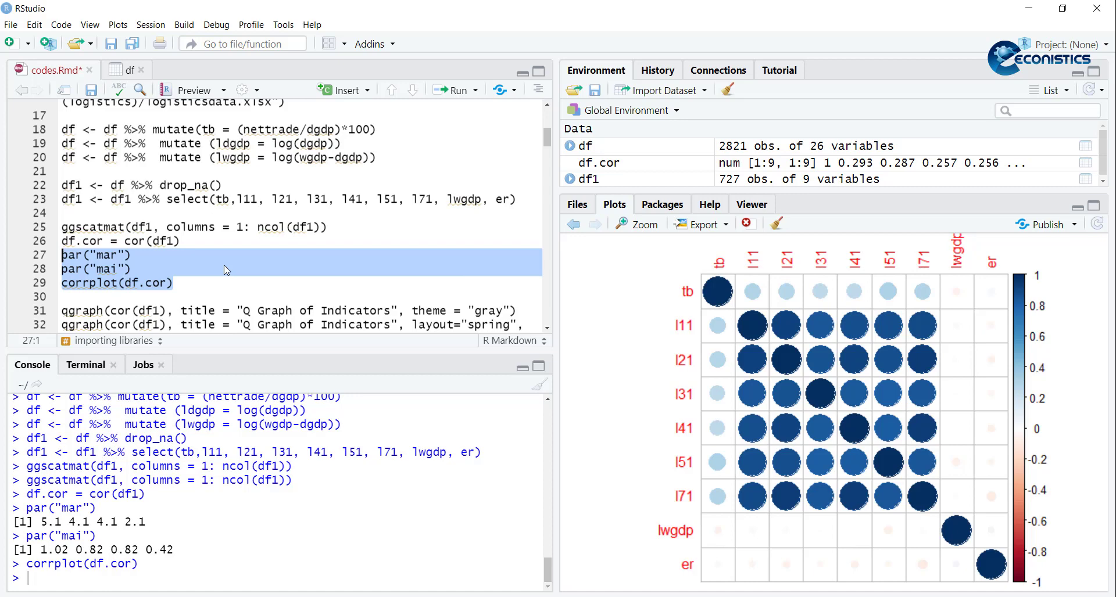
scroll("down", 3)
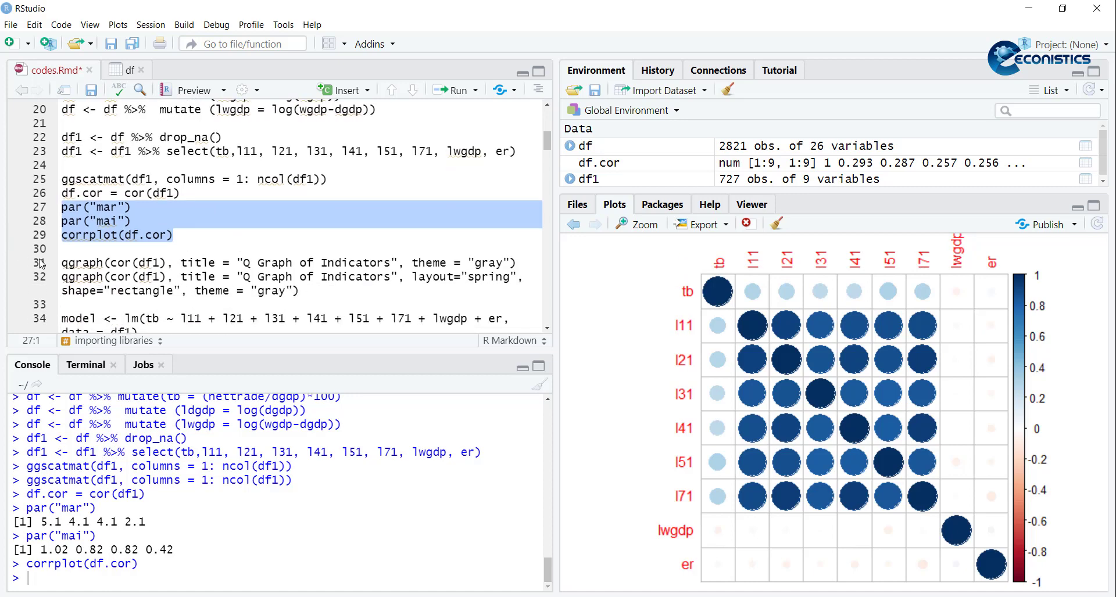
Step: Draw the gray qgraph of indicator correlations, then redraw it in spring layout with rectangular nodes
left_click(455, 89)
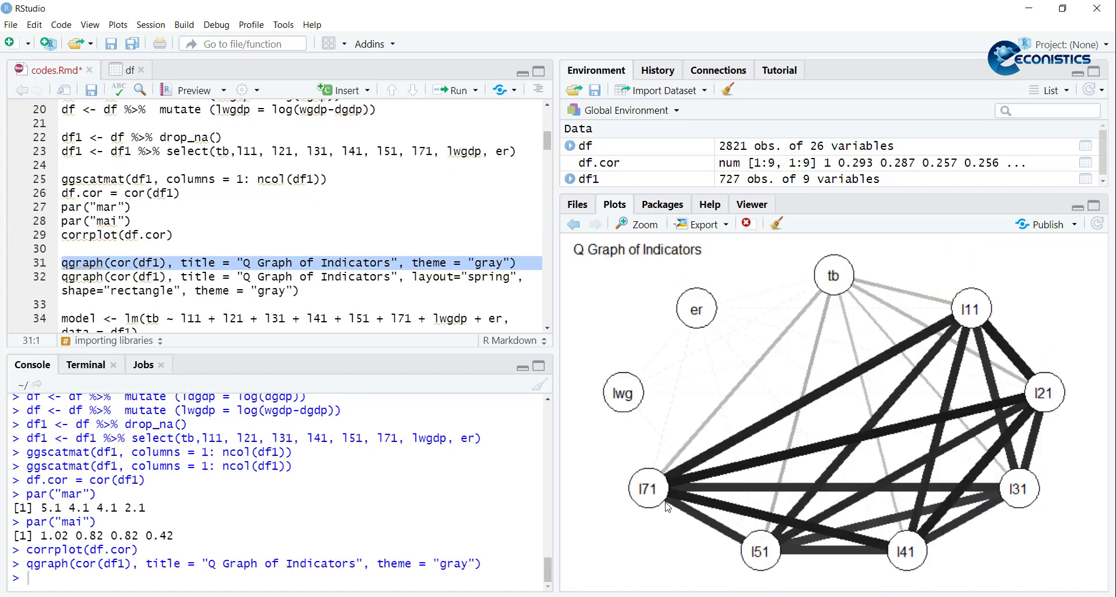
mouse_move(695, 509)
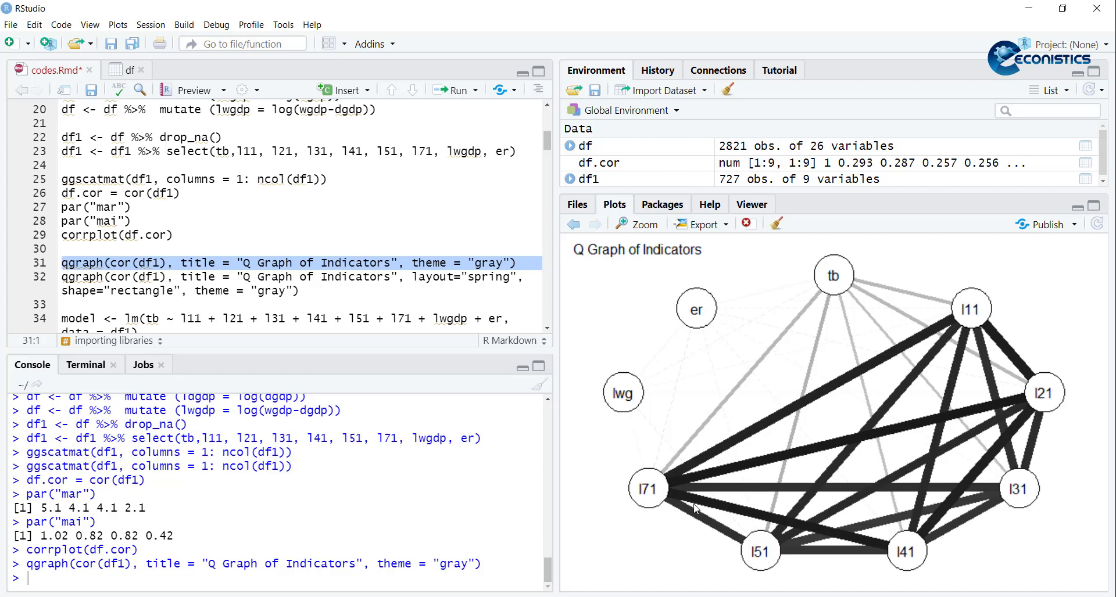
mouse_move(803, 407)
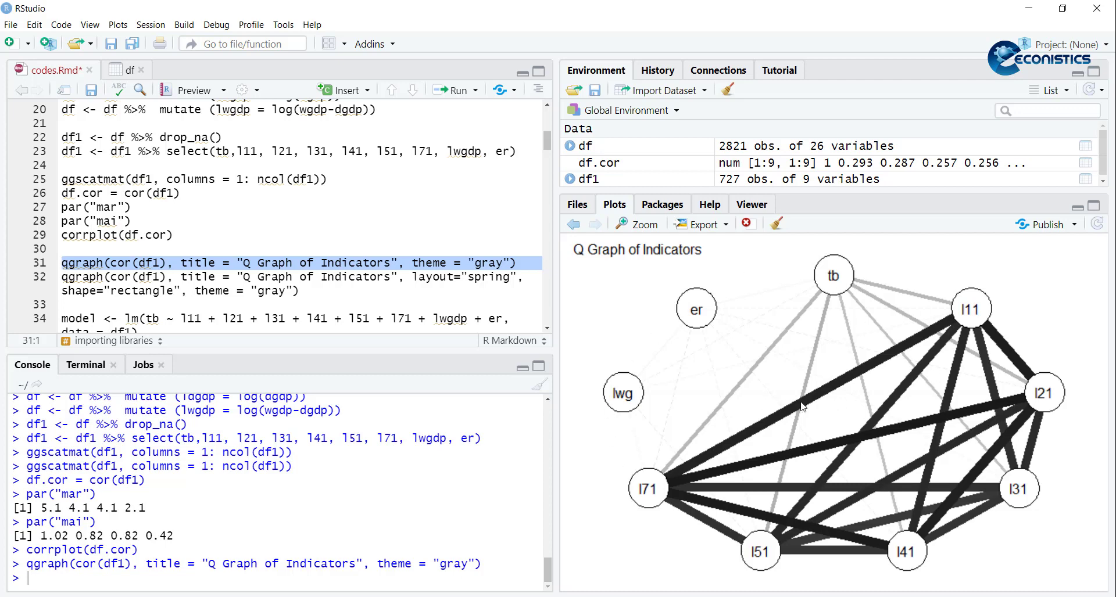
mouse_move(773, 426)
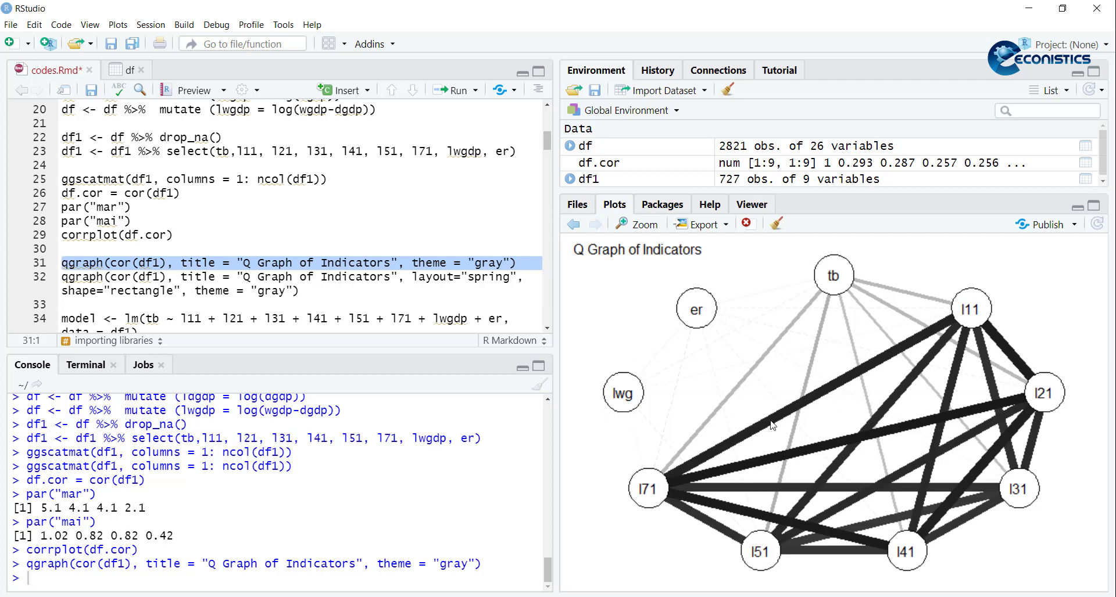
mouse_move(718, 446)
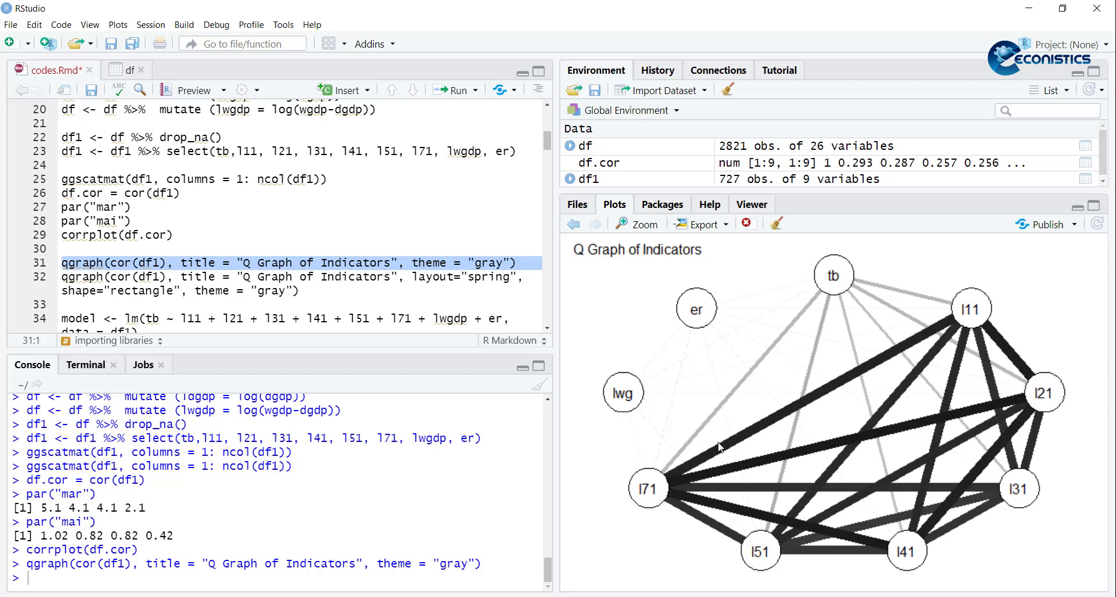
left_click(43, 278)
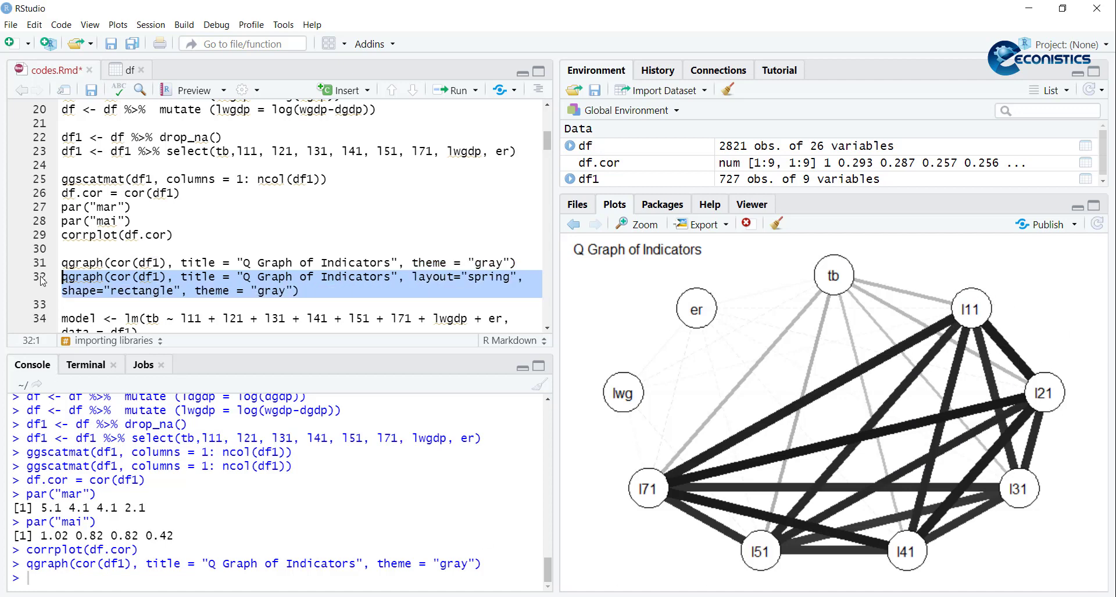
left_click(454, 90)
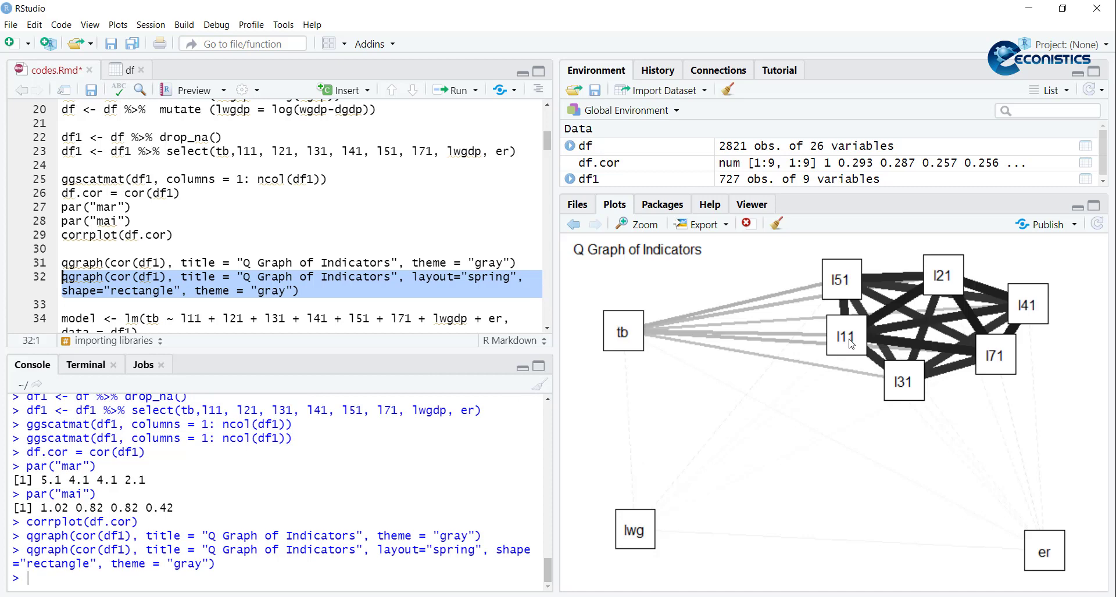
mouse_move(913, 344)
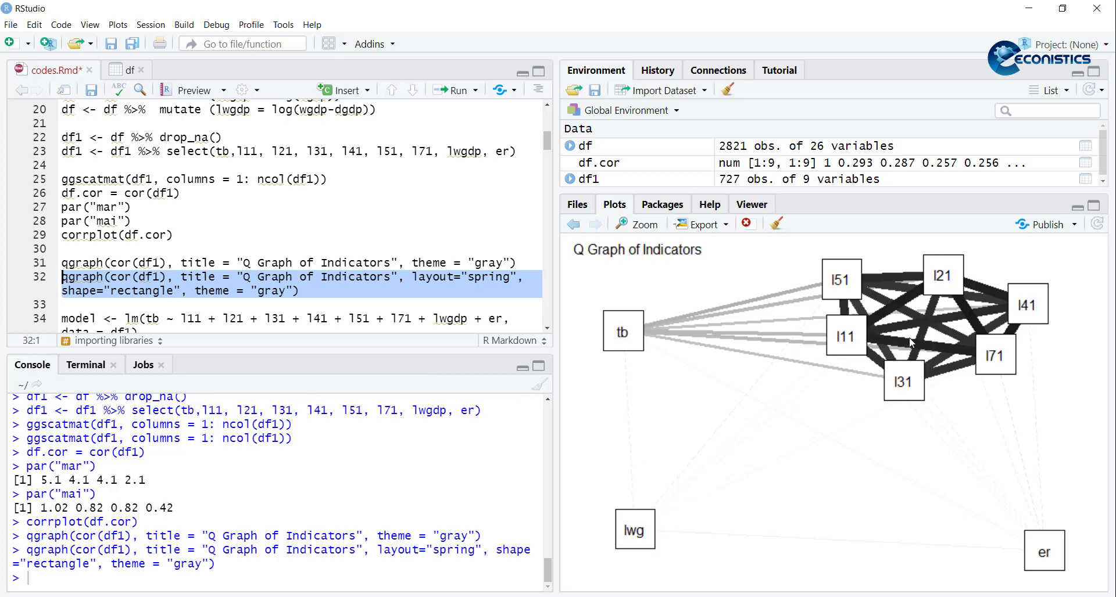
mouse_move(880, 267)
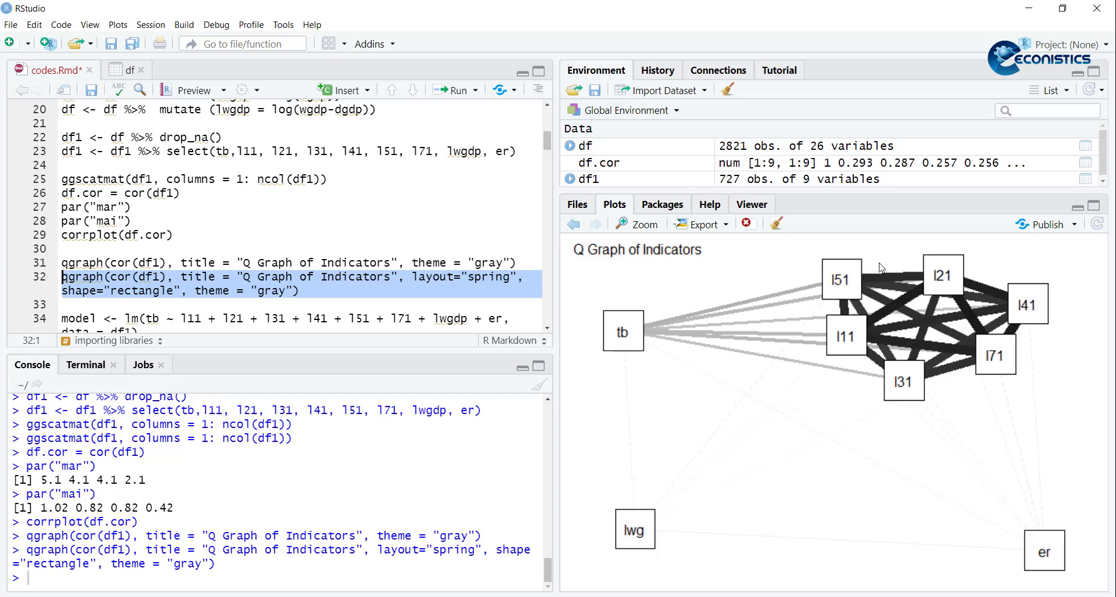
scroll("down", 3)
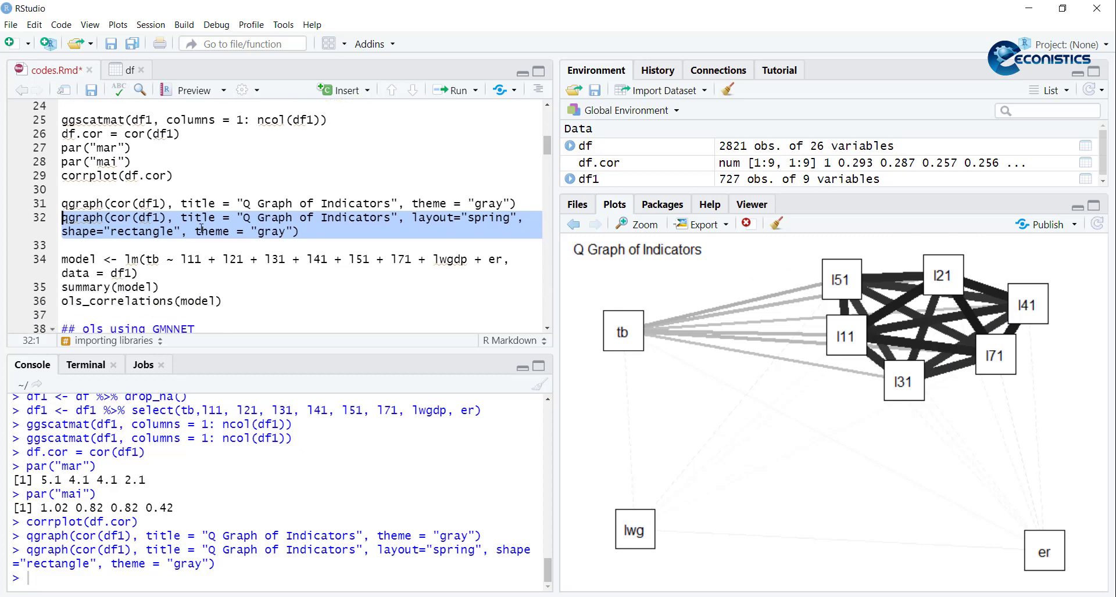
Step: Fit the lm model of tb on the indicators and print its summary and ols_correlations
left_click(452, 89)
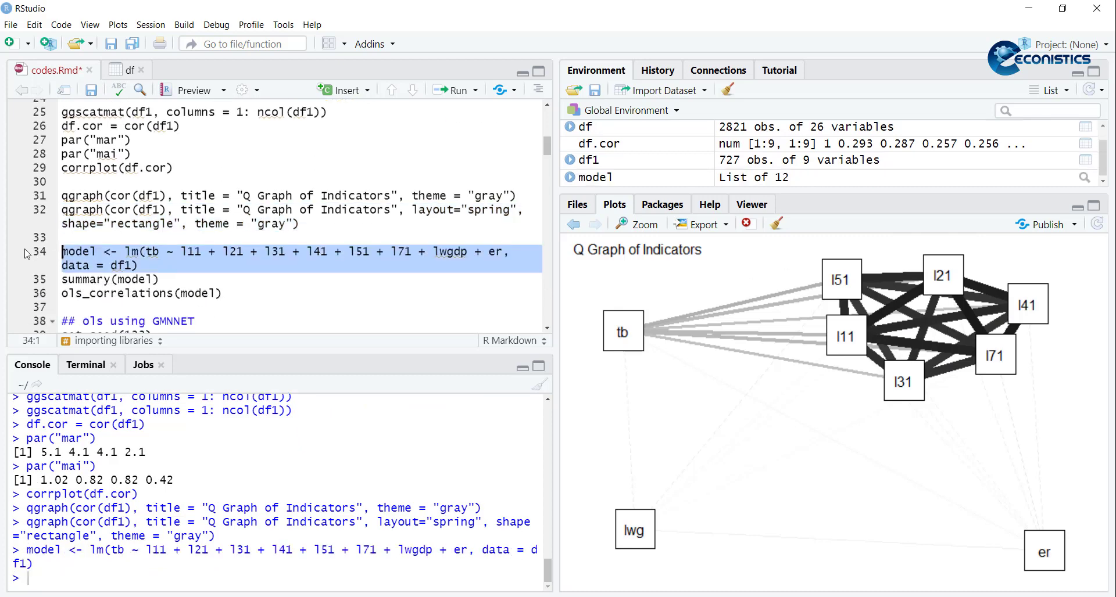
left_click(455, 90)
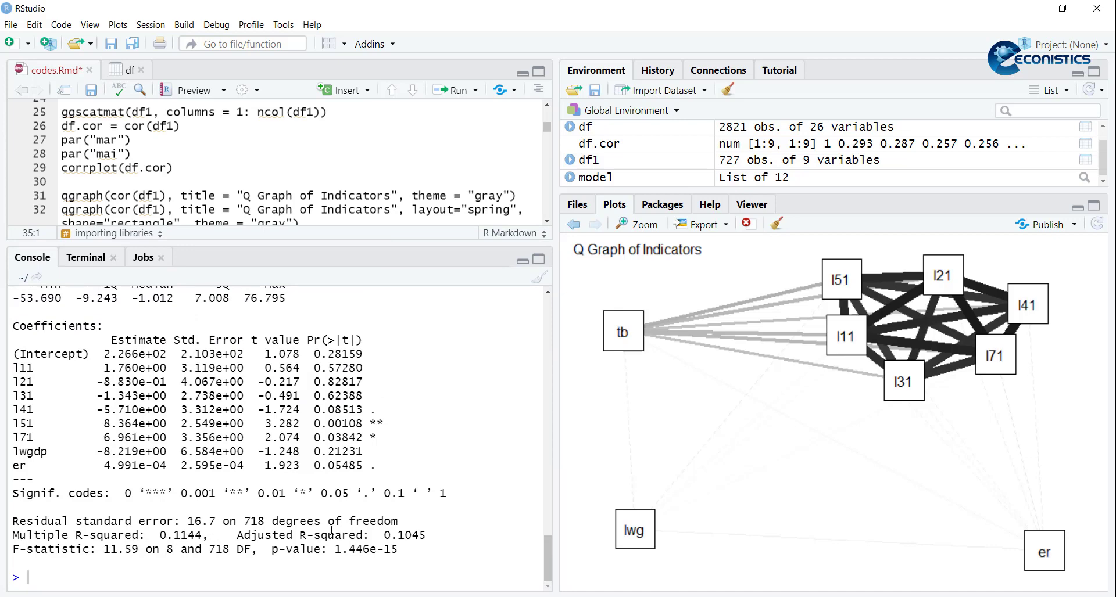
double_click(401, 535)
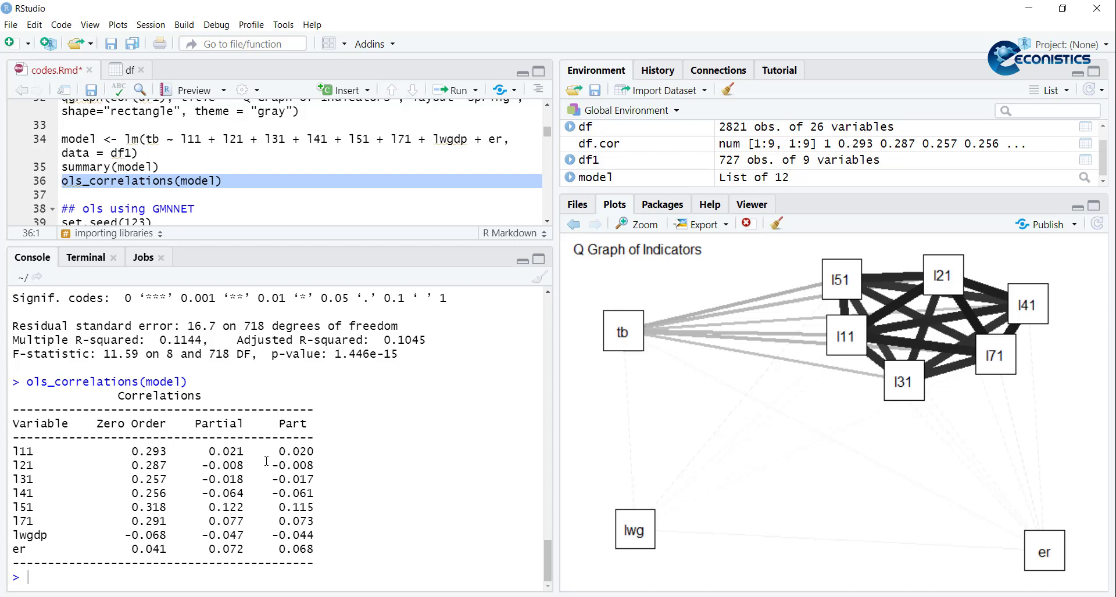
mouse_move(23, 432)
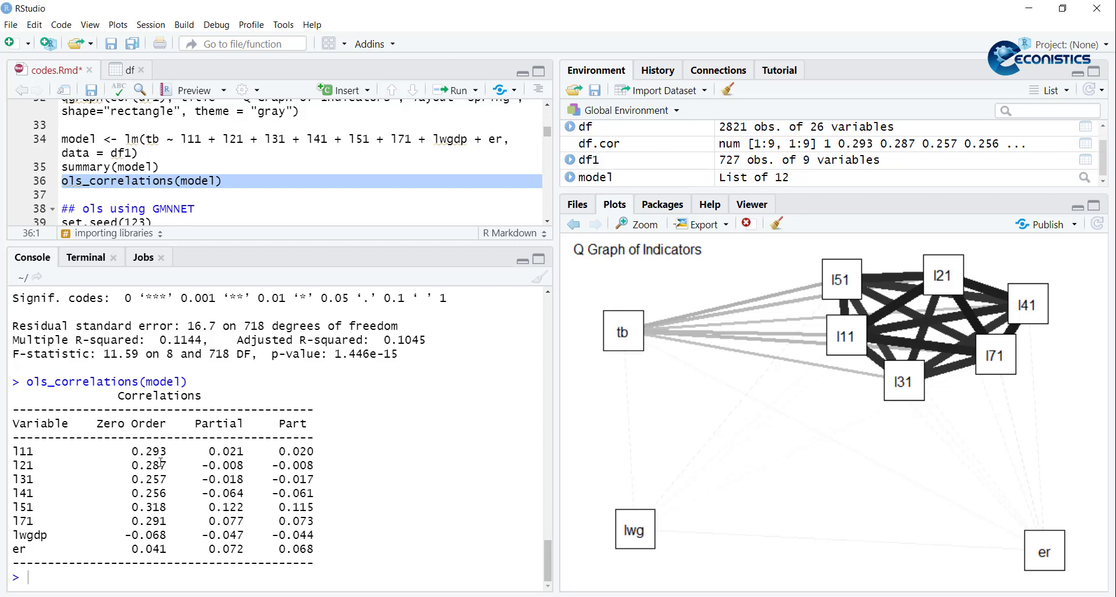
mouse_move(262, 501)
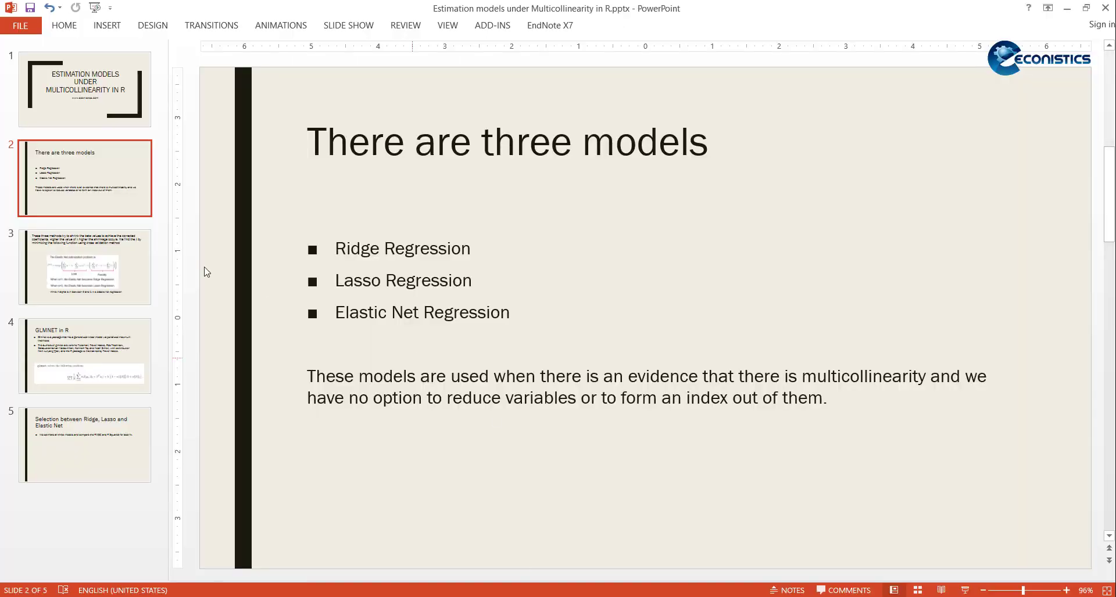
Step: Walk through slide 3's Elastic Net loss and penalty formula, then move to slide 4, 'GLMNET in R'
left_click(84, 266)
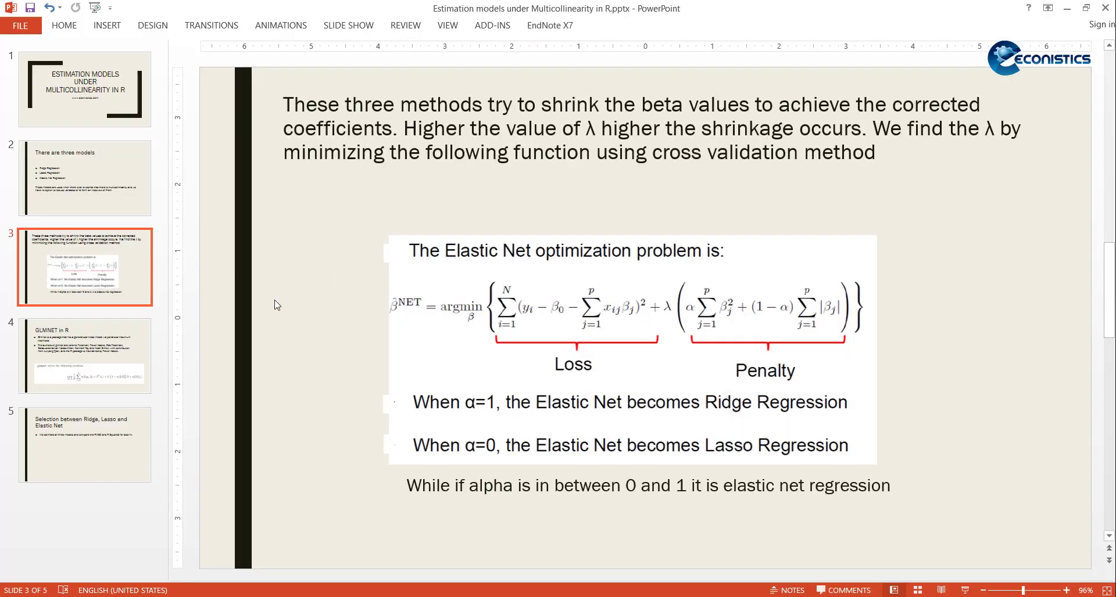
mouse_move(1025, 517)
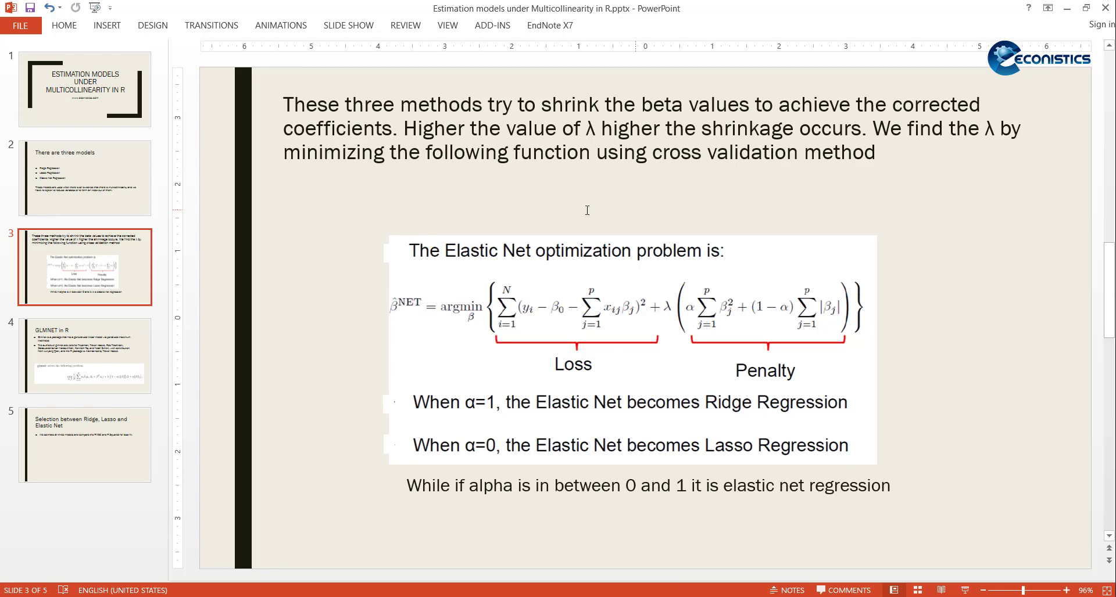
mouse_move(791, 309)
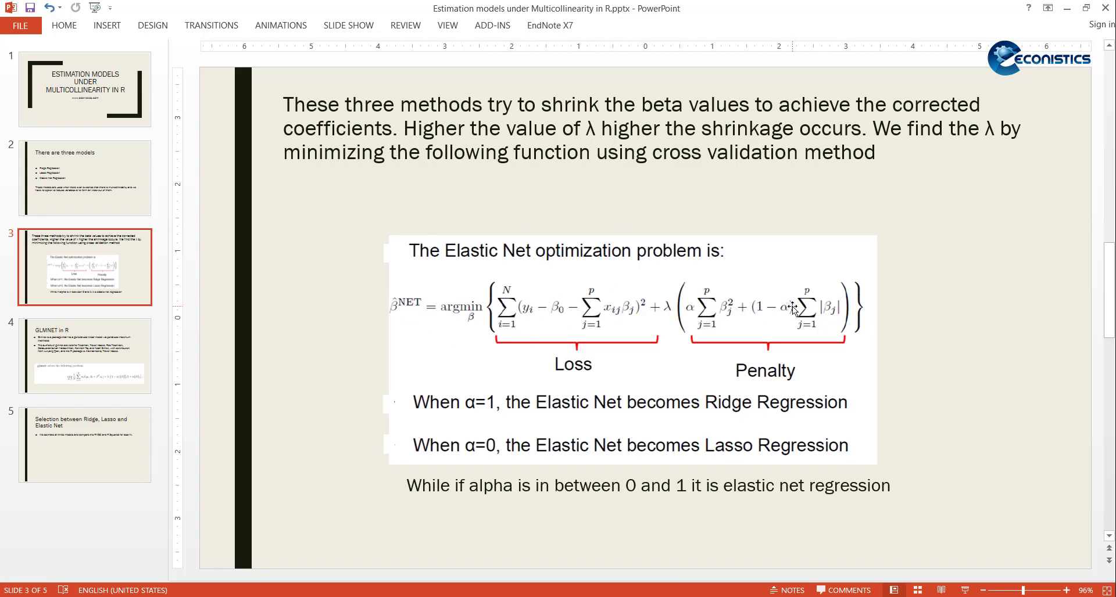
mouse_move(502, 309)
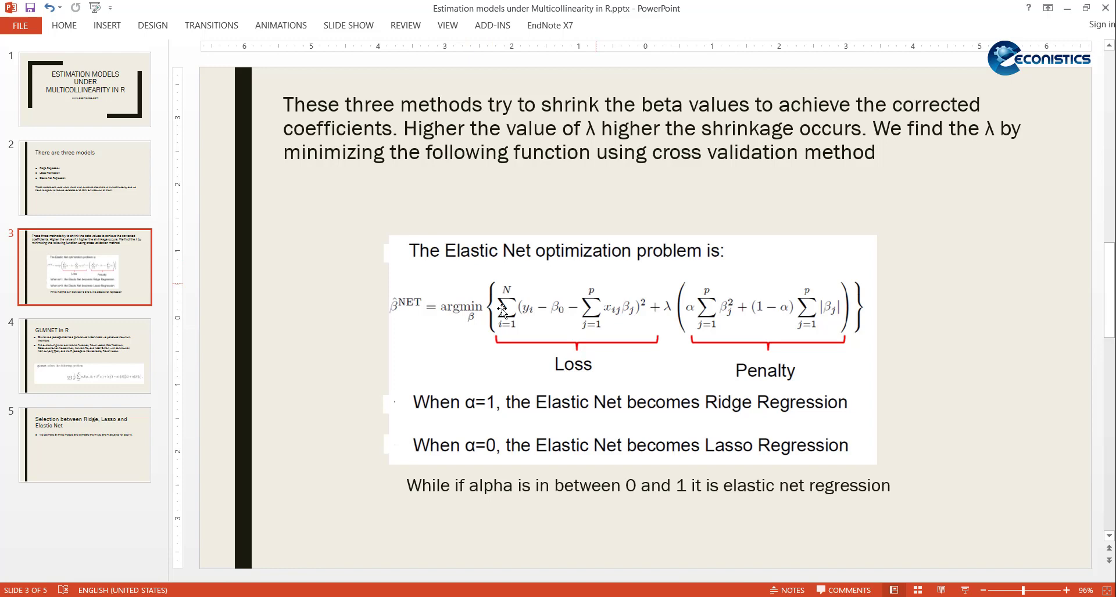
mouse_move(405, 318)
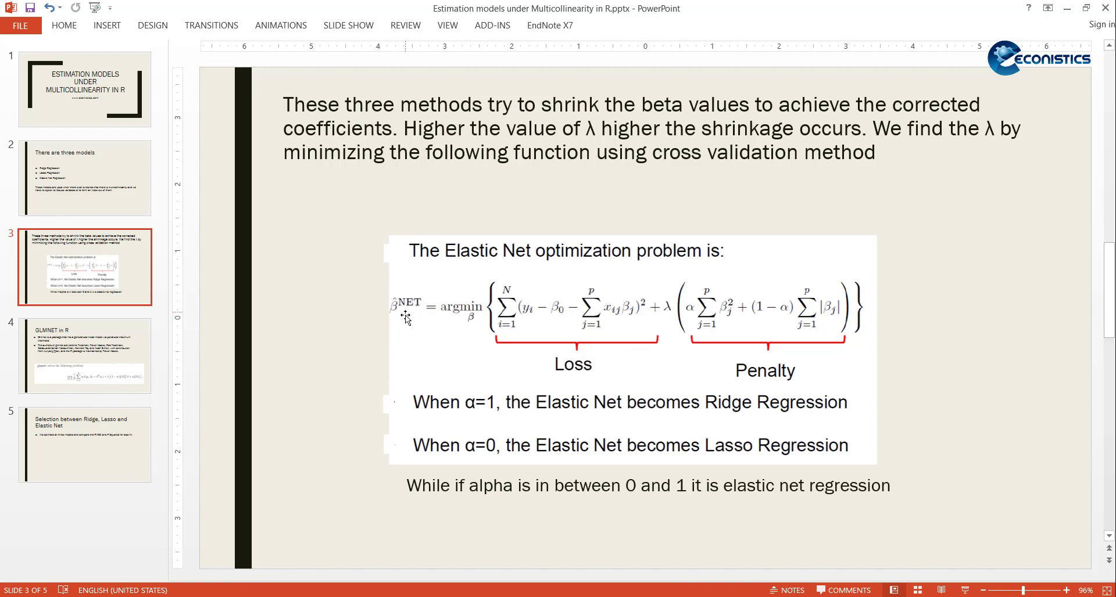
mouse_move(474, 336)
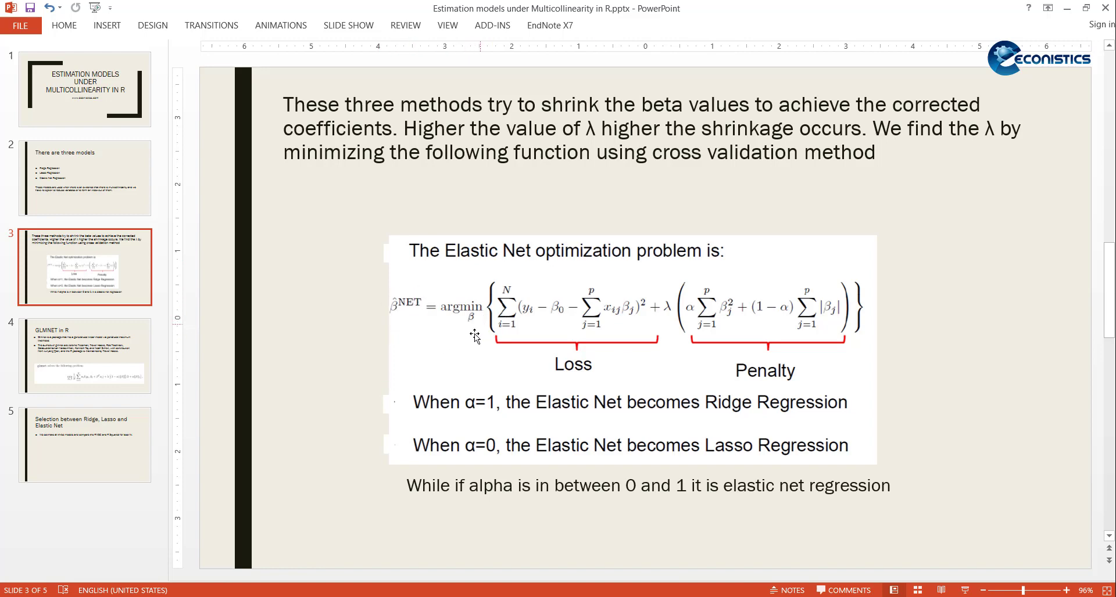
mouse_move(653, 279)
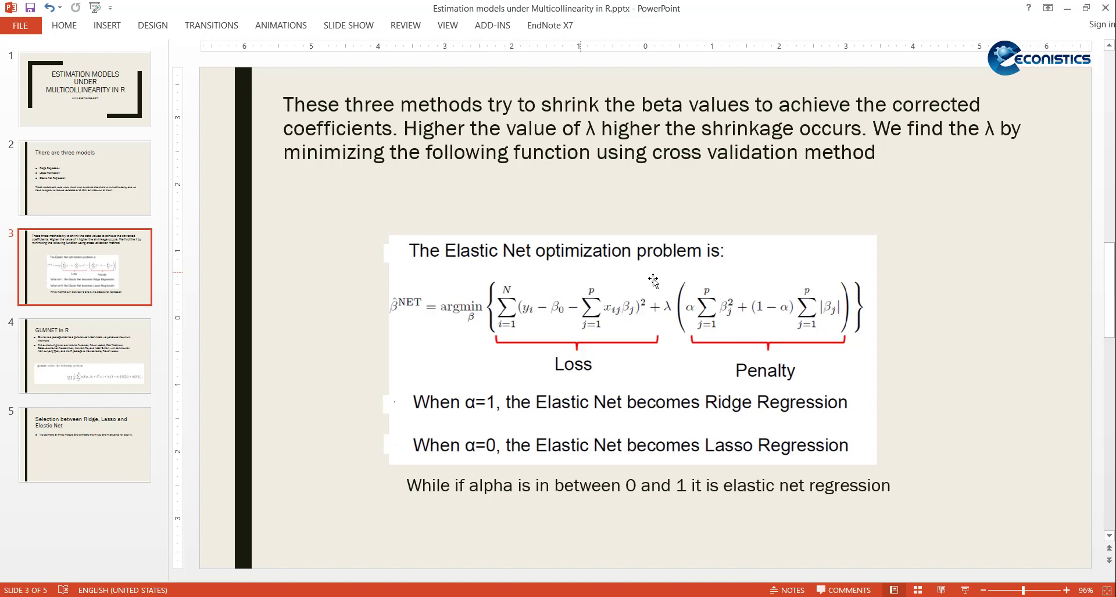
mouse_move(516, 316)
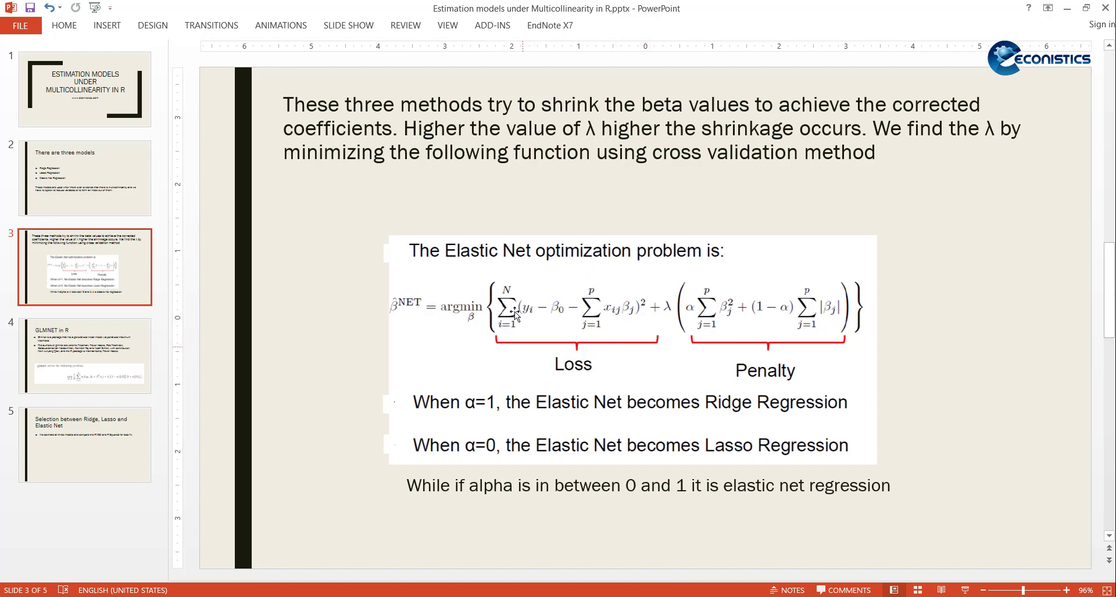
mouse_move(816, 320)
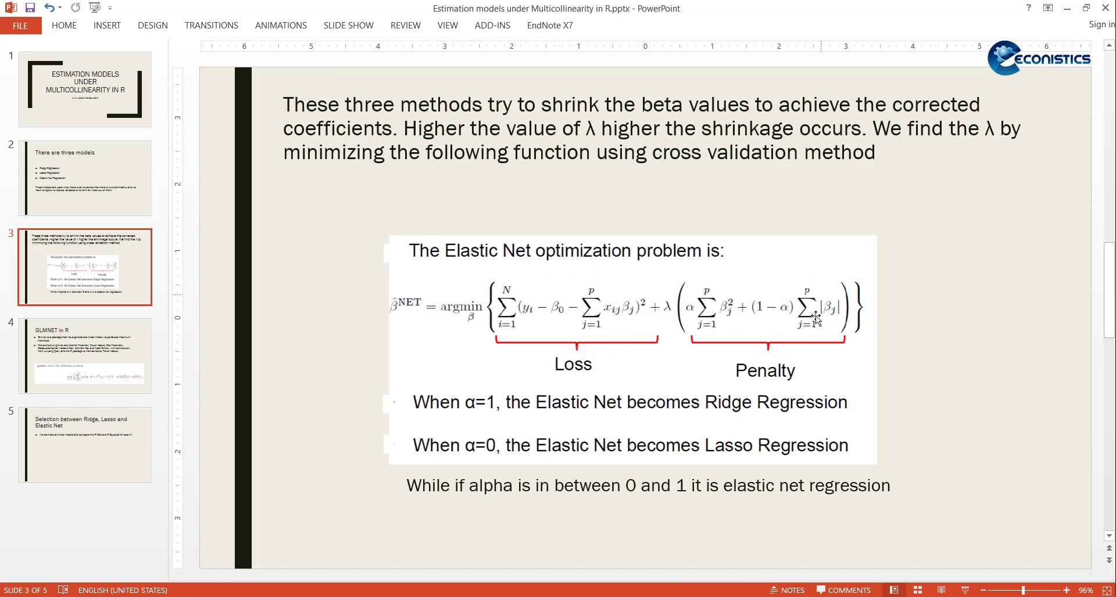
mouse_move(787, 320)
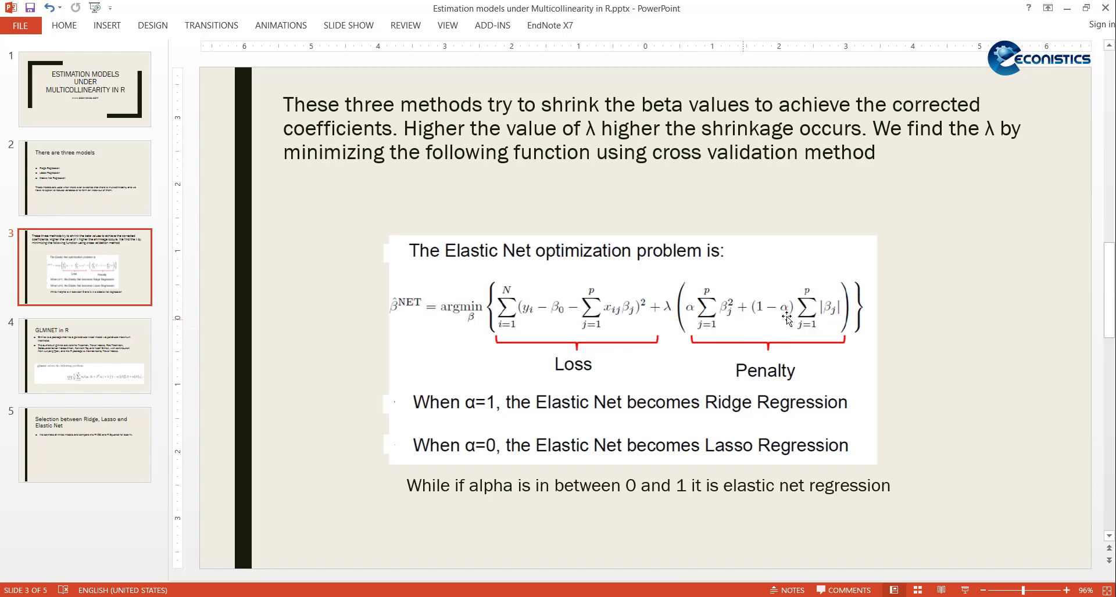
mouse_move(830, 326)
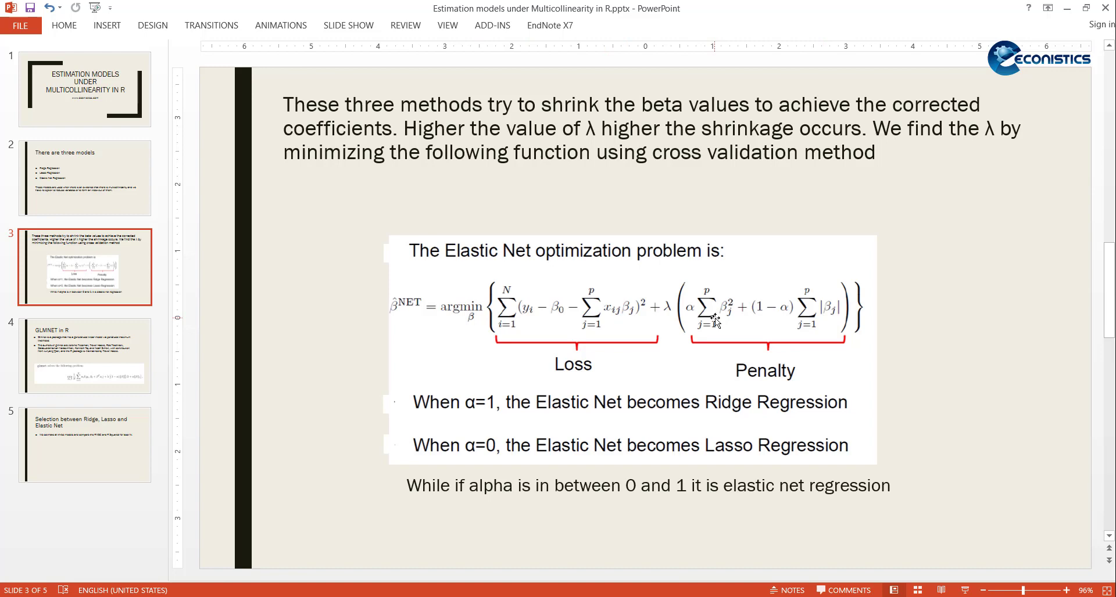
mouse_move(830, 307)
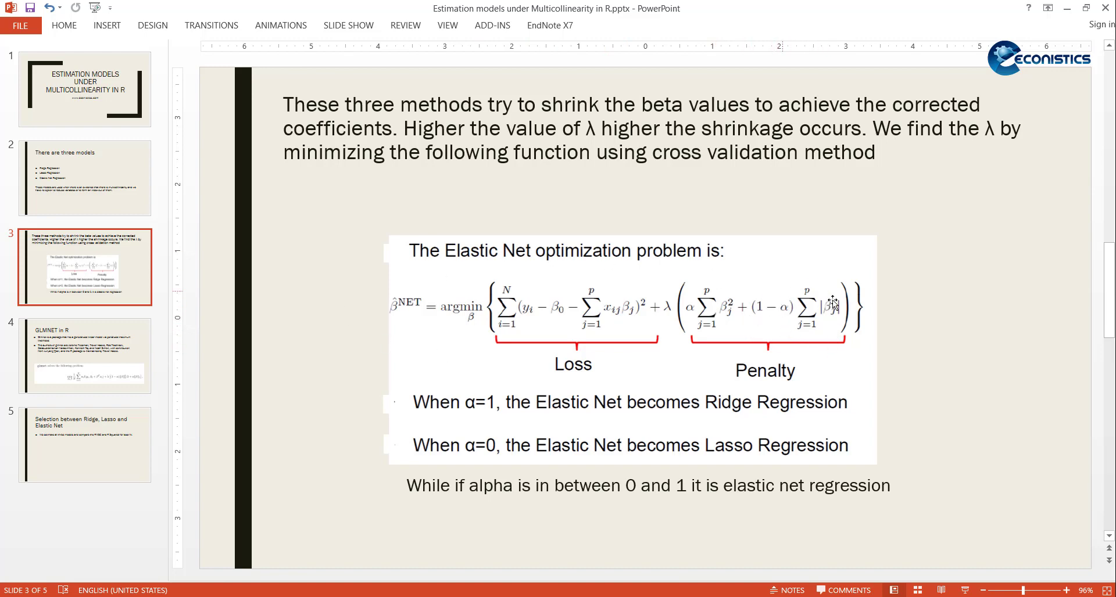
mouse_move(484, 456)
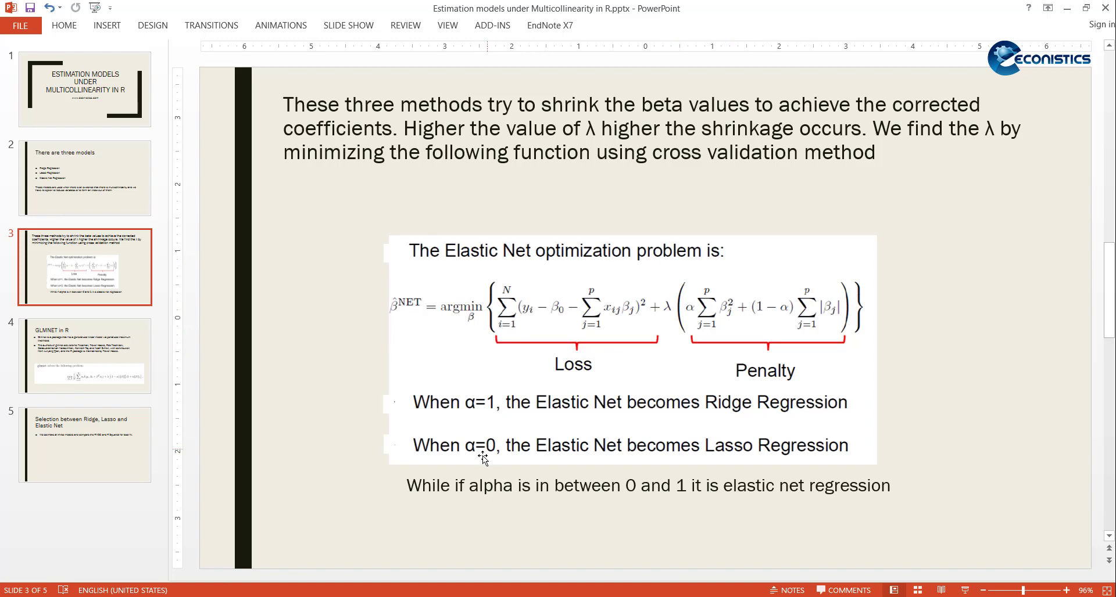
mouse_move(781, 323)
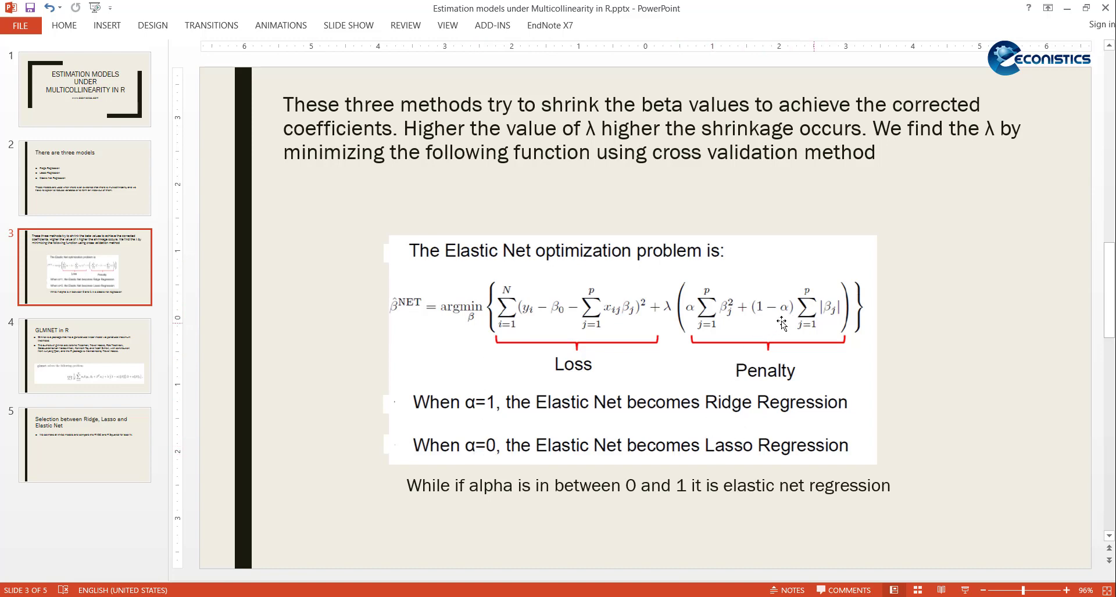
mouse_move(820, 329)
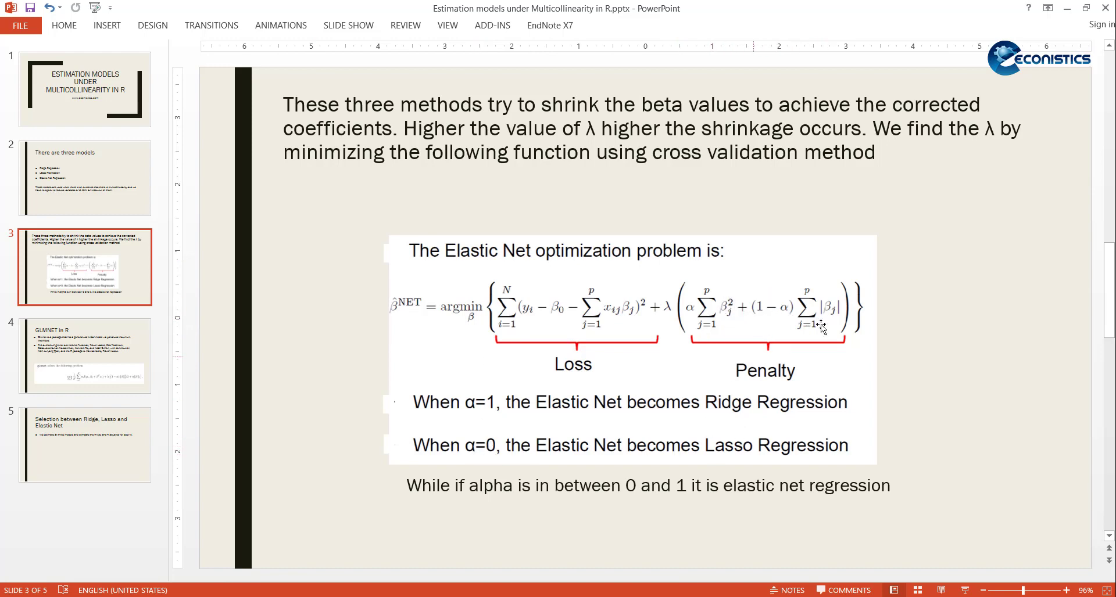
mouse_move(483, 509)
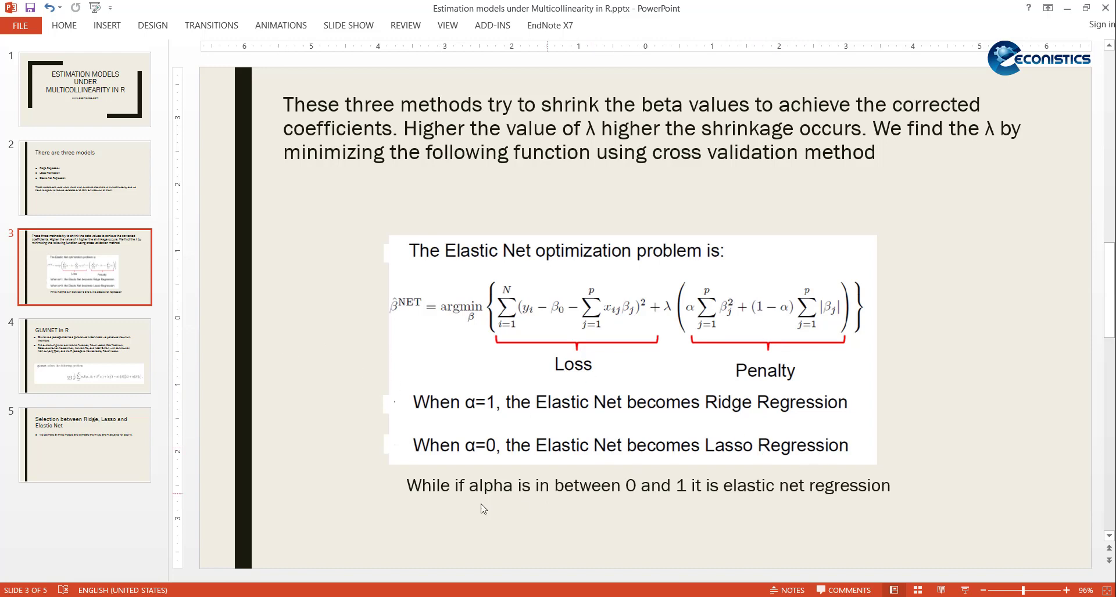
mouse_move(793, 335)
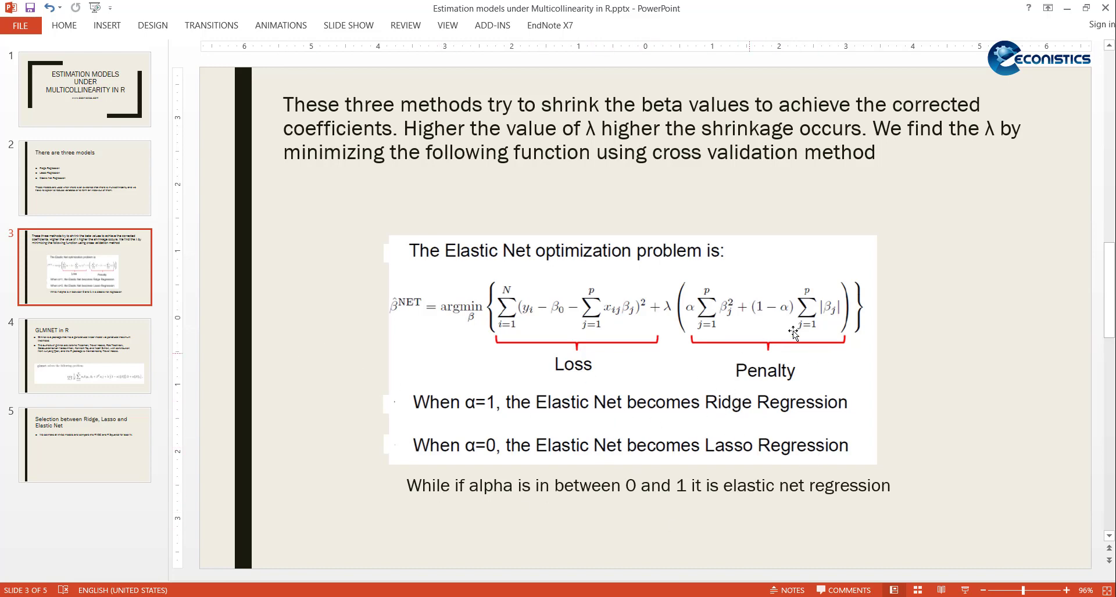
mouse_move(802, 449)
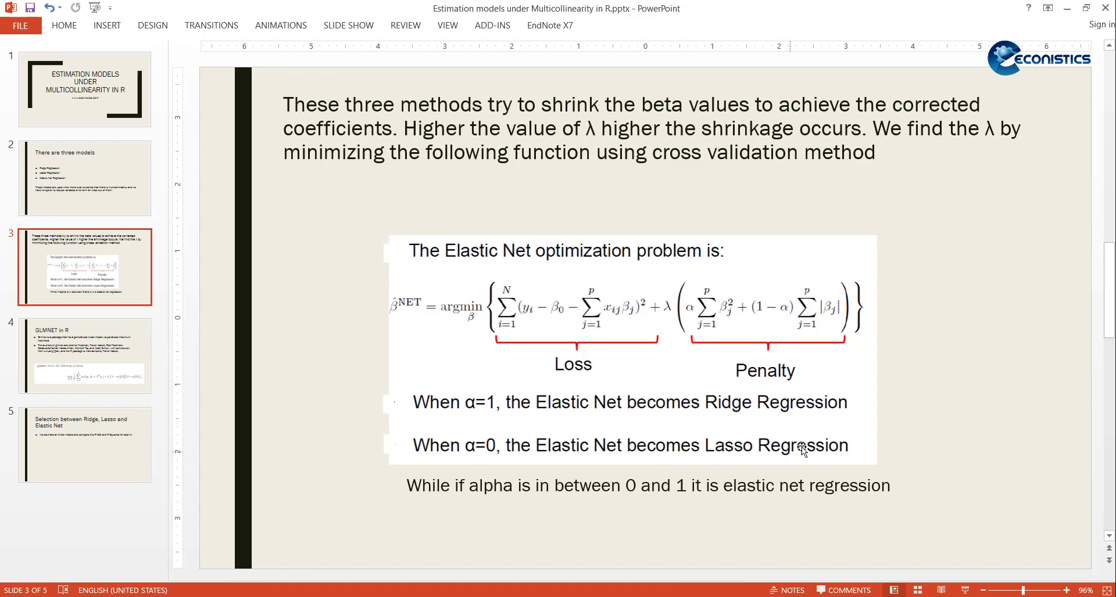
mouse_move(724, 338)
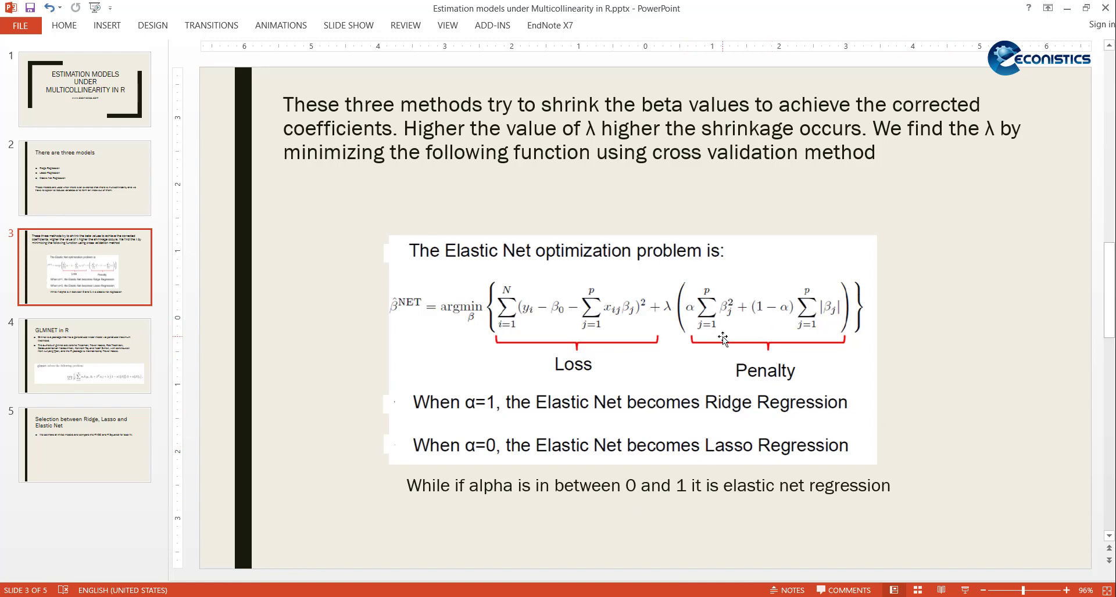
mouse_move(603, 289)
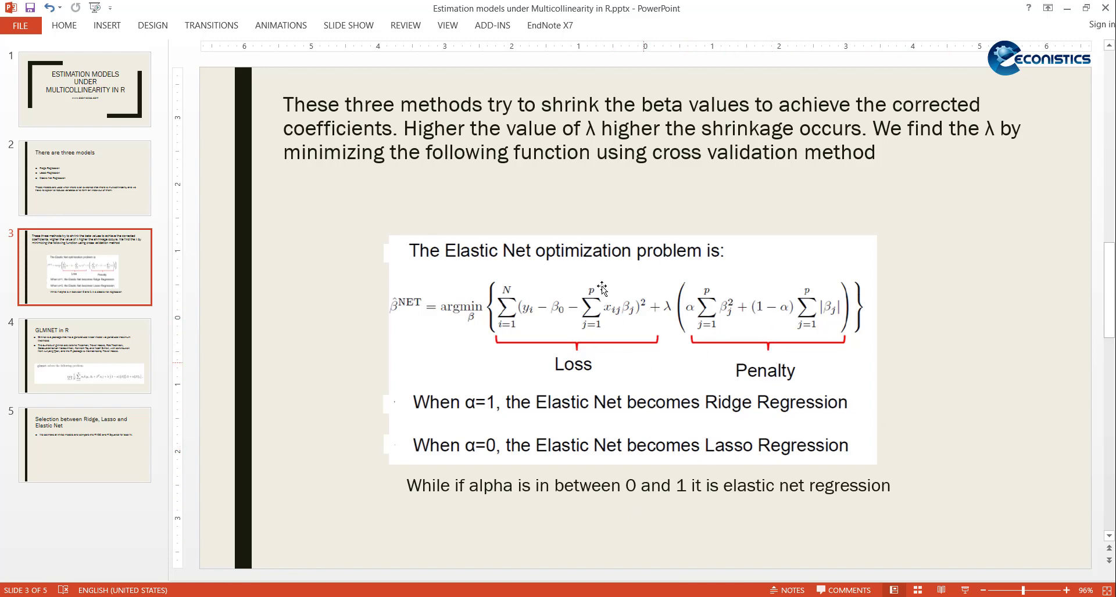
mouse_move(556, 97)
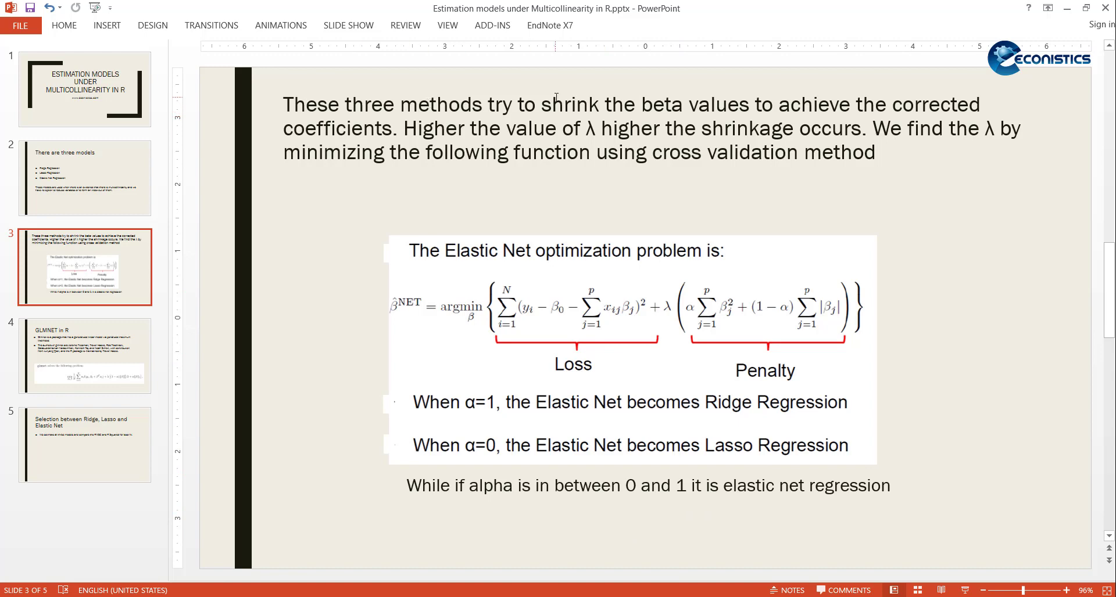
mouse_move(427, 309)
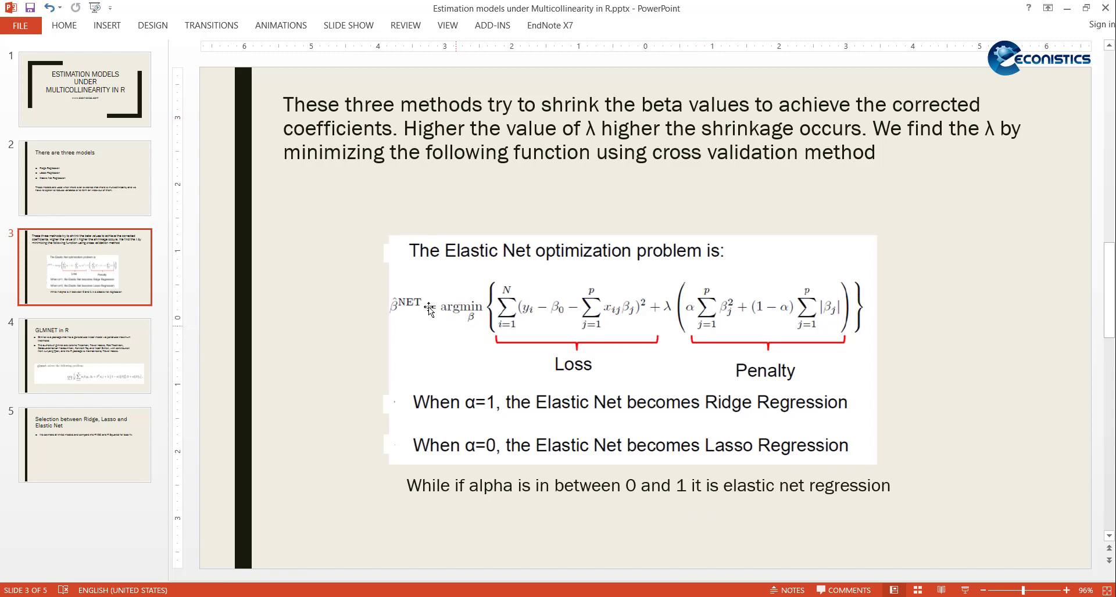
mouse_move(412, 329)
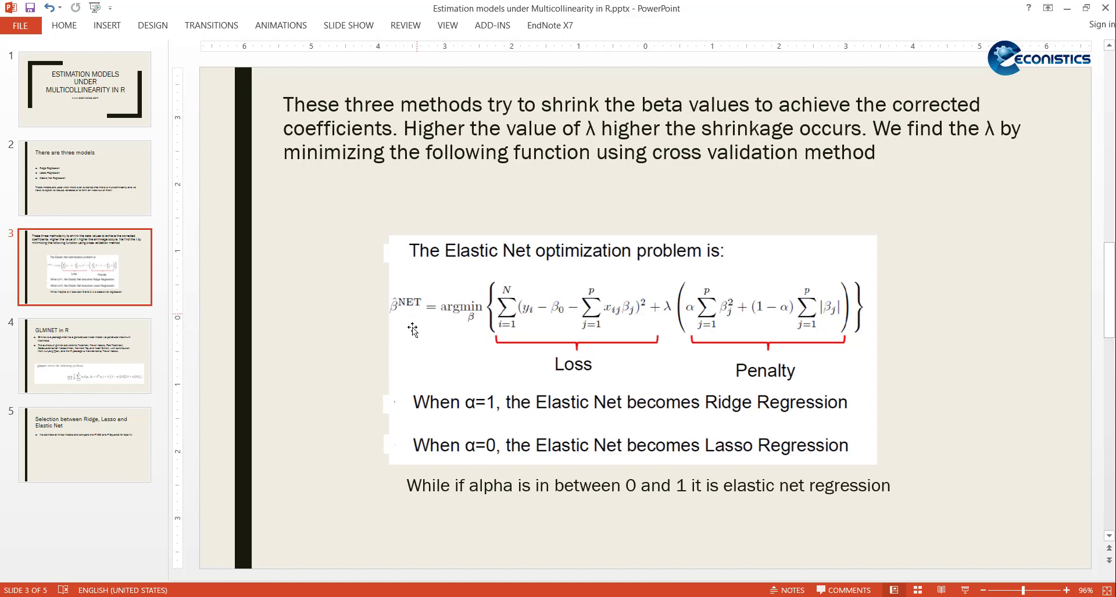
mouse_move(402, 294)
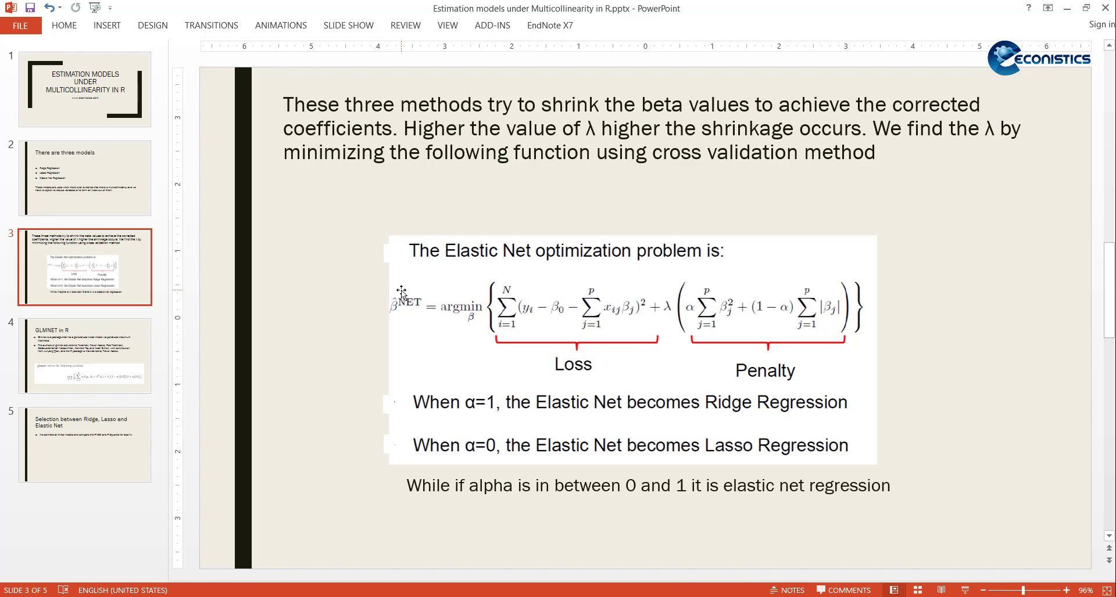
mouse_move(422, 320)
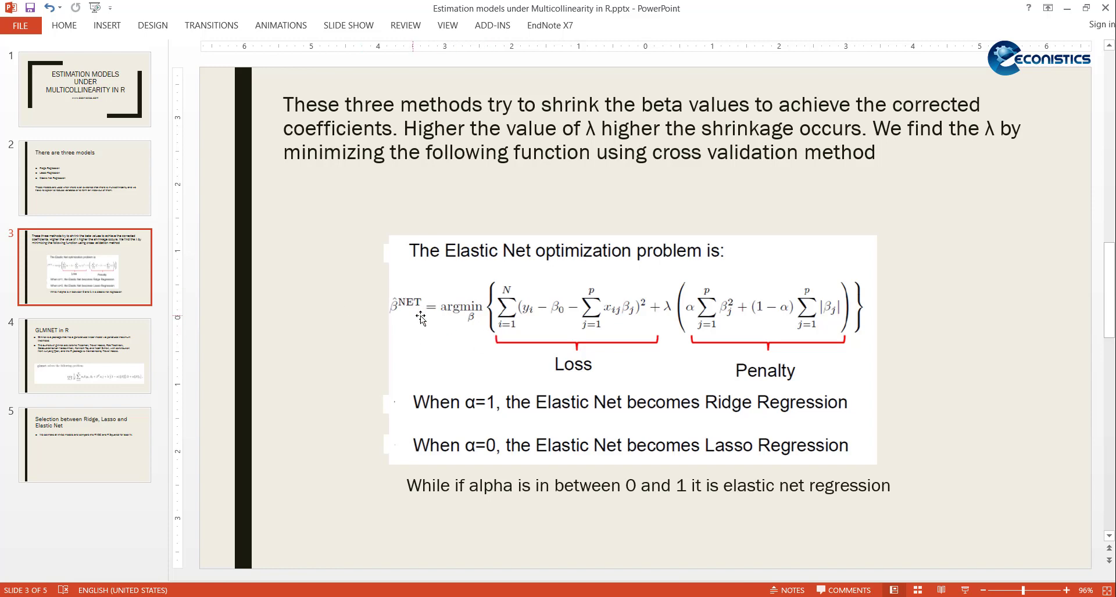
mouse_move(505, 183)
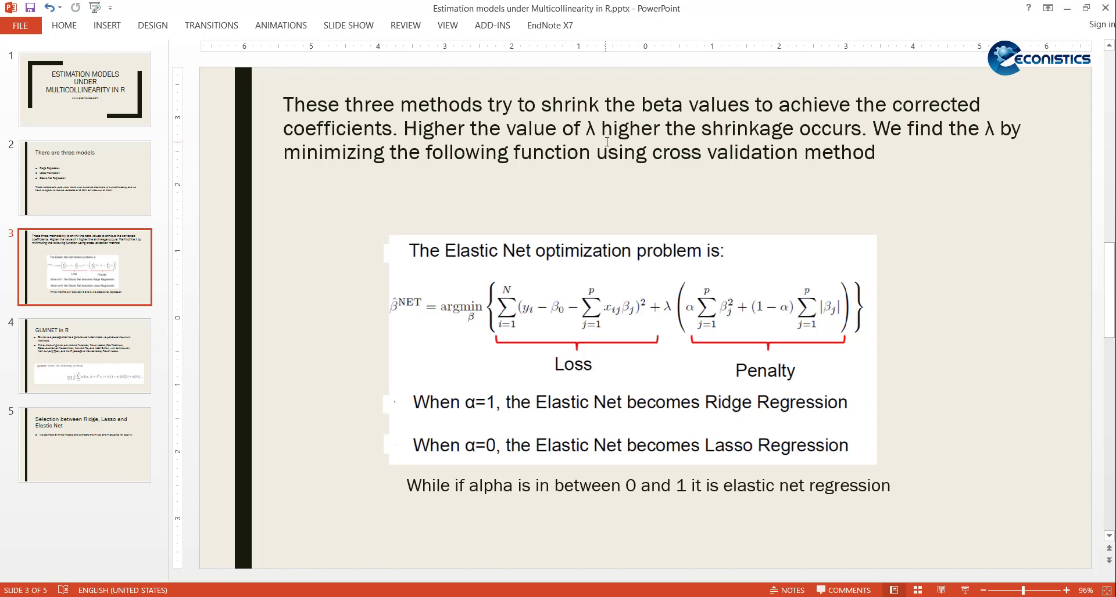
mouse_move(821, 187)
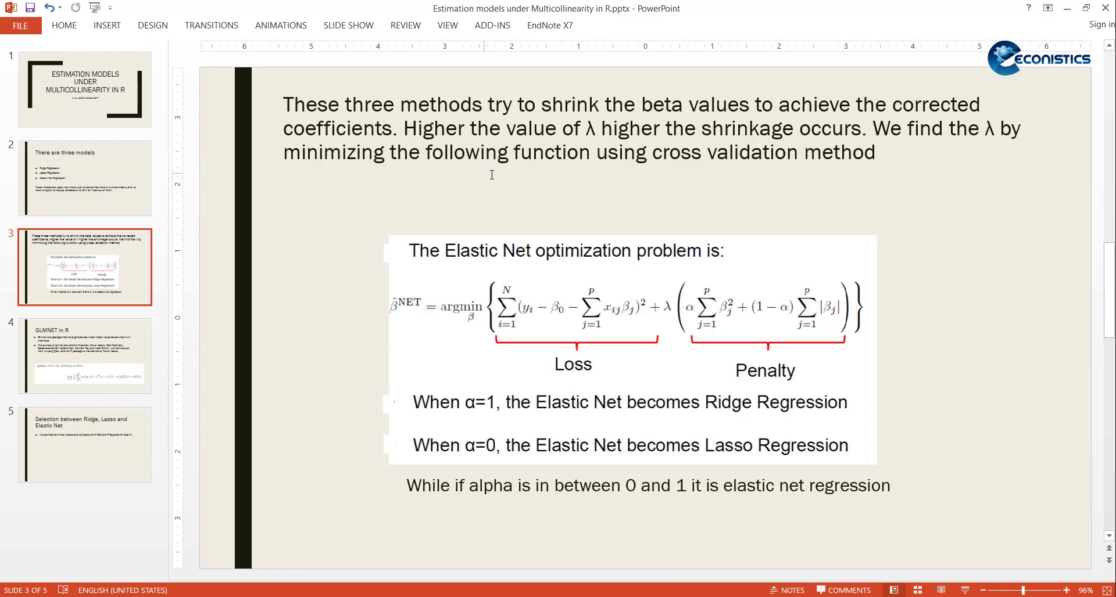
mouse_move(610, 227)
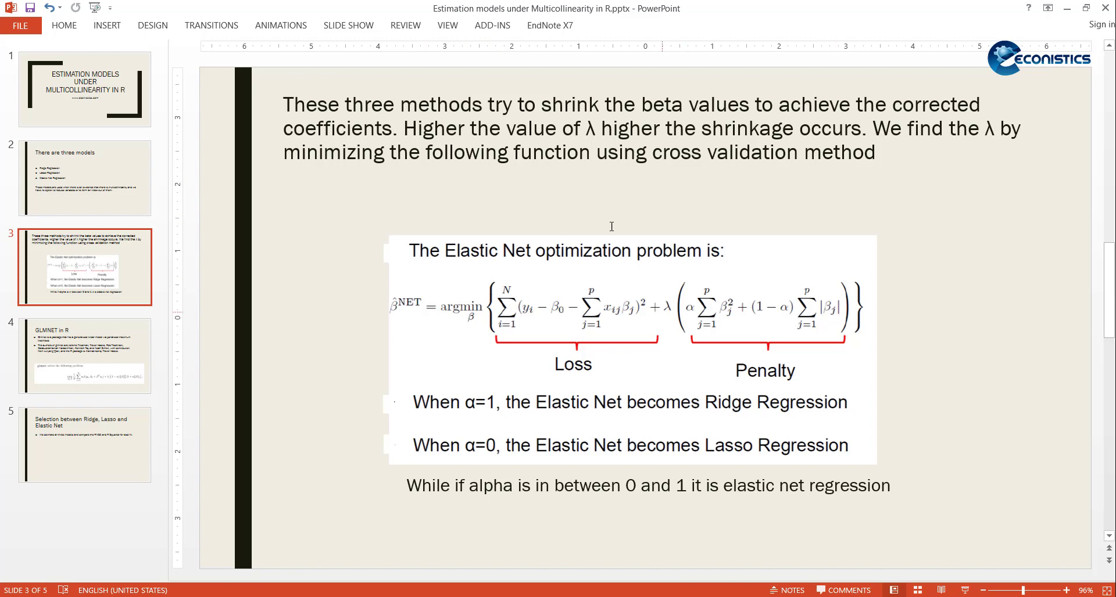
mouse_move(566, 491)
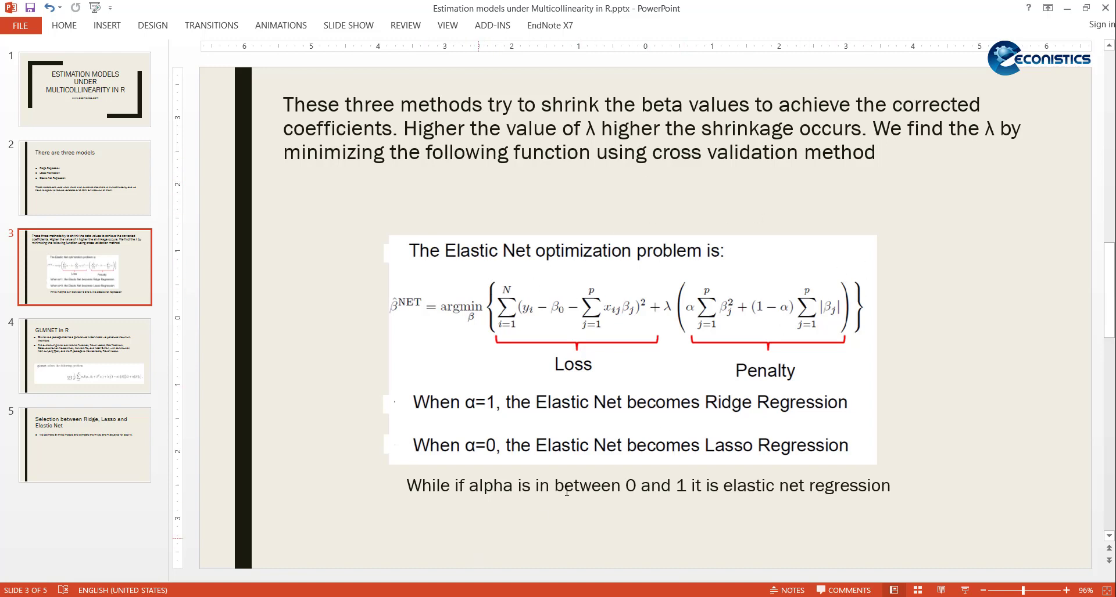
left_click(84, 355)
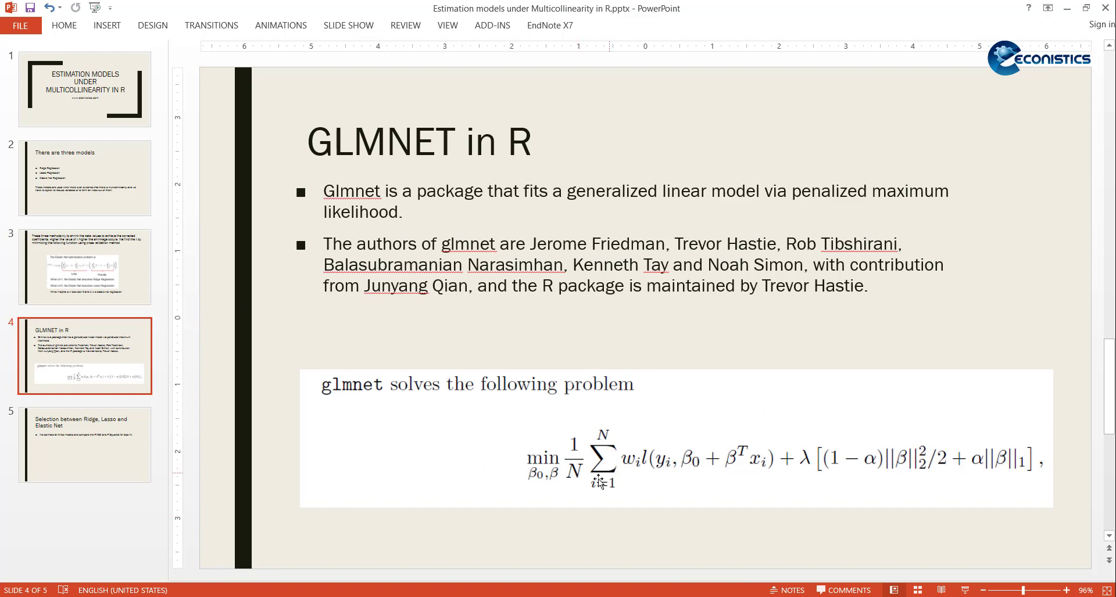
mouse_move(968, 477)
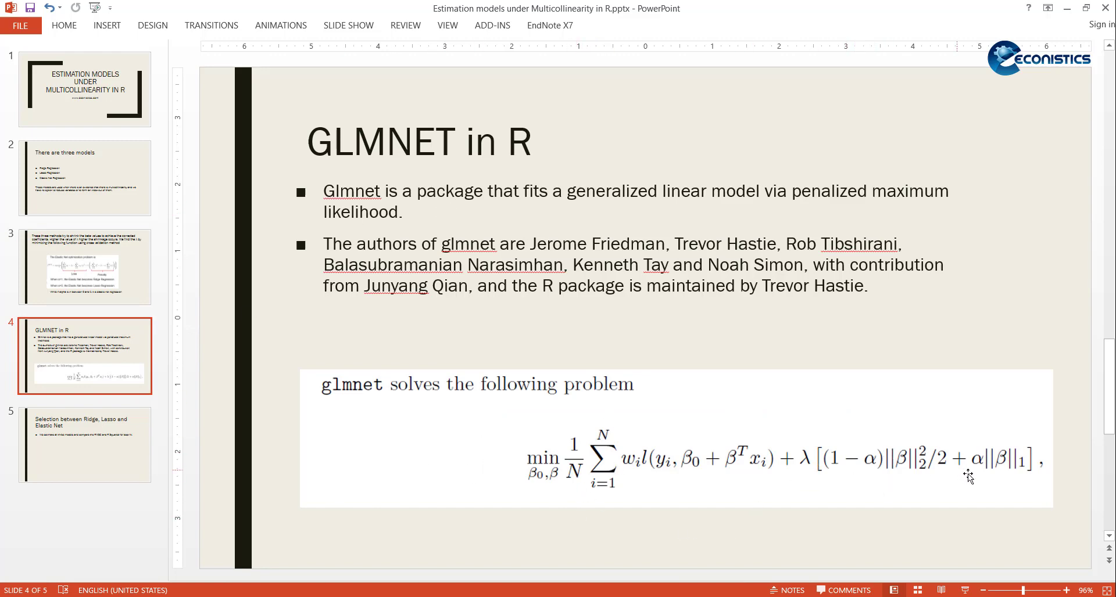
Step: Revisit the Elastic Net and GLMNET slides, then show slide 5 on selecting models by RMSE and R Squared
left_click(84, 265)
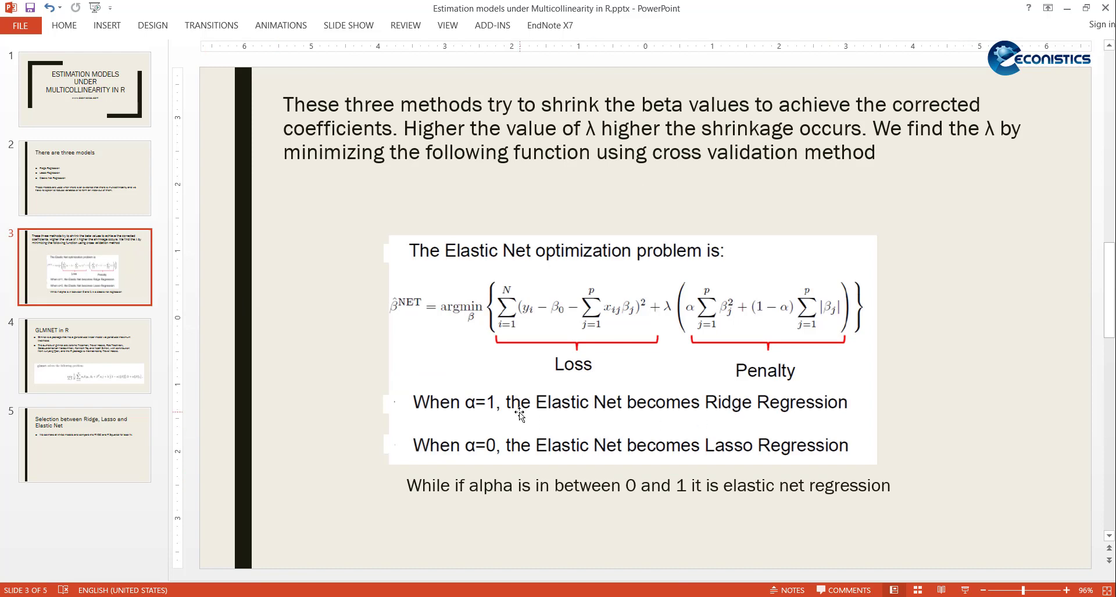
mouse_move(715, 449)
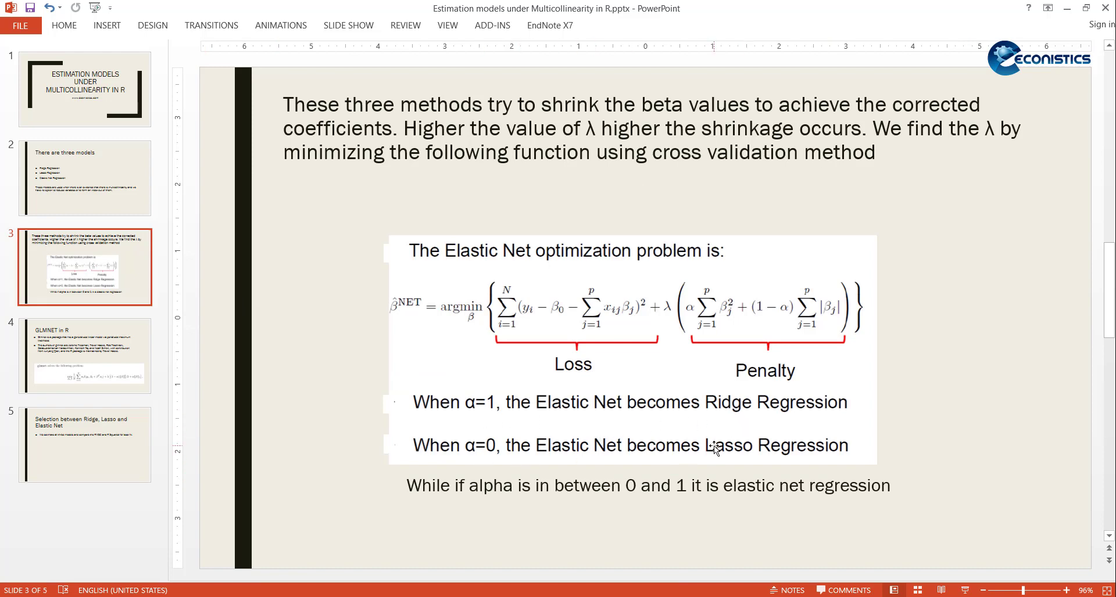
left_click(83, 356)
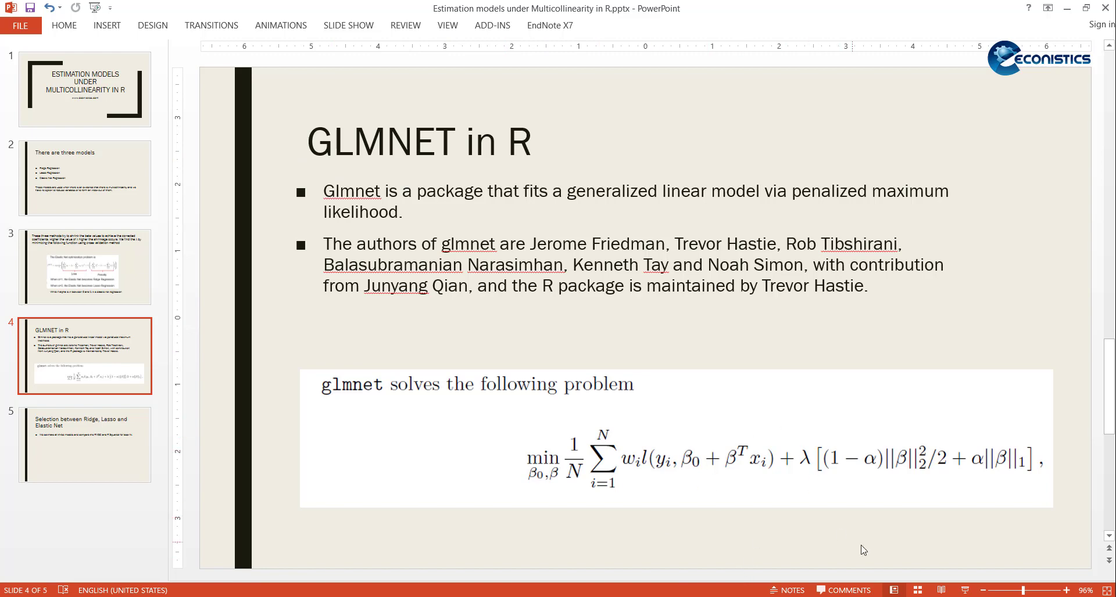
left_click(84, 266)
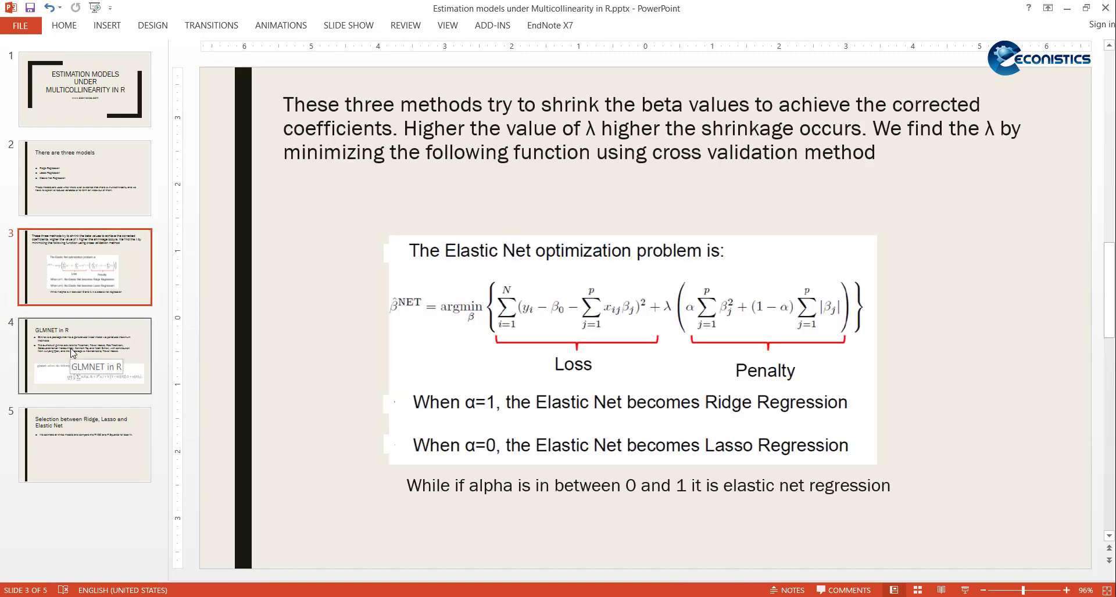
left_click(85, 356)
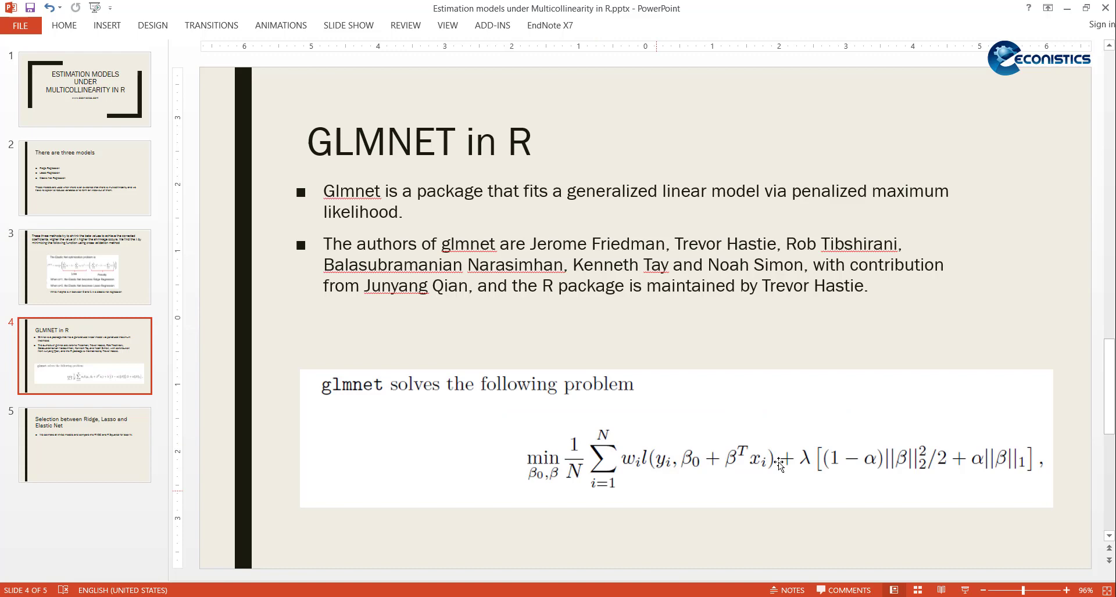
mouse_move(540, 510)
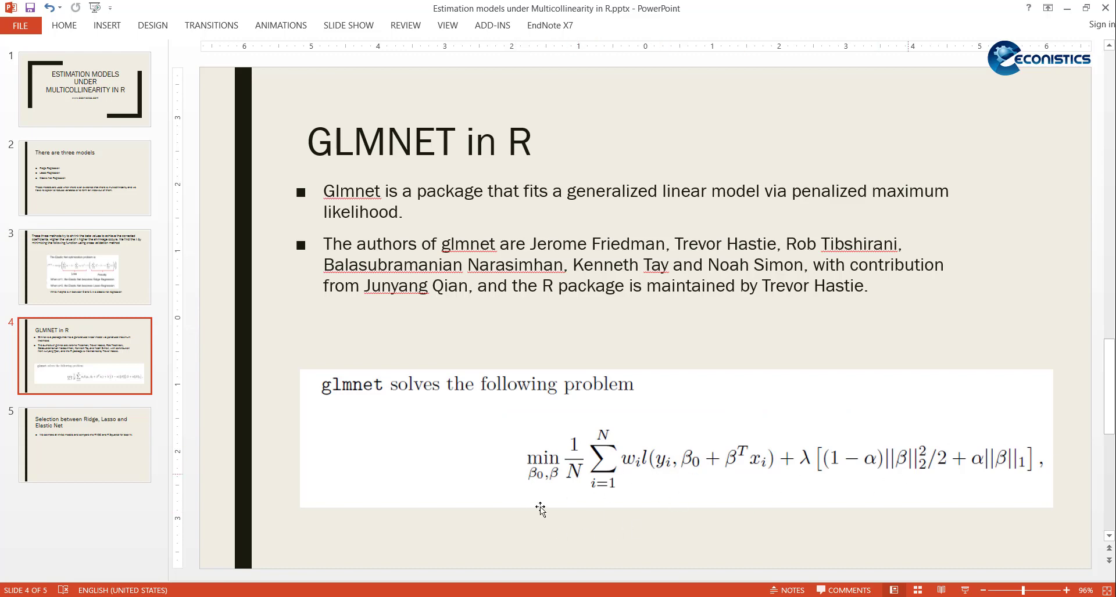
mouse_move(596, 274)
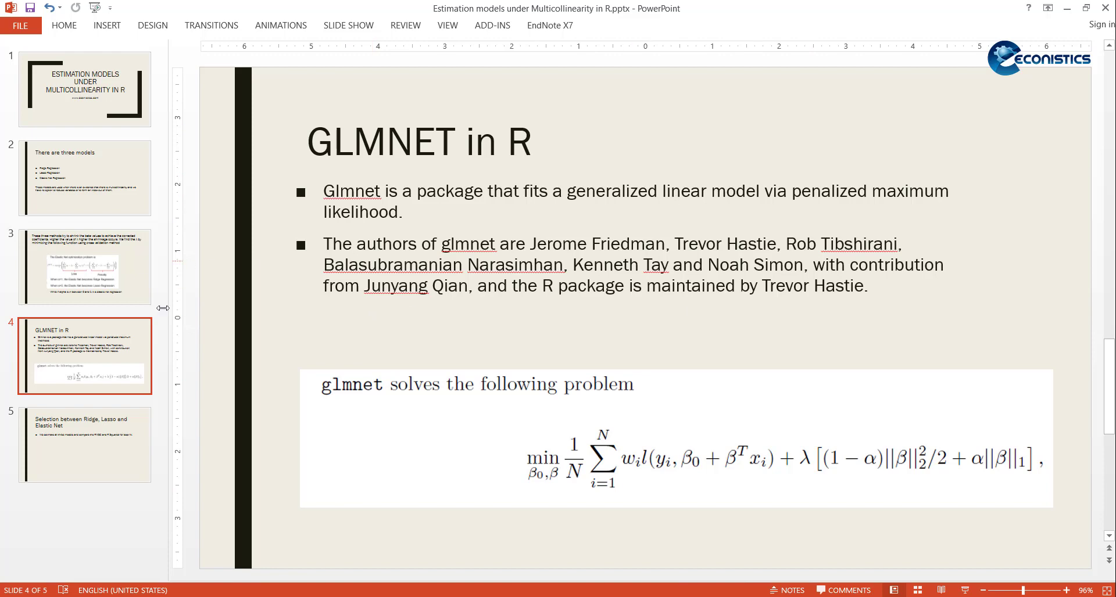
left_click(83, 443)
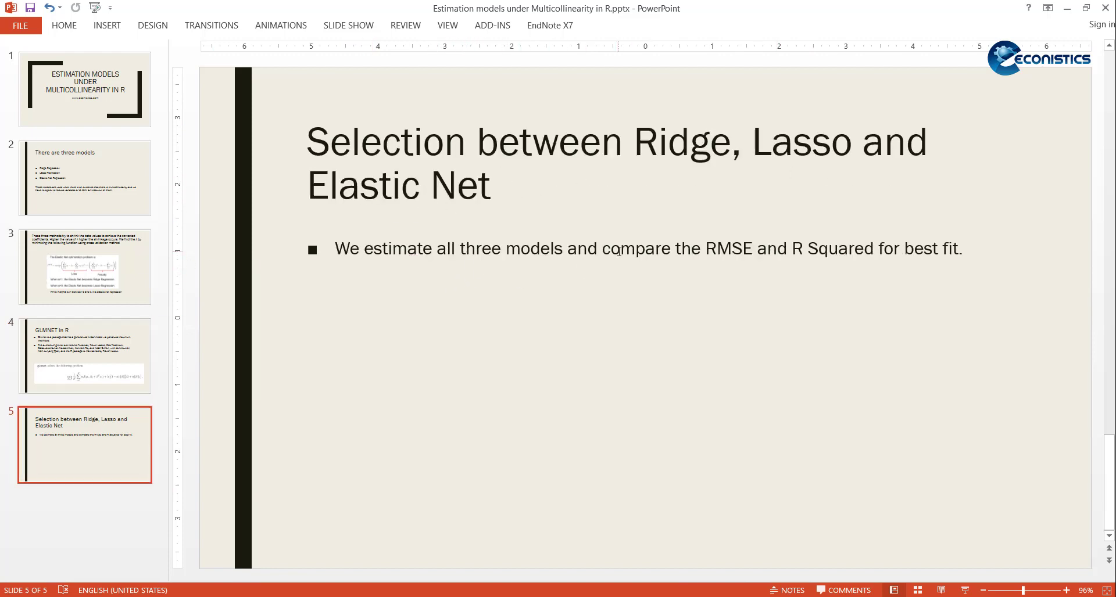
mouse_move(740, 306)
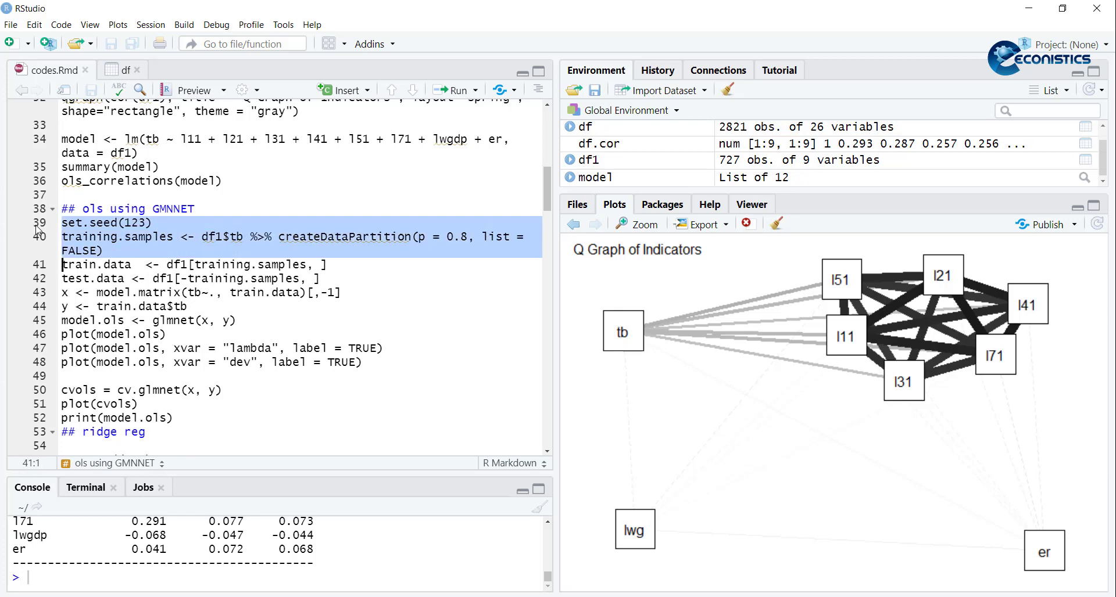
mouse_move(466, 248)
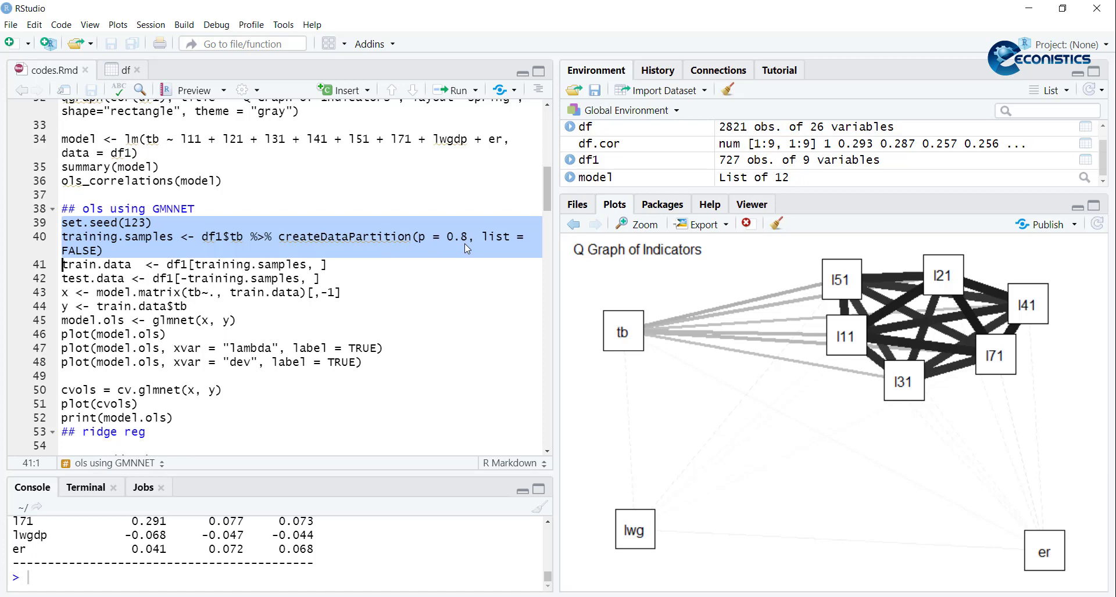
Step: Run the OLS setup lines creating the seed, 80/20 training split, test.data, and x and y matrices
left_click(455, 91)
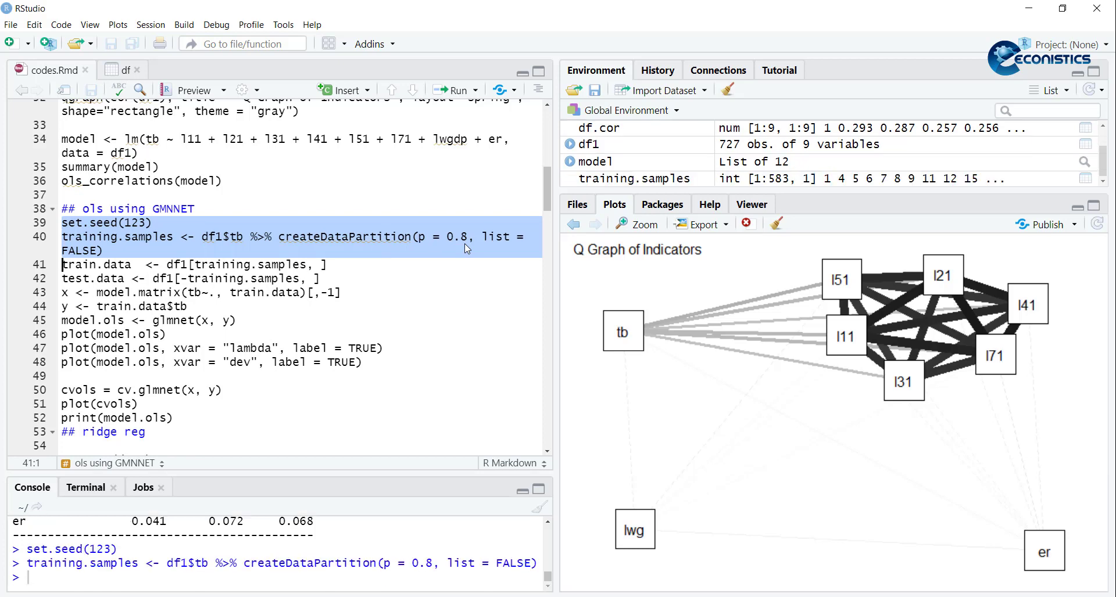
left_click(33, 264)
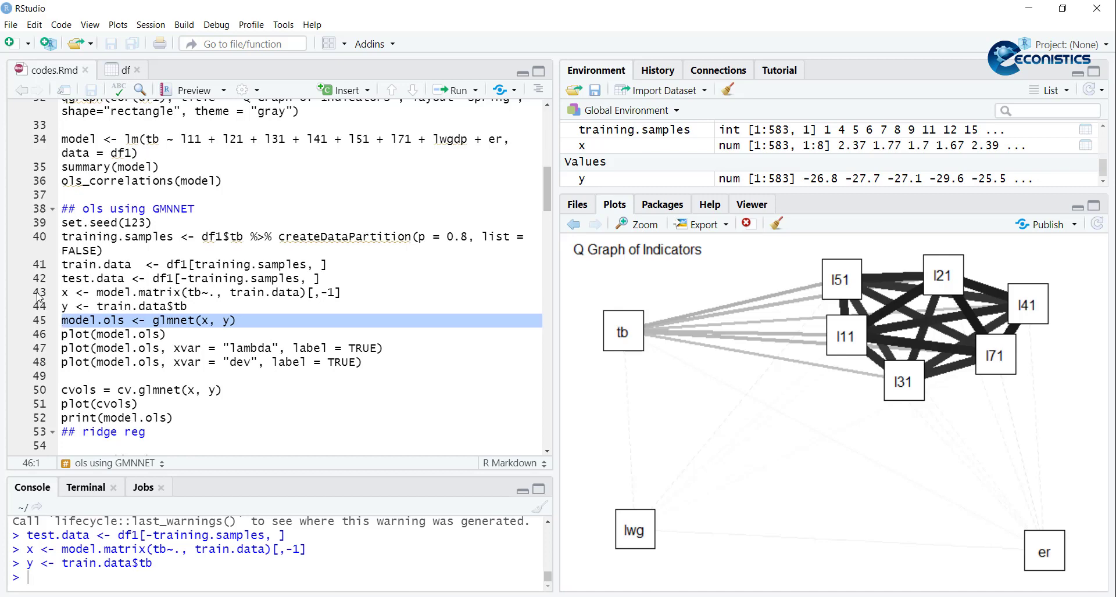
left_click(64, 390)
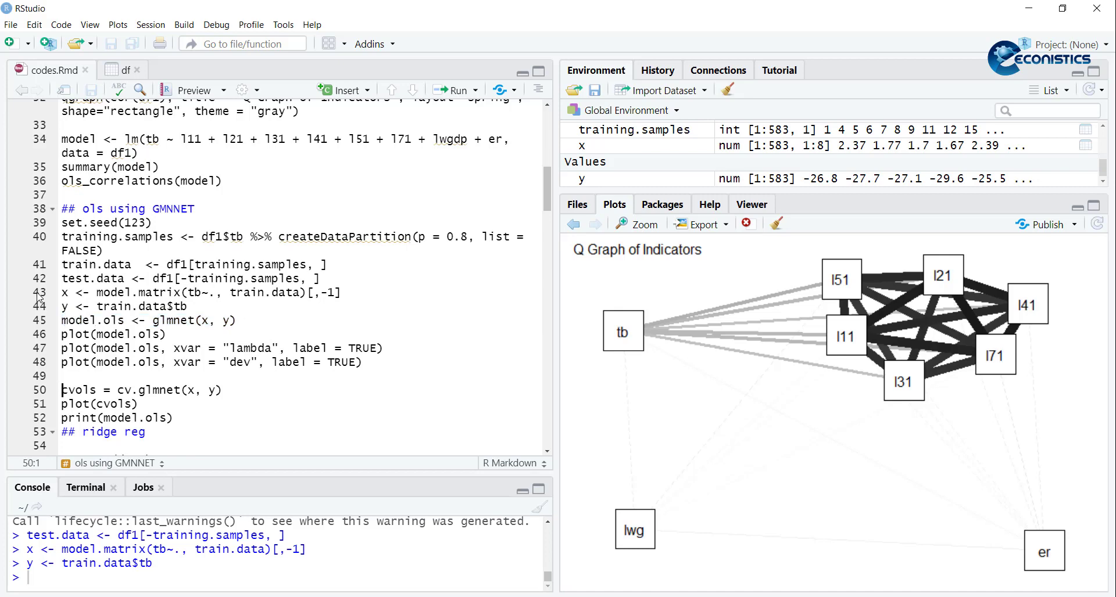
scroll("down", 3)
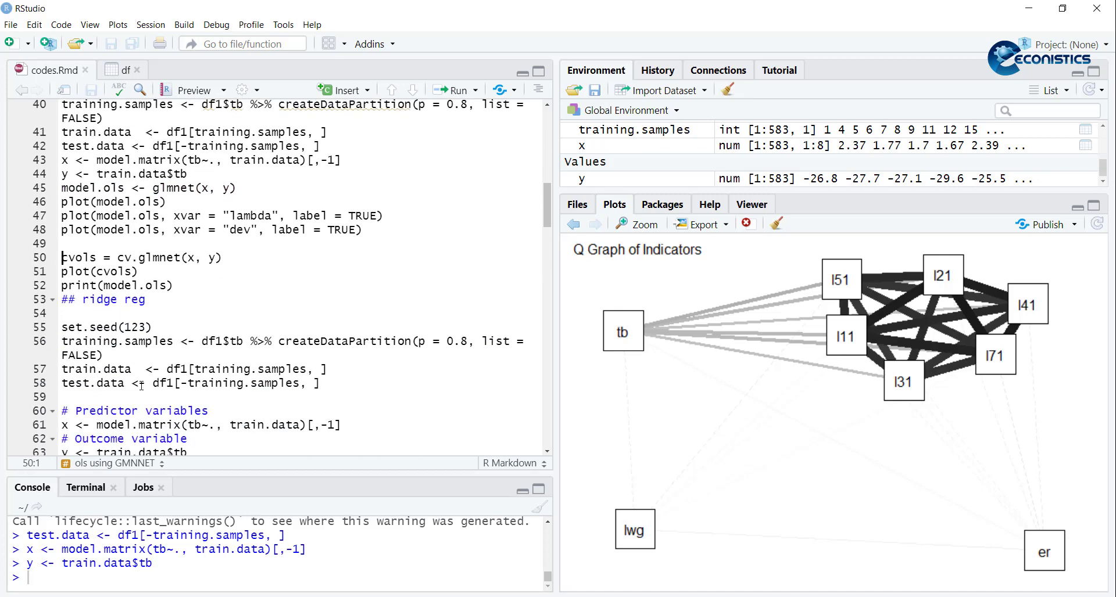
Step: Run the ridge seed and cv.glmnet lines and plot the cross-validation error curve
scroll("down", 3)
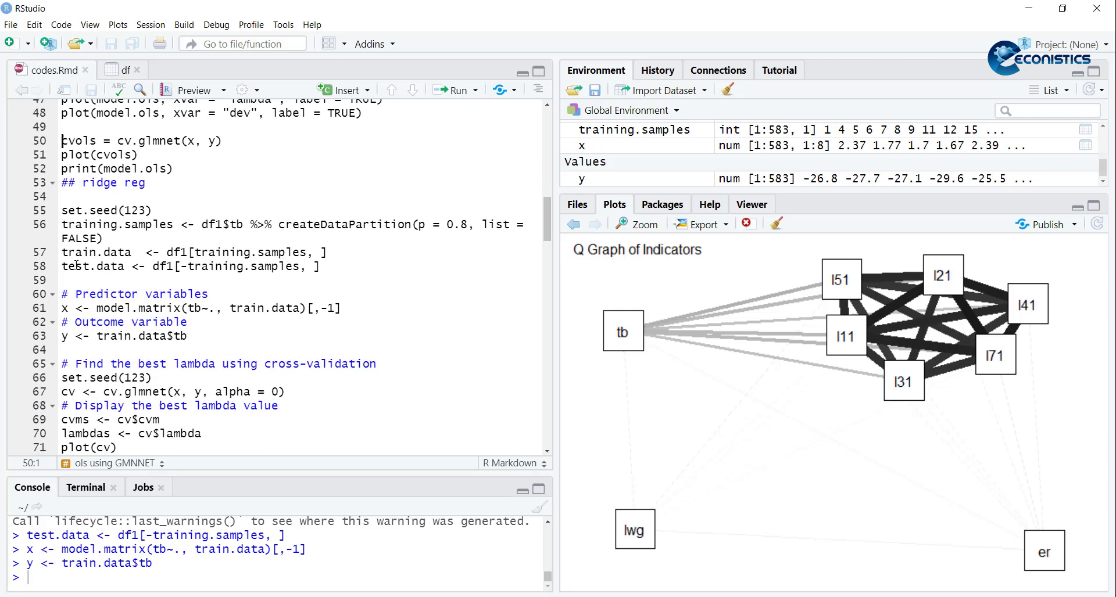
left_click(64, 308)
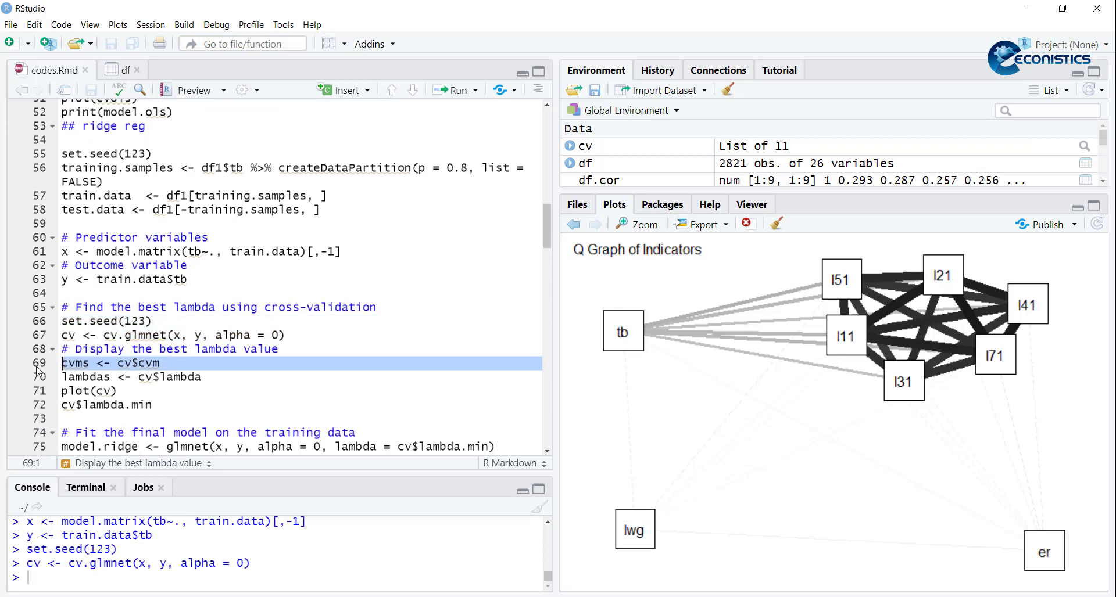
left_click(64, 391)
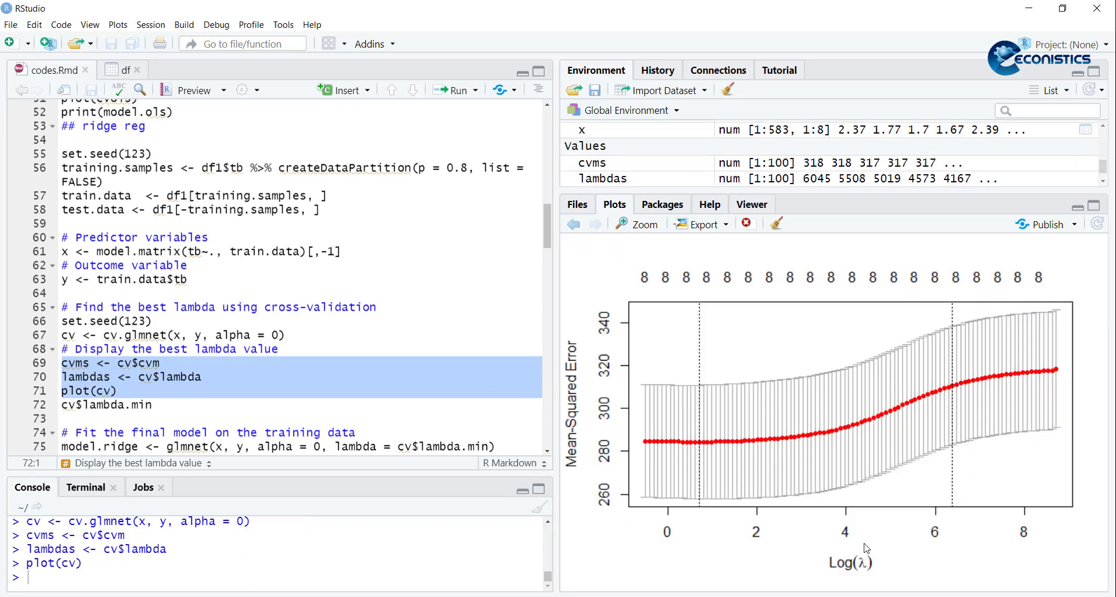
mouse_move(697, 488)
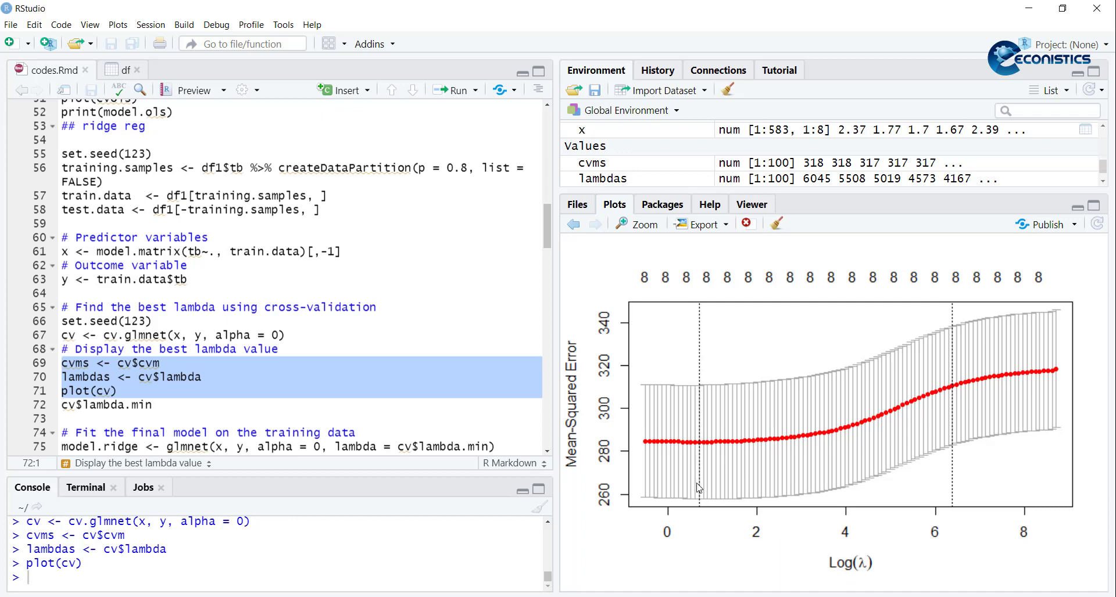
mouse_move(952, 476)
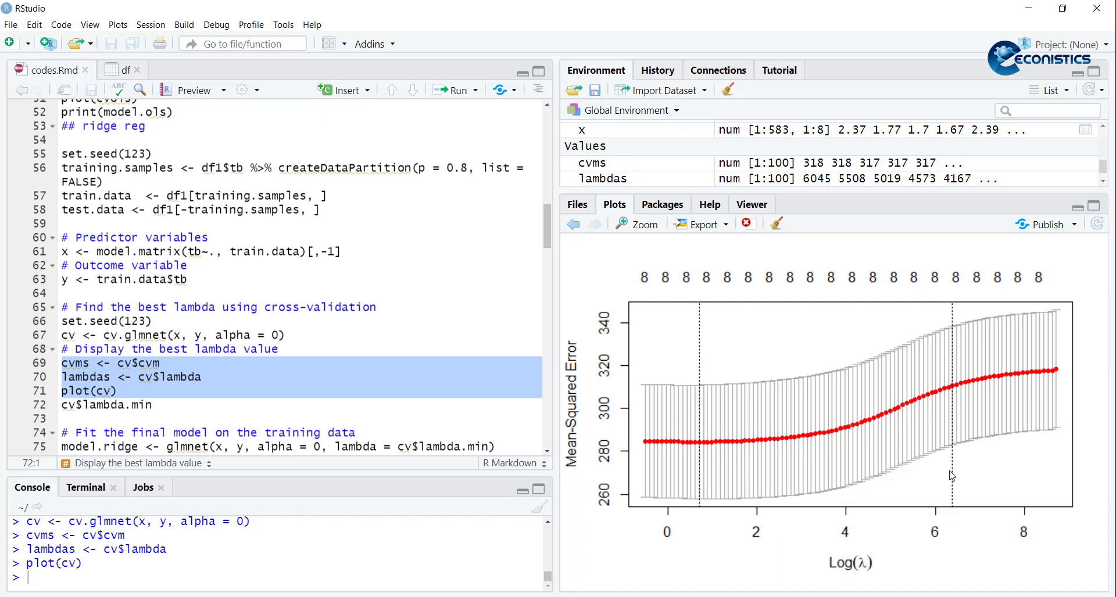
mouse_move(50, 393)
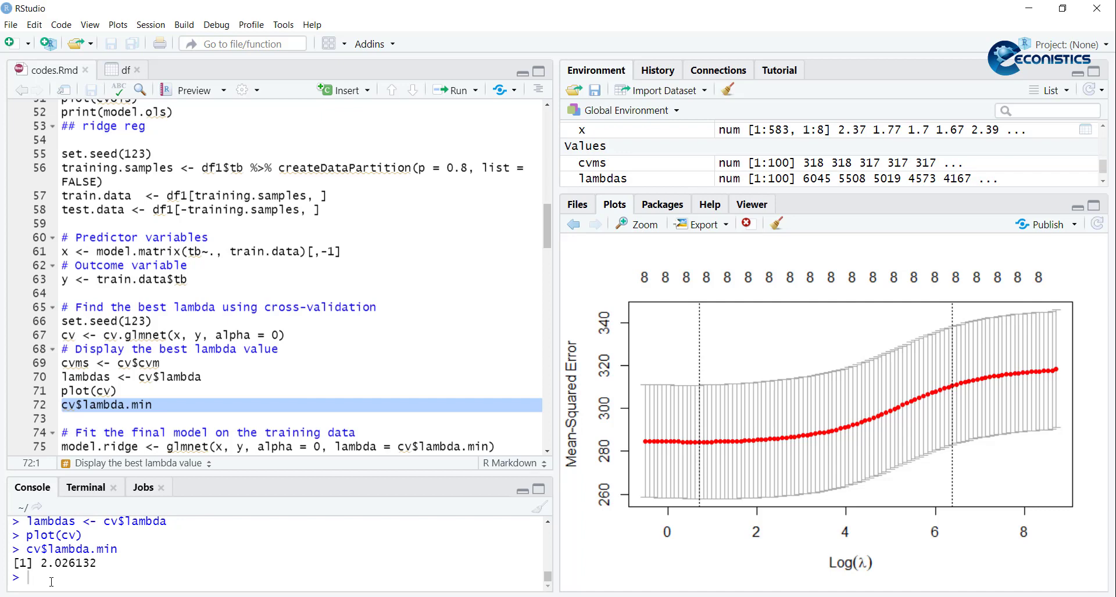
mouse_move(777, 434)
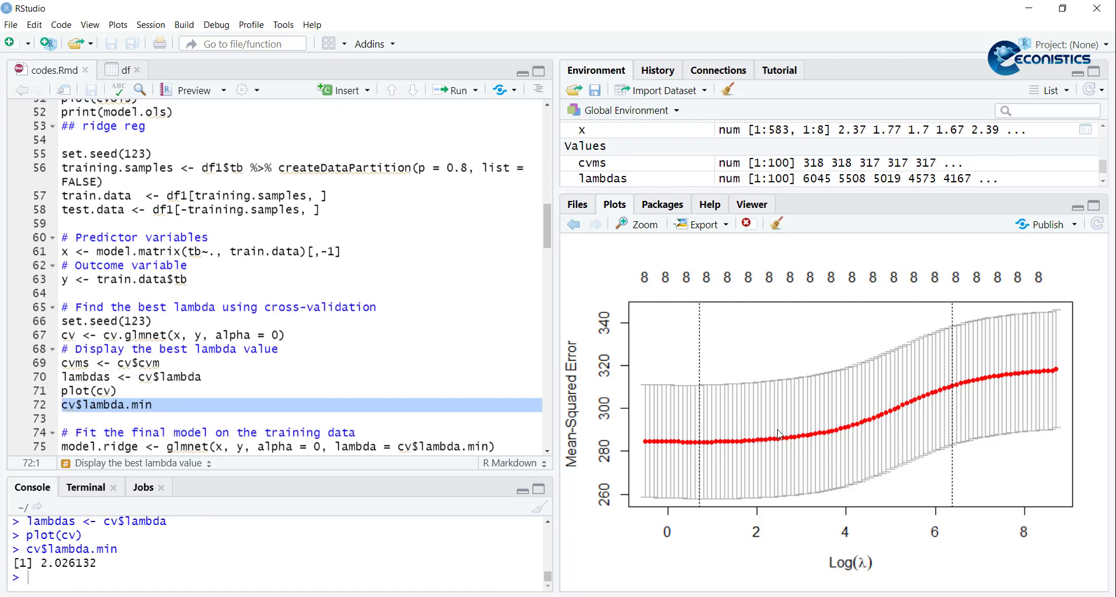
Step: Run the ridge best-lambda fit, coefficients, OLS refit summary and RMSE/R2 data.frame
scroll("down", 3)
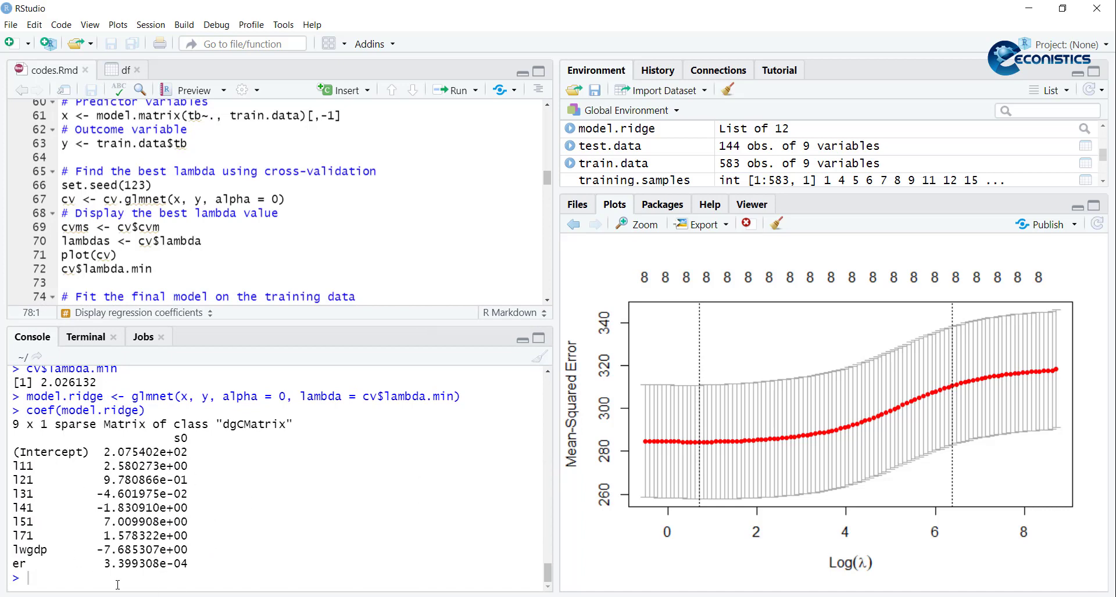
mouse_move(259, 324)
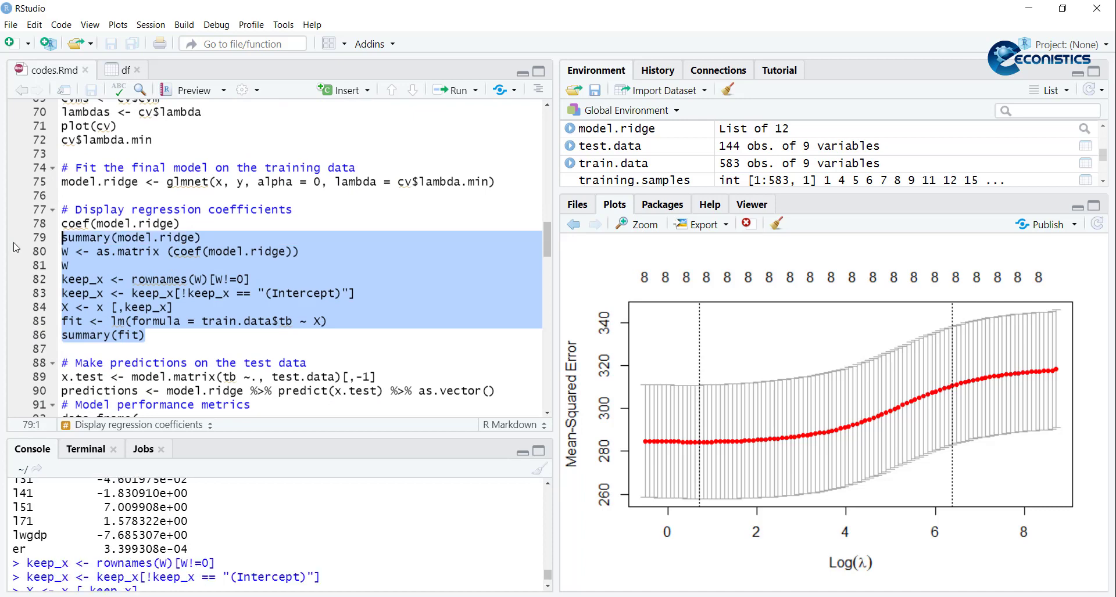
left_click(453, 91)
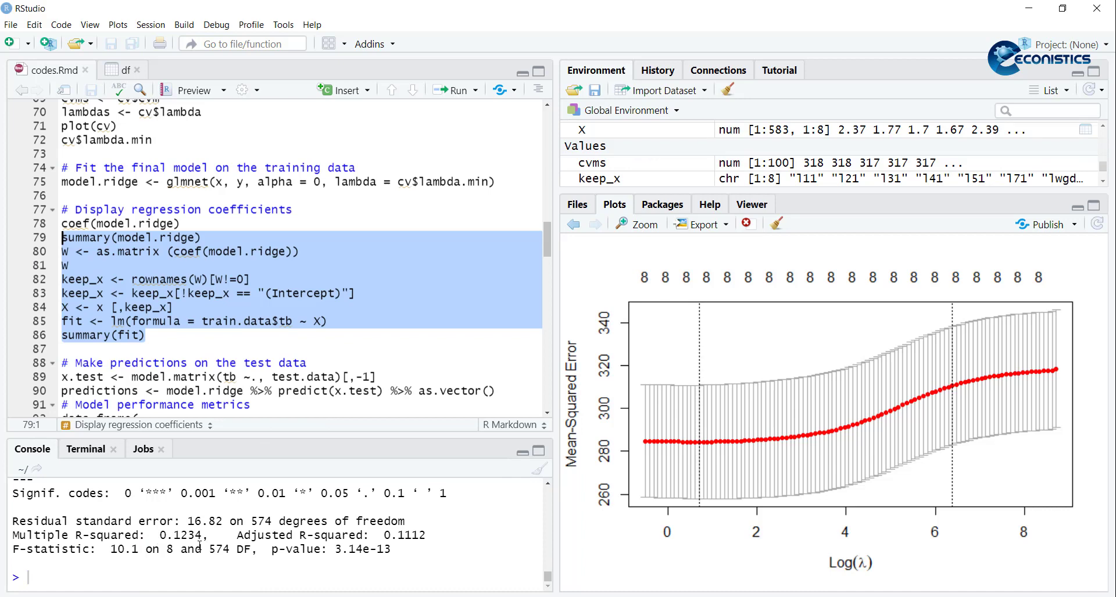
mouse_move(302, 309)
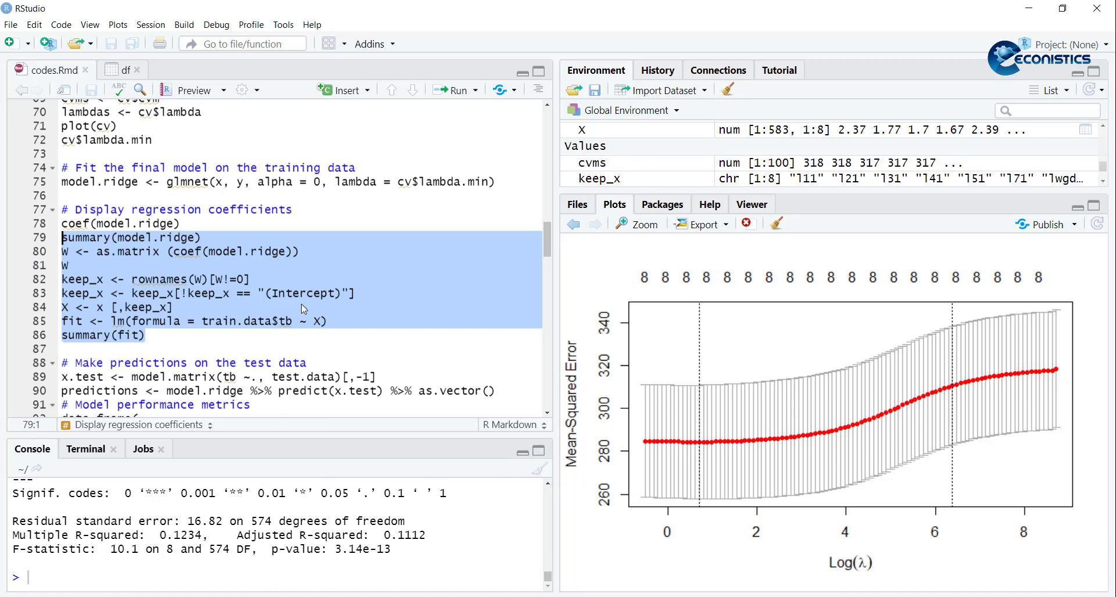
scroll("down", 3)
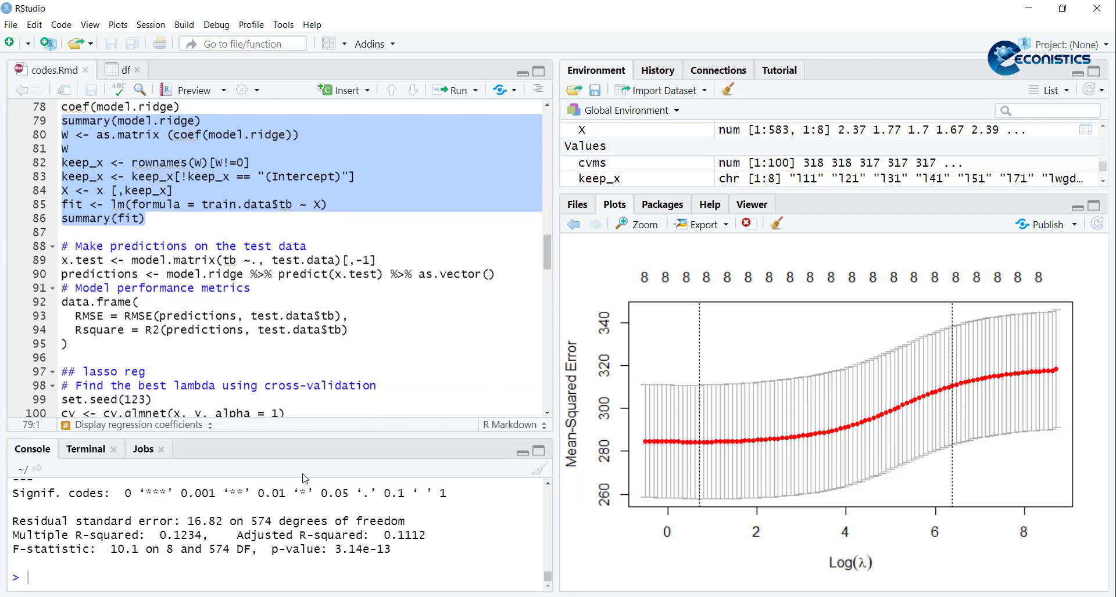
mouse_move(321, 434)
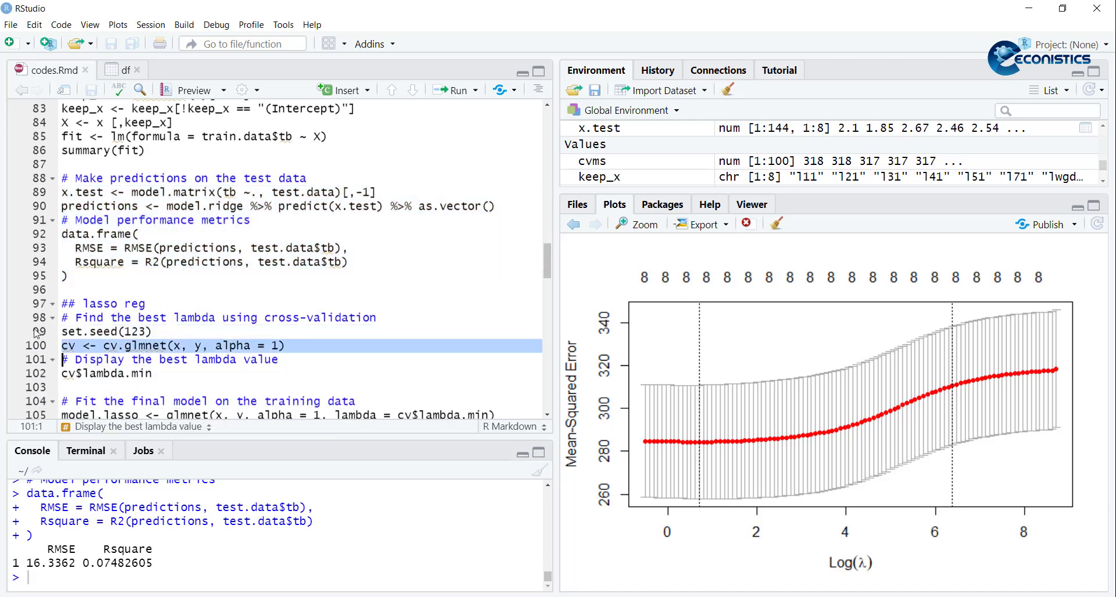
Step: Run the lasso cross-validation (alpha = 1) and fit at best lambda 0.308, listing its coefficients
left_click(455, 91)
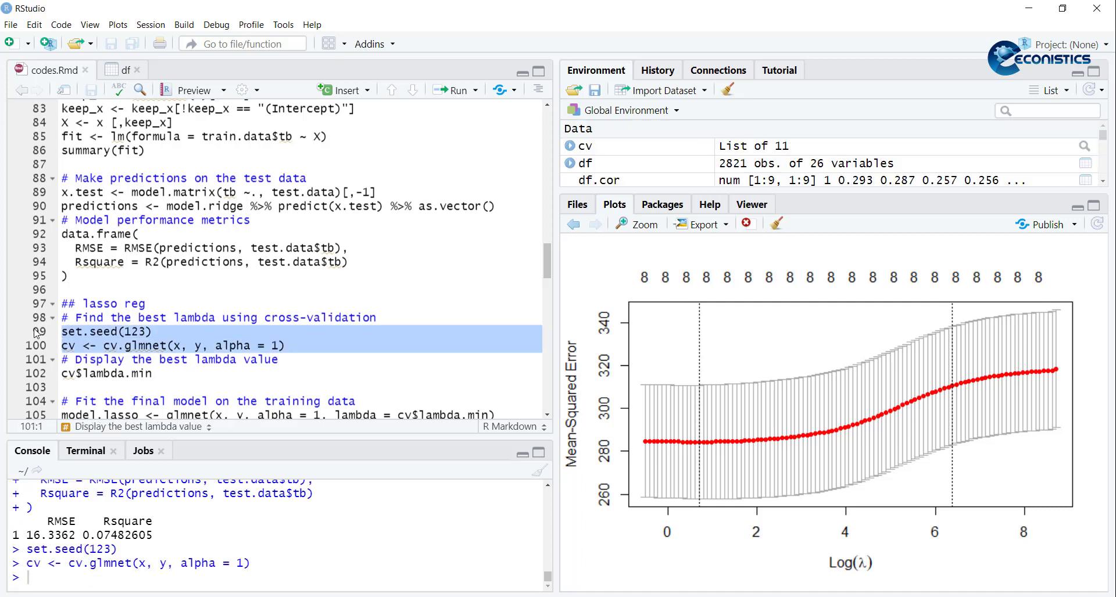
scroll("down", 3)
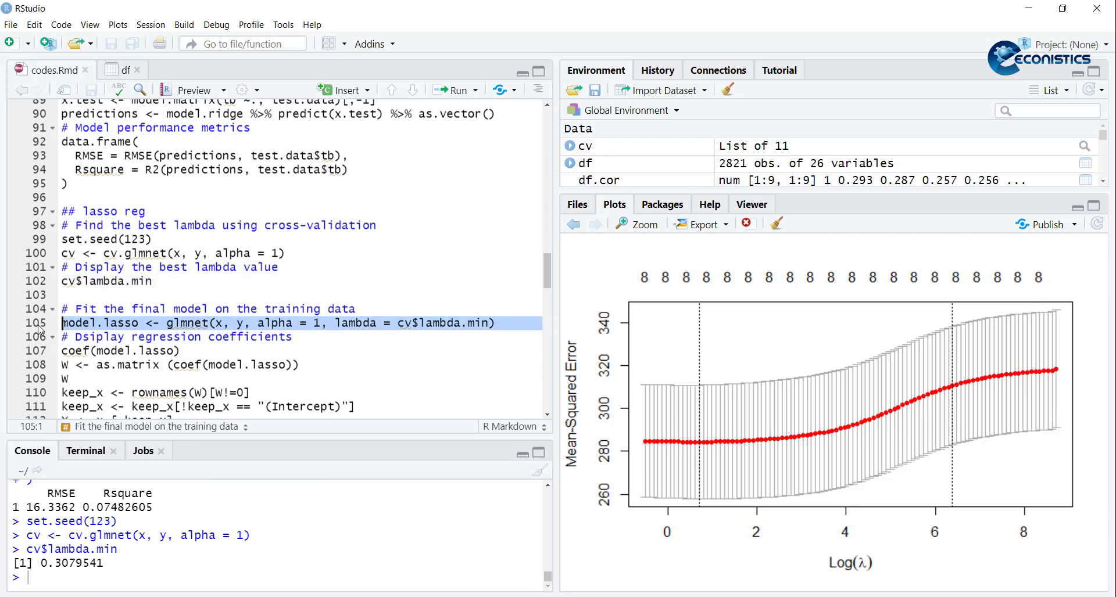
left_click(455, 90)
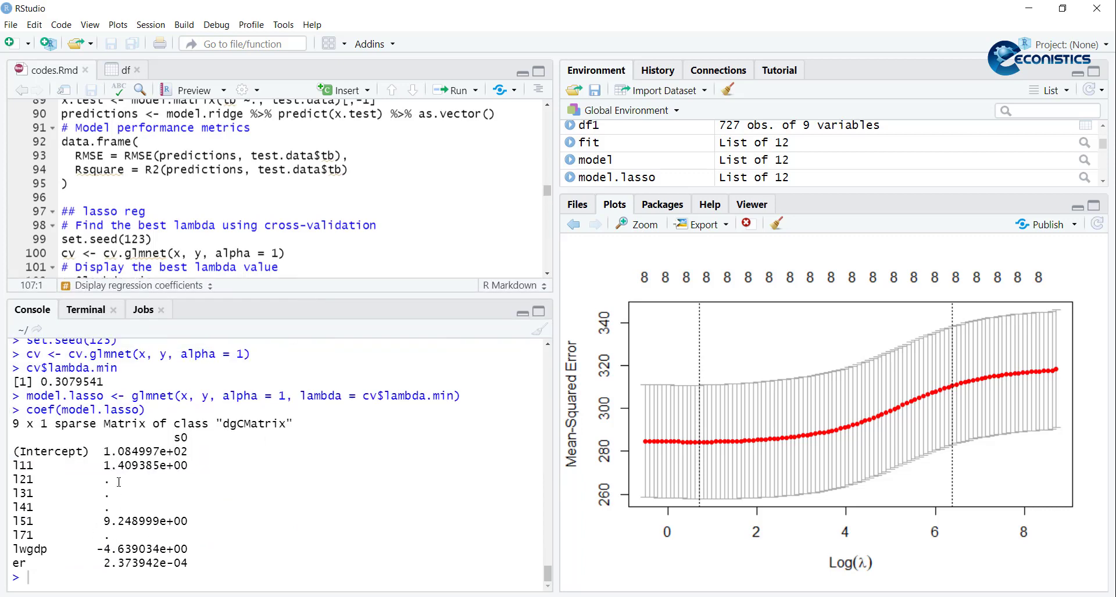
mouse_move(338, 296)
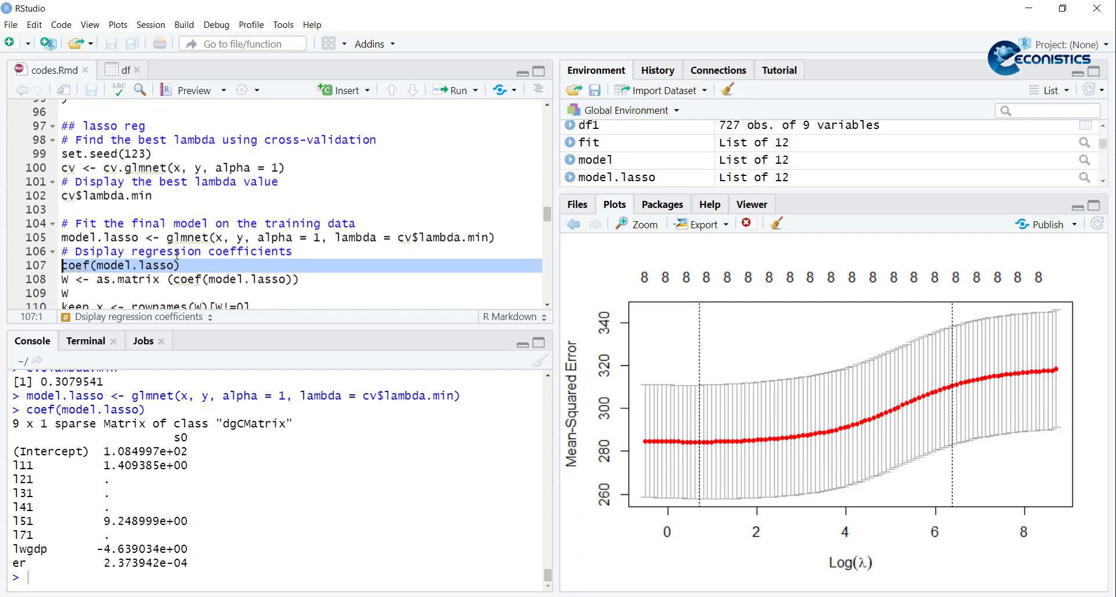
Step: Compute lasso test predictions giving RMSE 16.46 and R-squared 0.0645
scroll("down", 3)
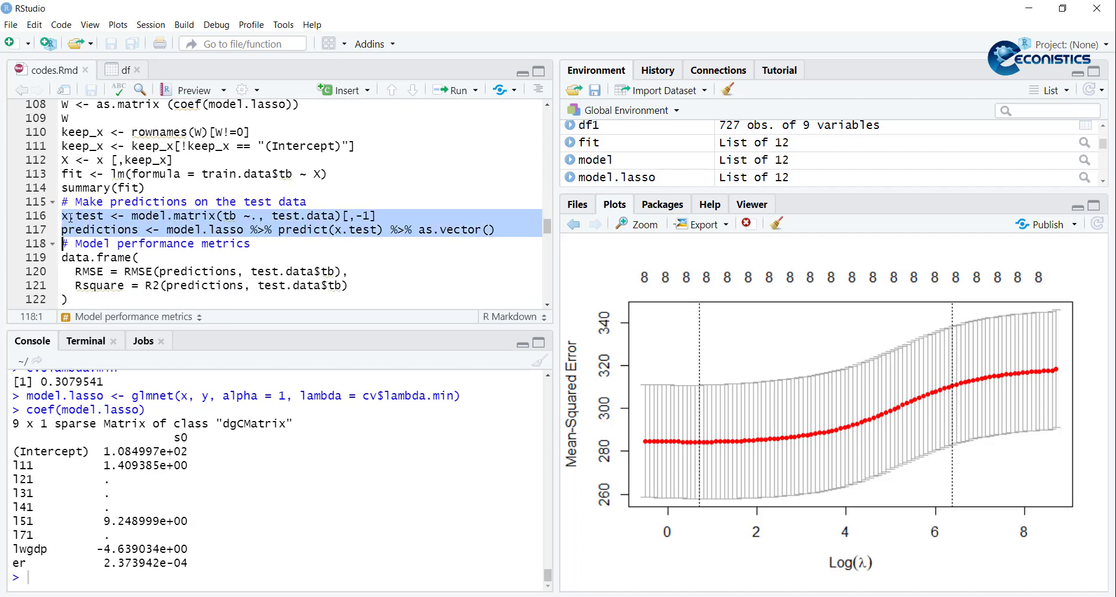
left_click(456, 90)
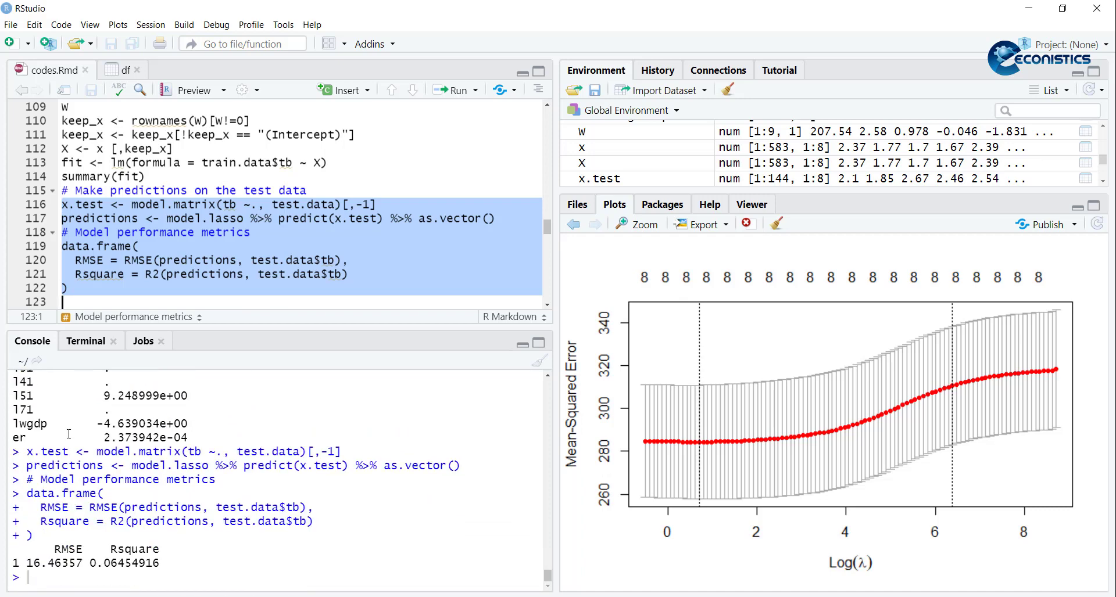
scroll("down", 3)
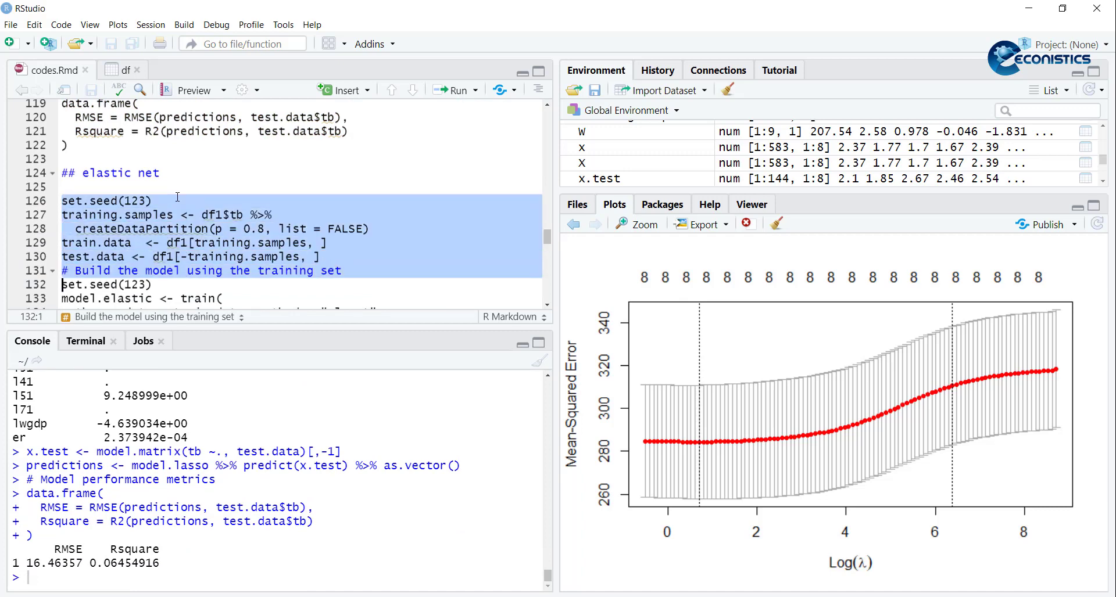
Step: Train the elastic net with caret, printing best tune alpha 0.7, lambda 0.4245 and coefficients
scroll("down", 3)
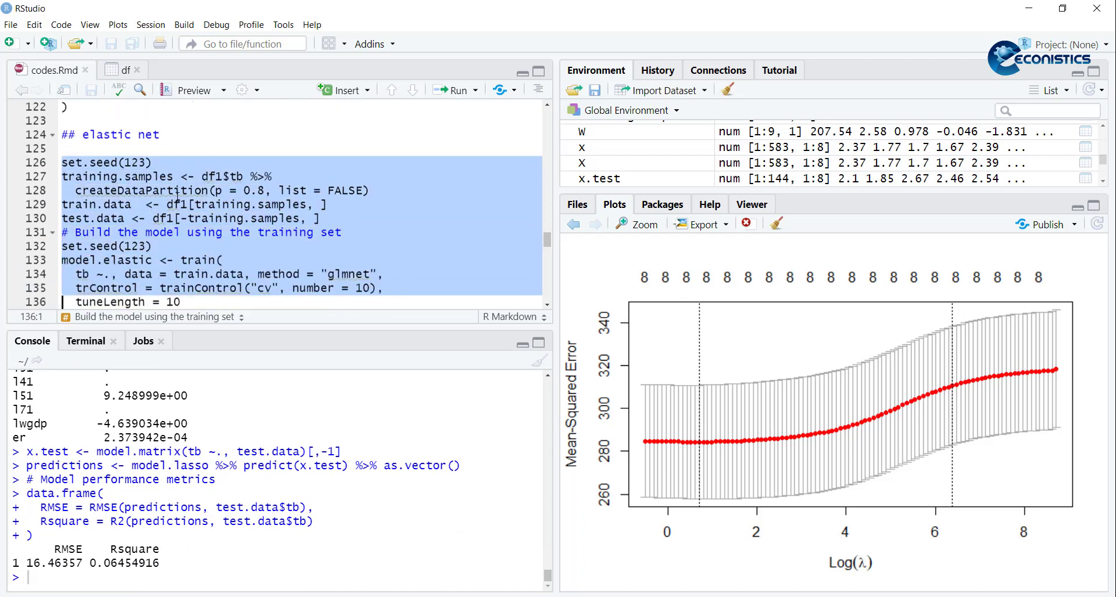
left_click(455, 91)
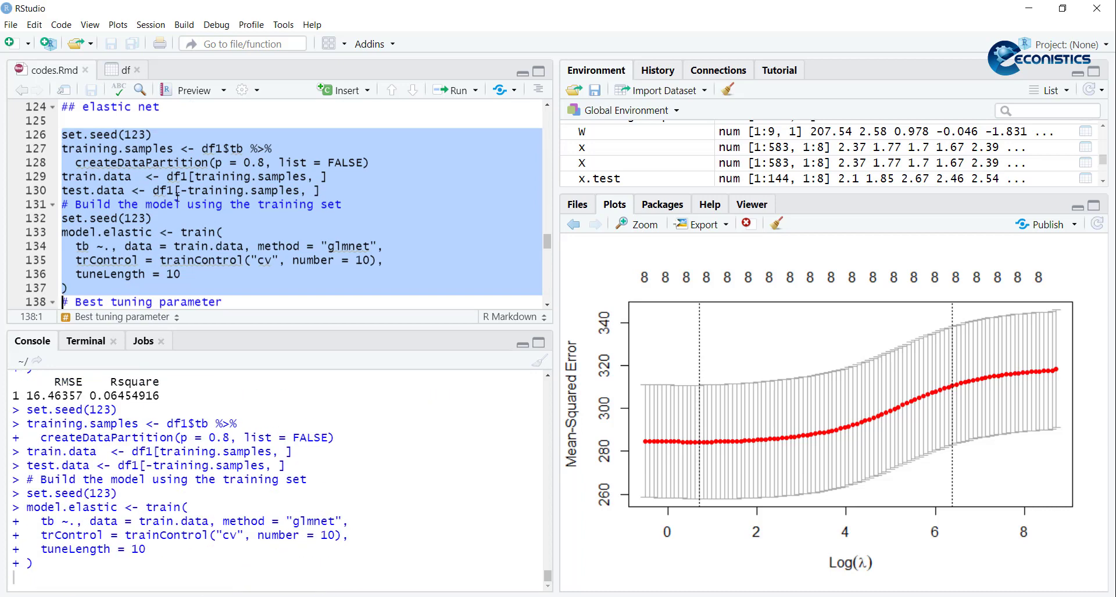
scroll("down", 3)
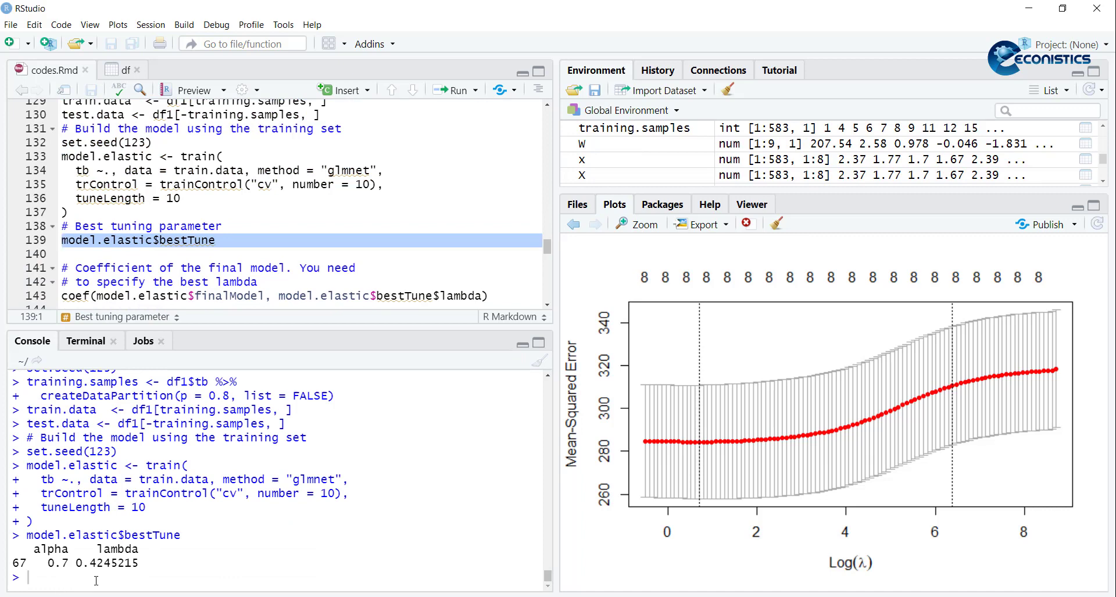
scroll("down", 3)
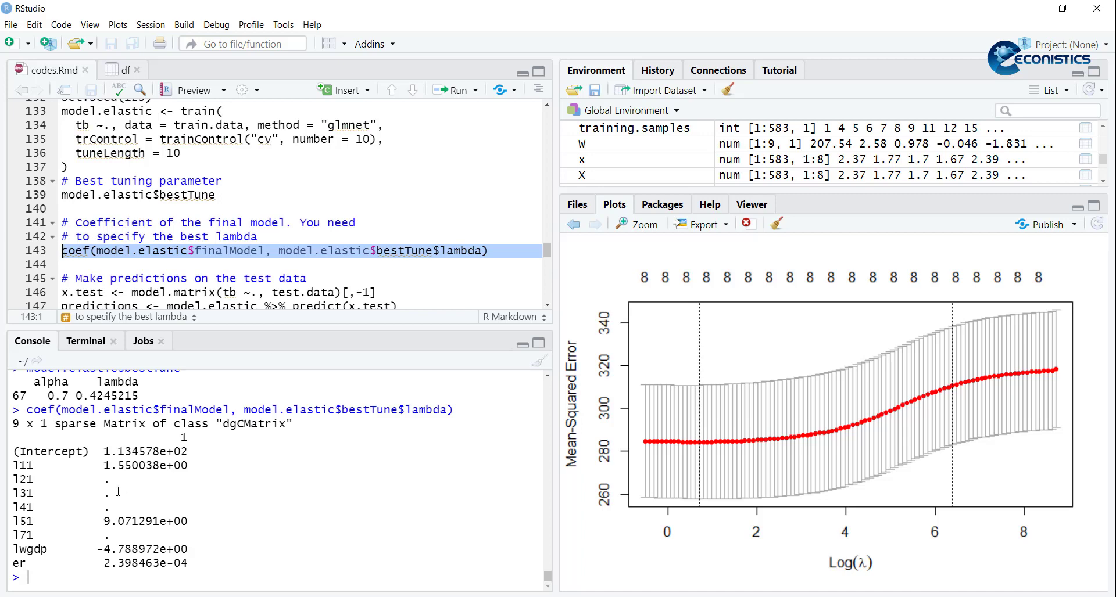
scroll("down", 3)
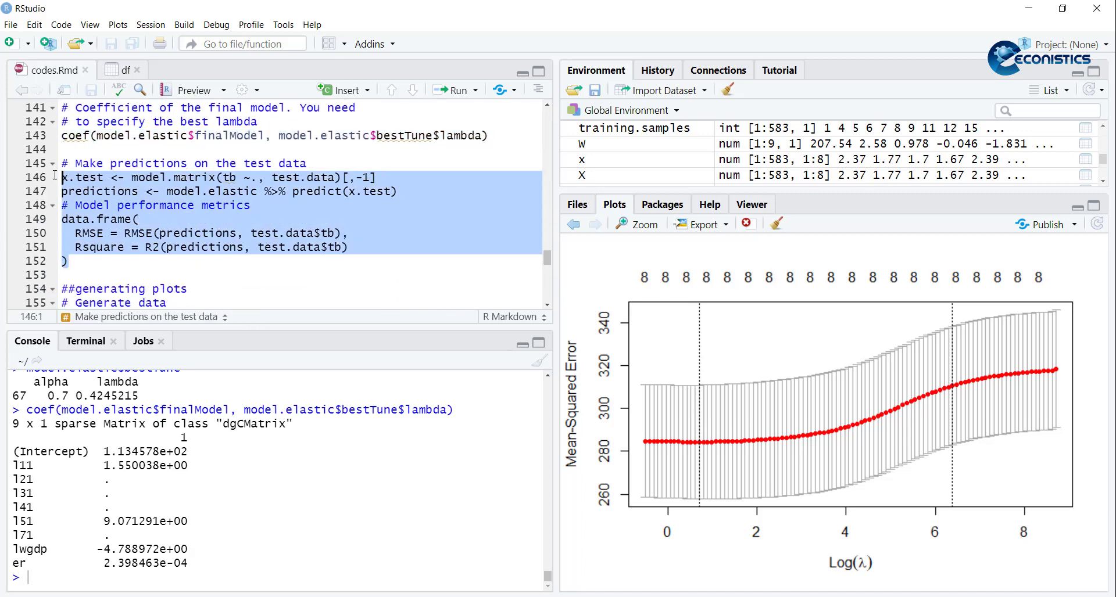
Step: Compute the elastic net test-set predictions with RMSE and R-squared
left_click(456, 90)
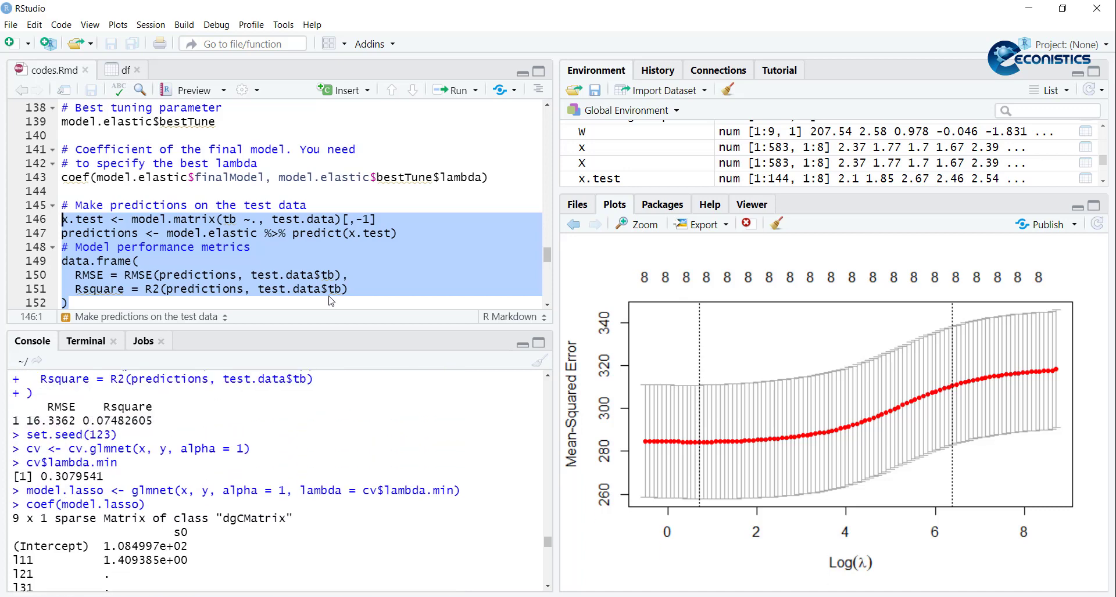
scroll("down", 3)
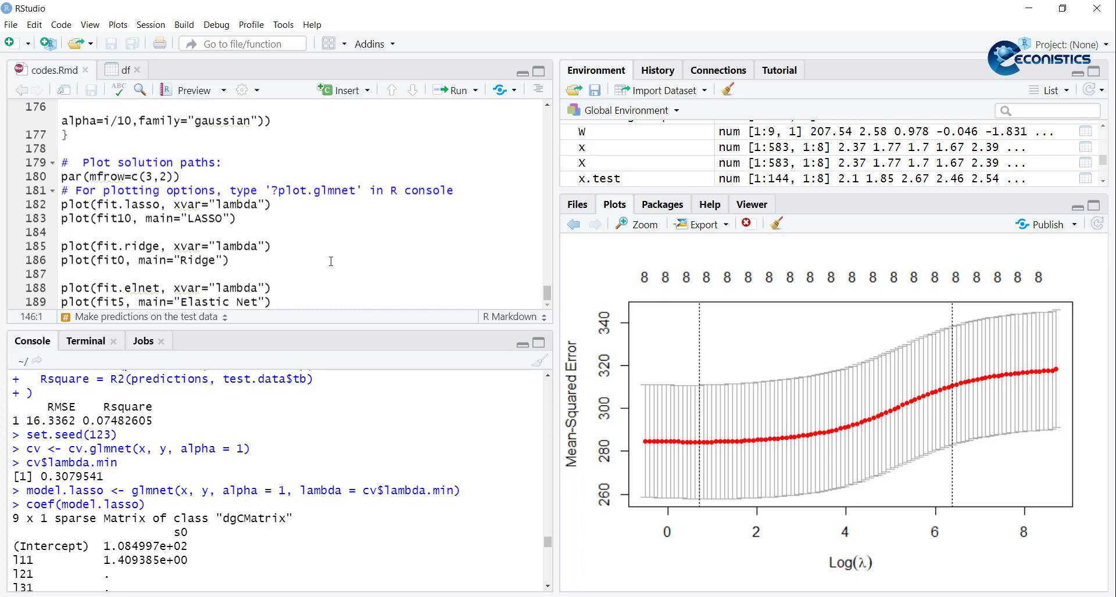
Step: Run the plot data, lasso/ridge/elastic net glmnet and cv.glmnet fits, and the alpha 0-1 CV loop
scroll("up", 3)
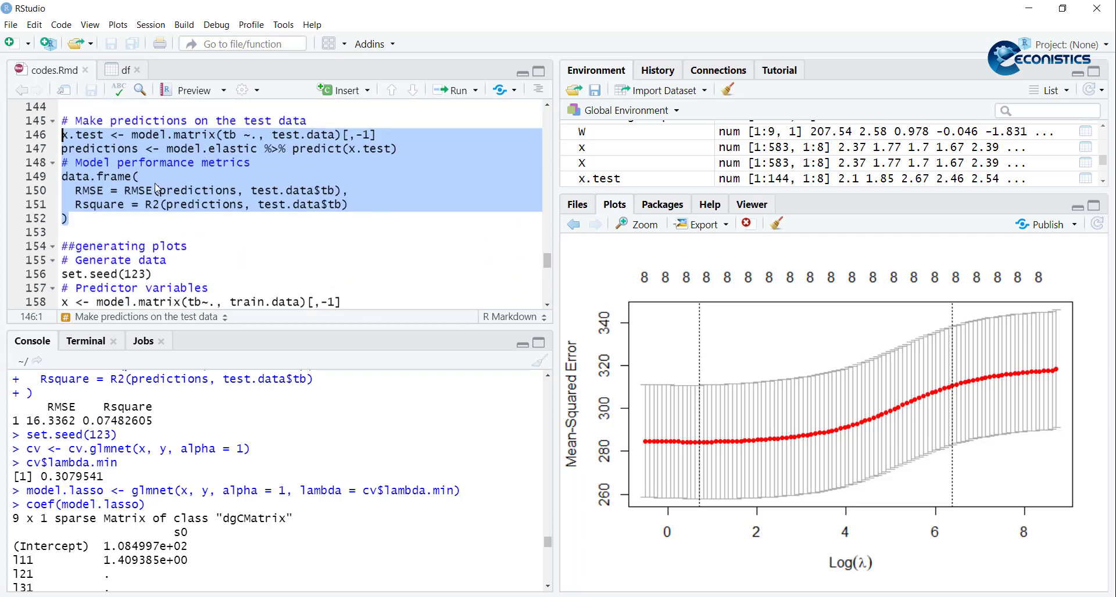
left_click(68, 245)
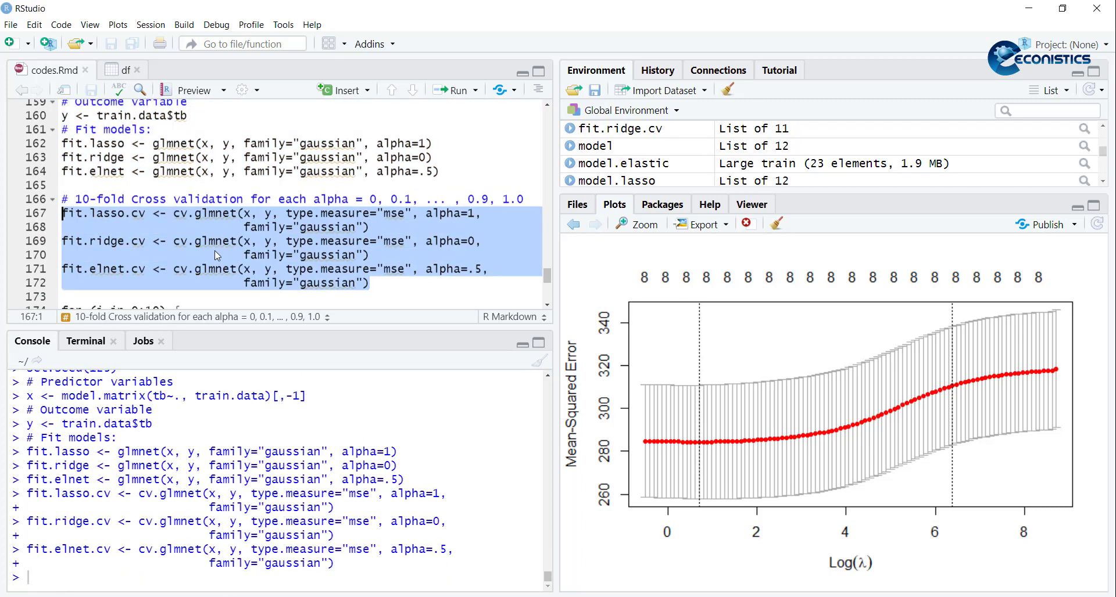
scroll("down", 3)
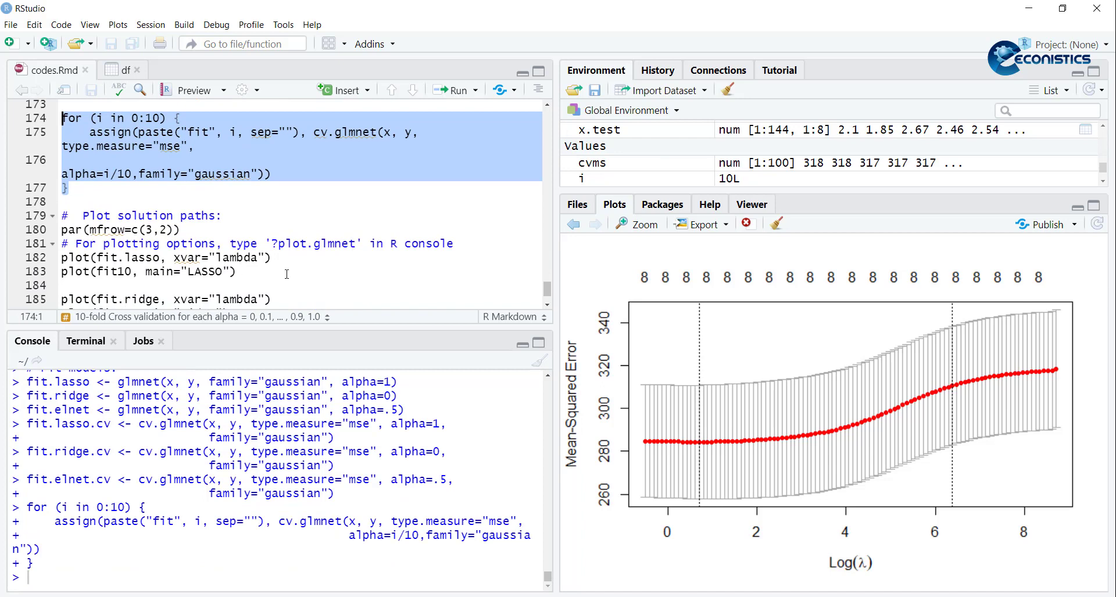
left_click(271, 300)
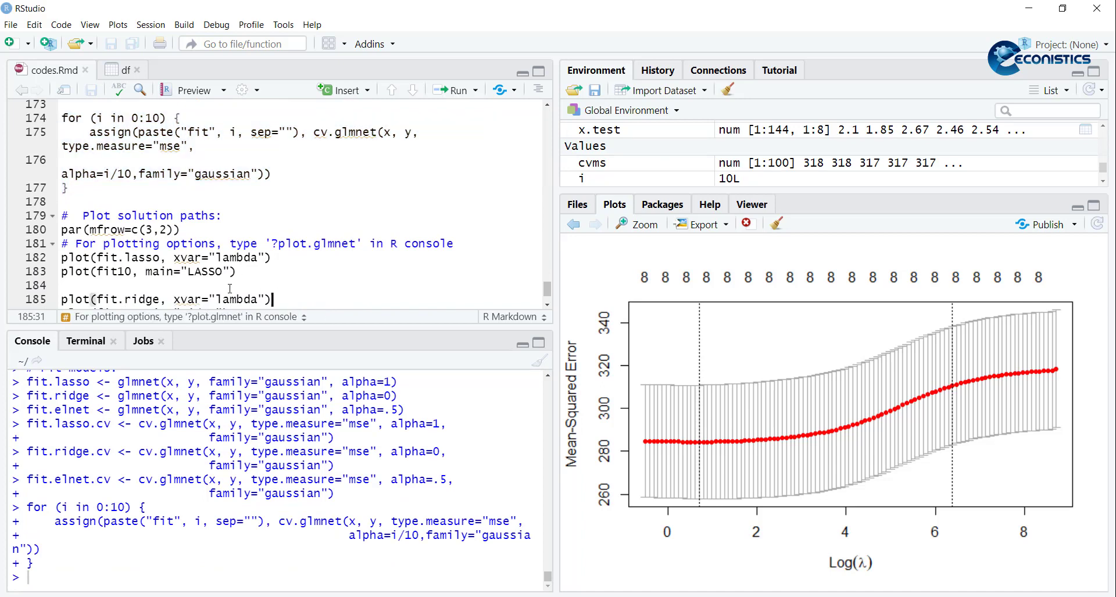
left_click(453, 89)
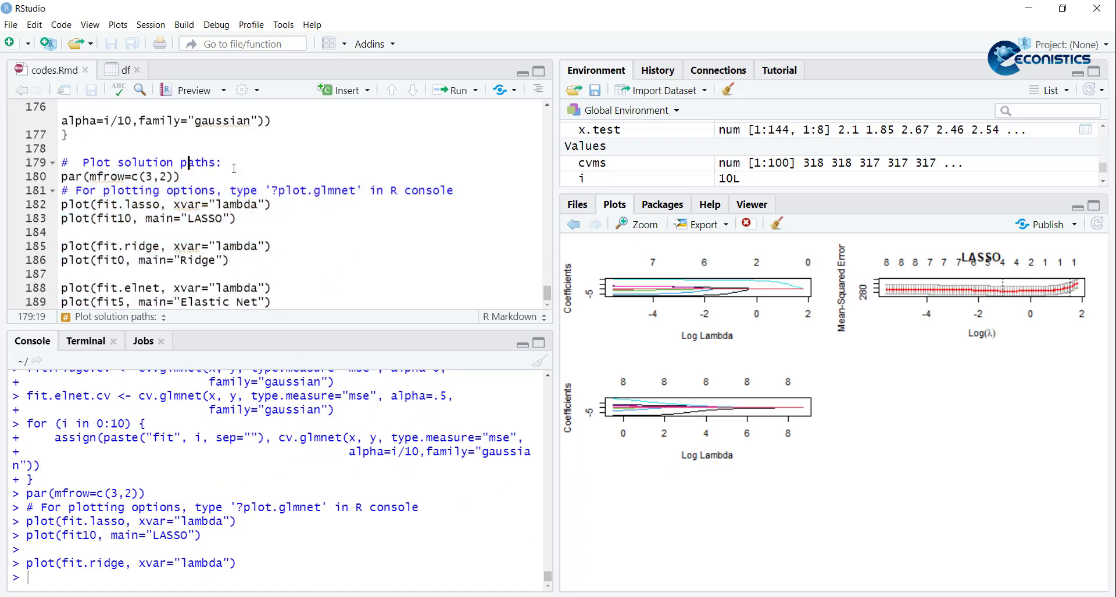
Step: Draw the 3x2 grid of solution-path and CV plots and start exporting it as an image
left_click(223, 163)
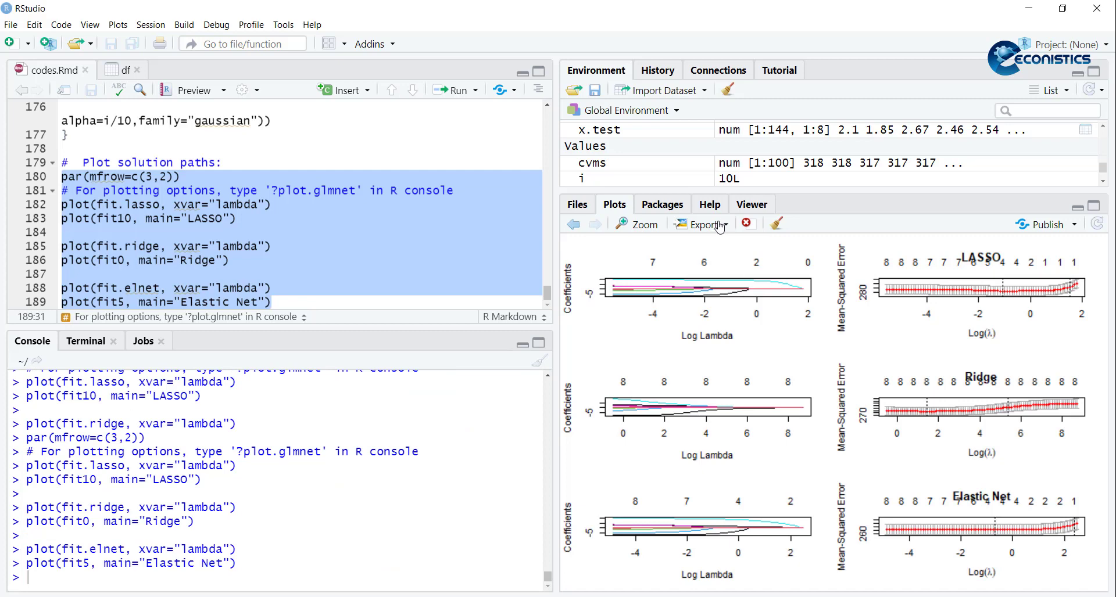
left_click(703, 225)
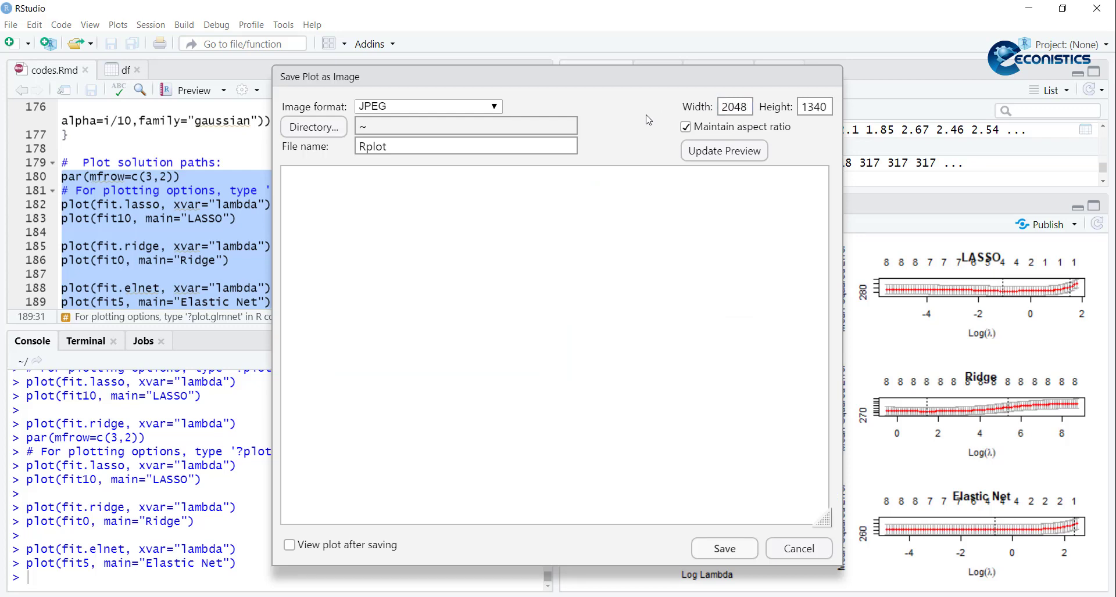
Step: Save the plot grid to the Desktop as a JPEG named Rplot1
left_click(465, 146)
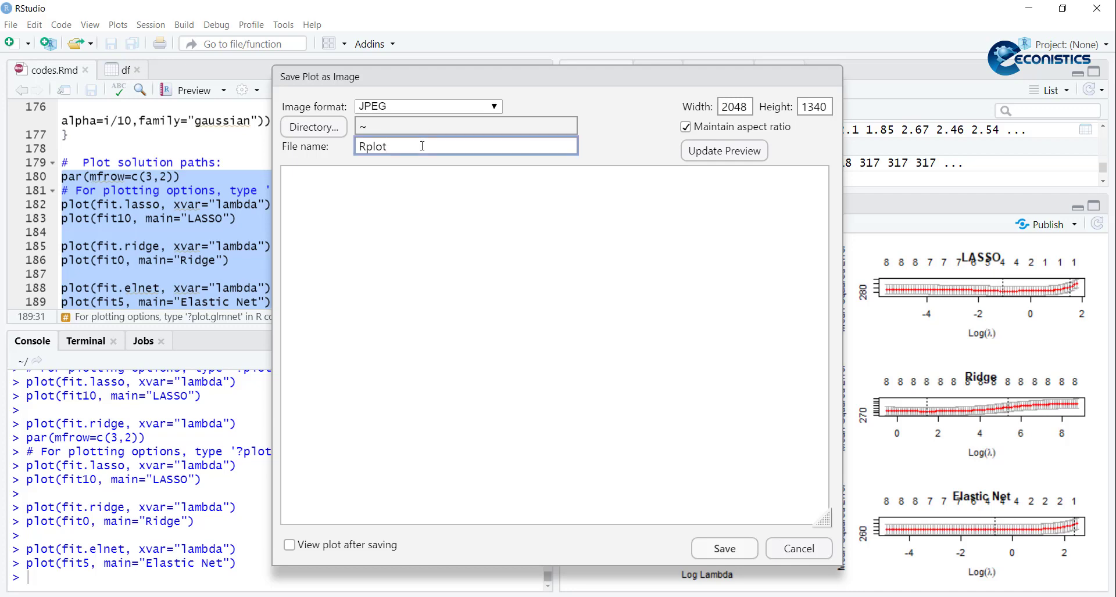
type("1")
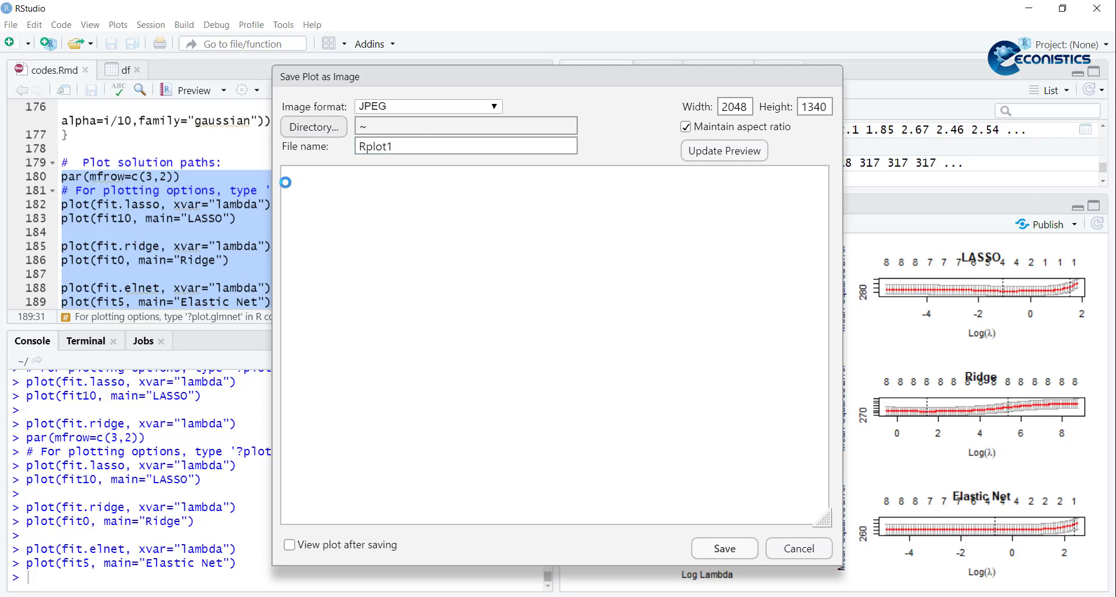
left_click(313, 126)
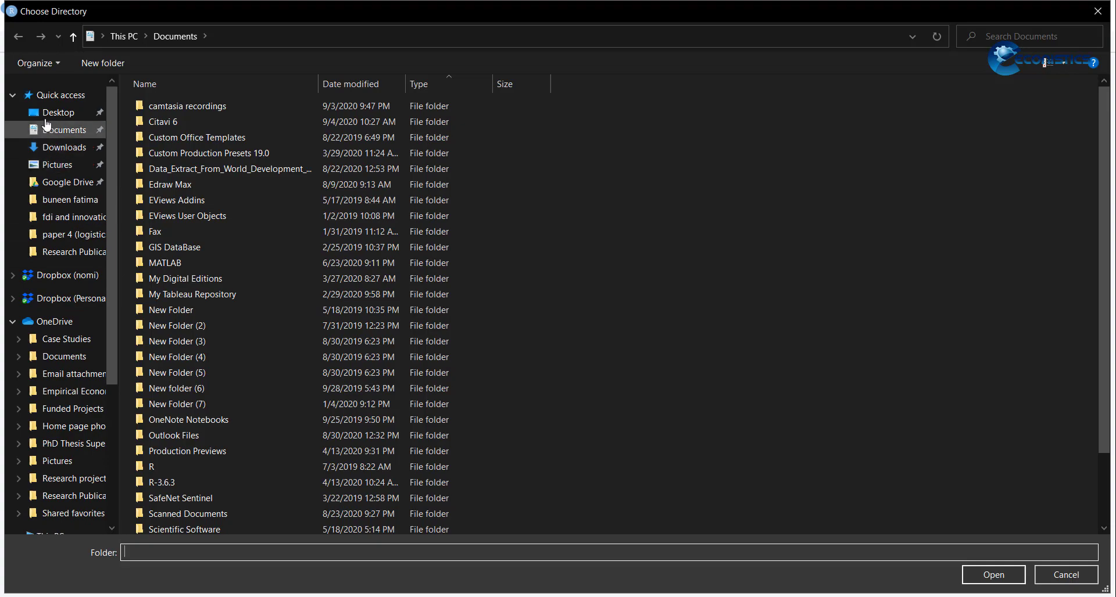
left_click(58, 113)
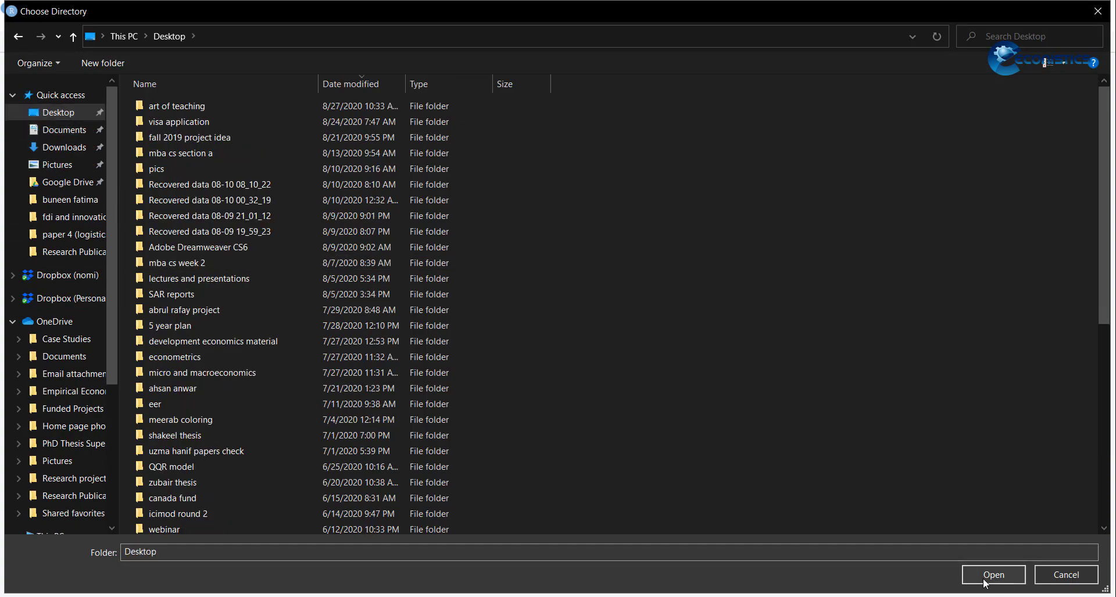
left_click(992, 574)
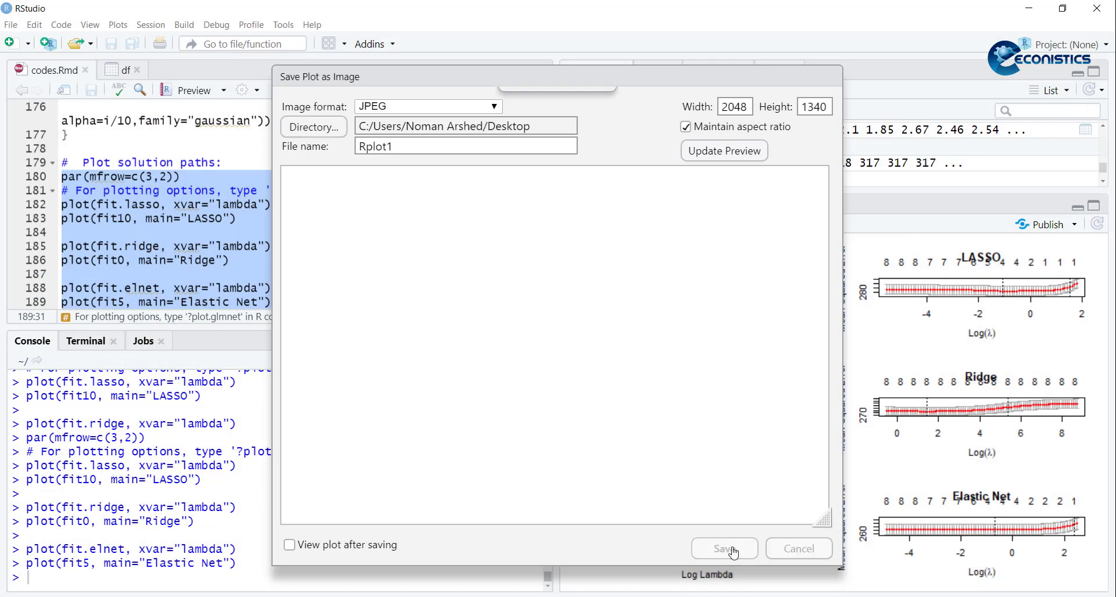
left_click(724, 549)
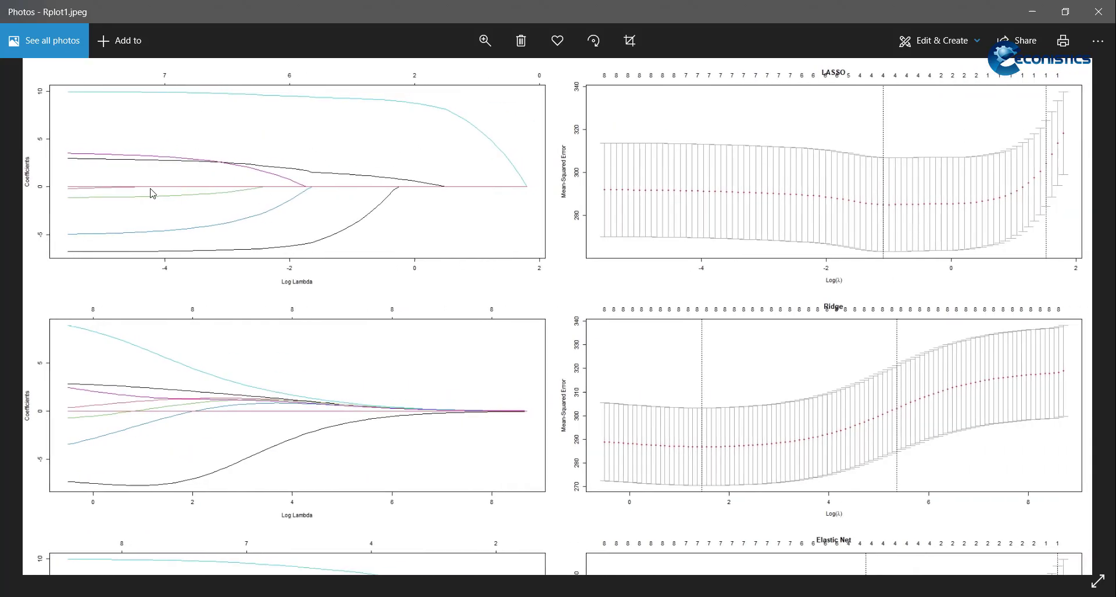
mouse_move(376, 377)
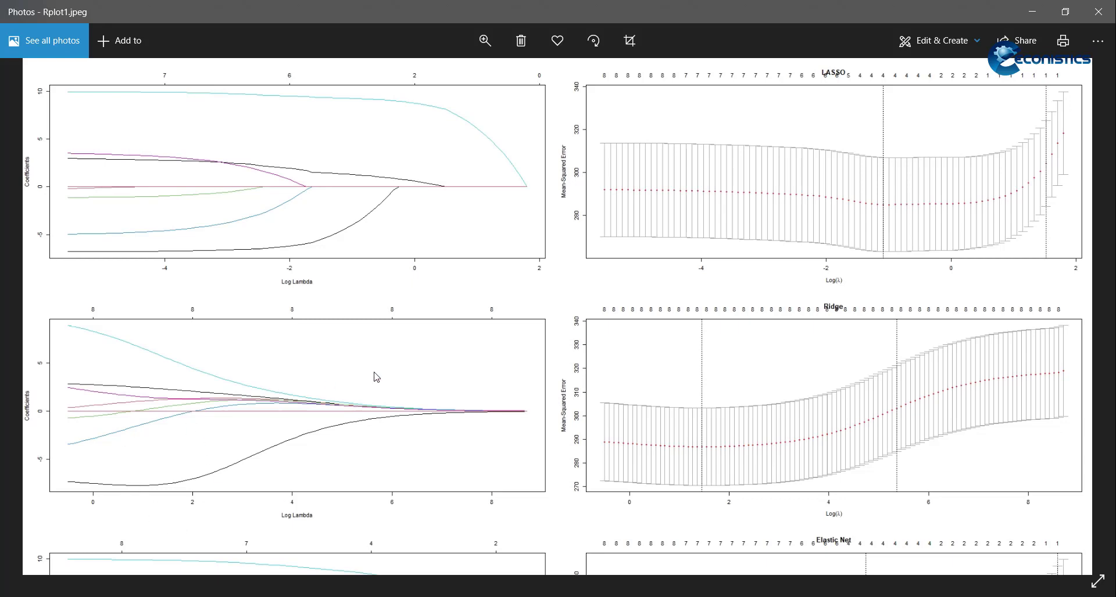
mouse_move(820, 450)
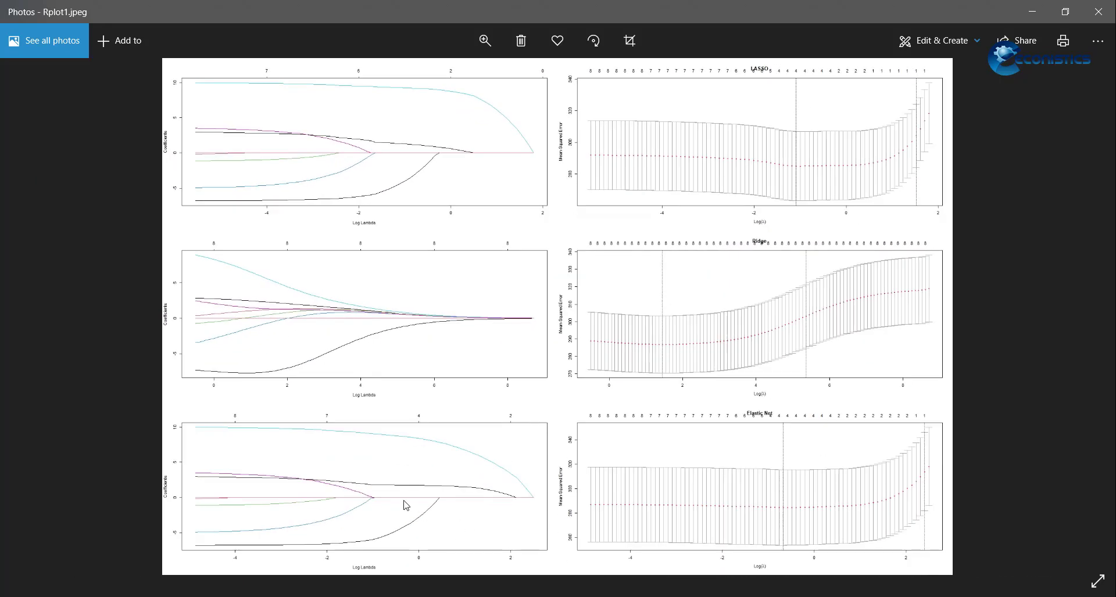
mouse_move(379, 413)
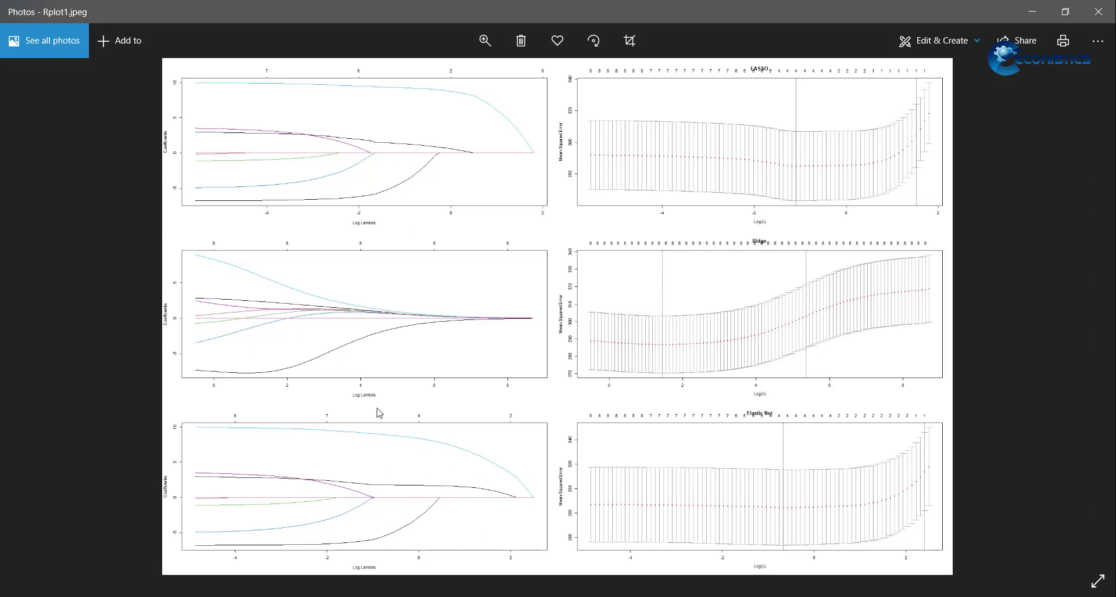
mouse_move(398, 389)
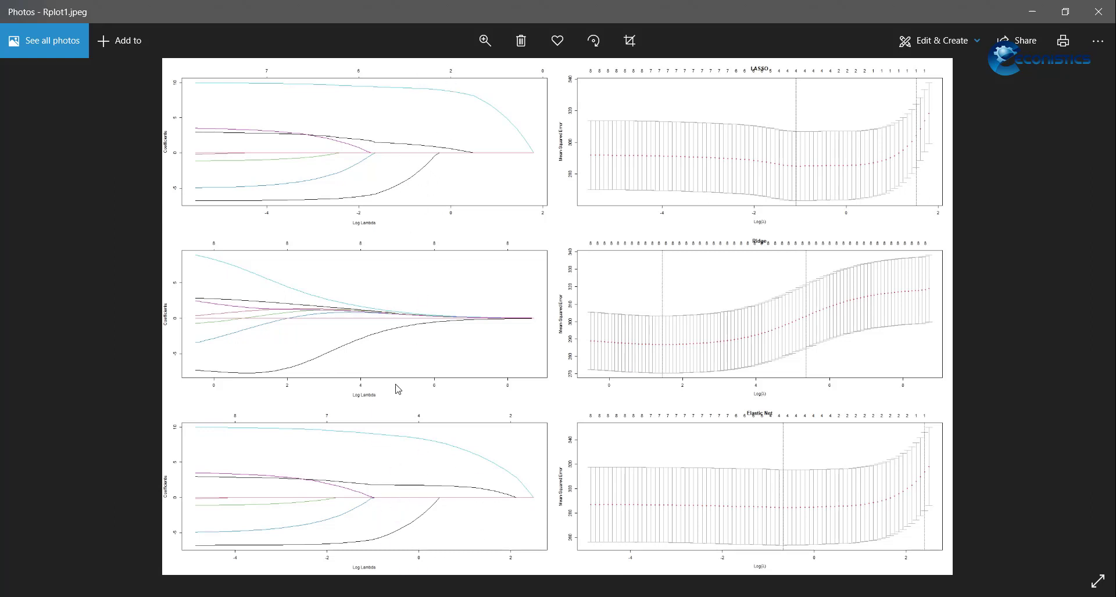
mouse_move(1098, 12)
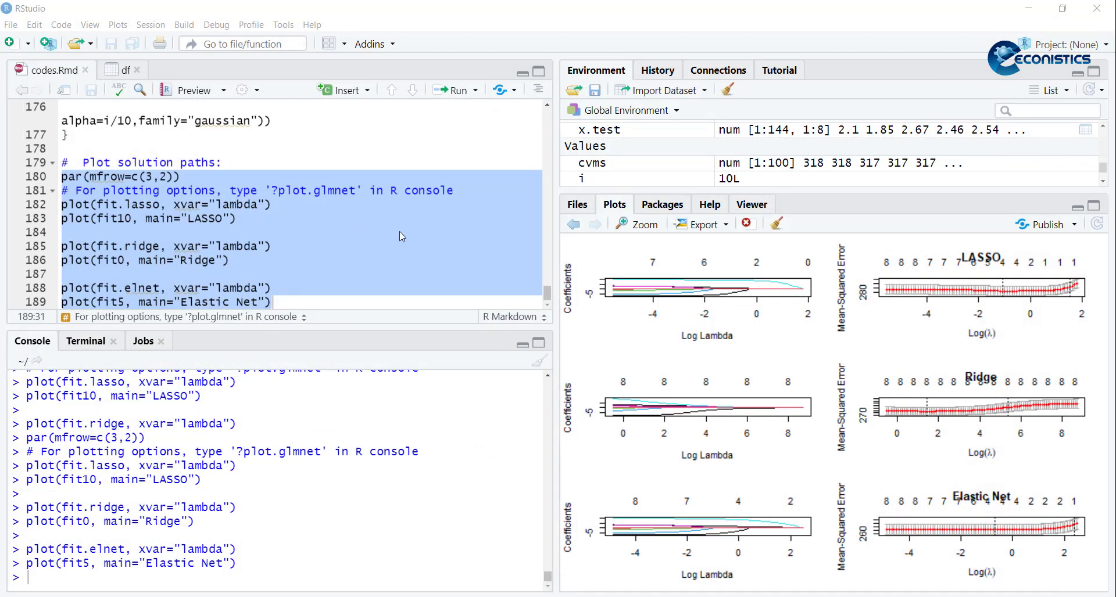
Step: Scroll the script back to the ridge regression section after returning to RStudio
scroll("up", 3)
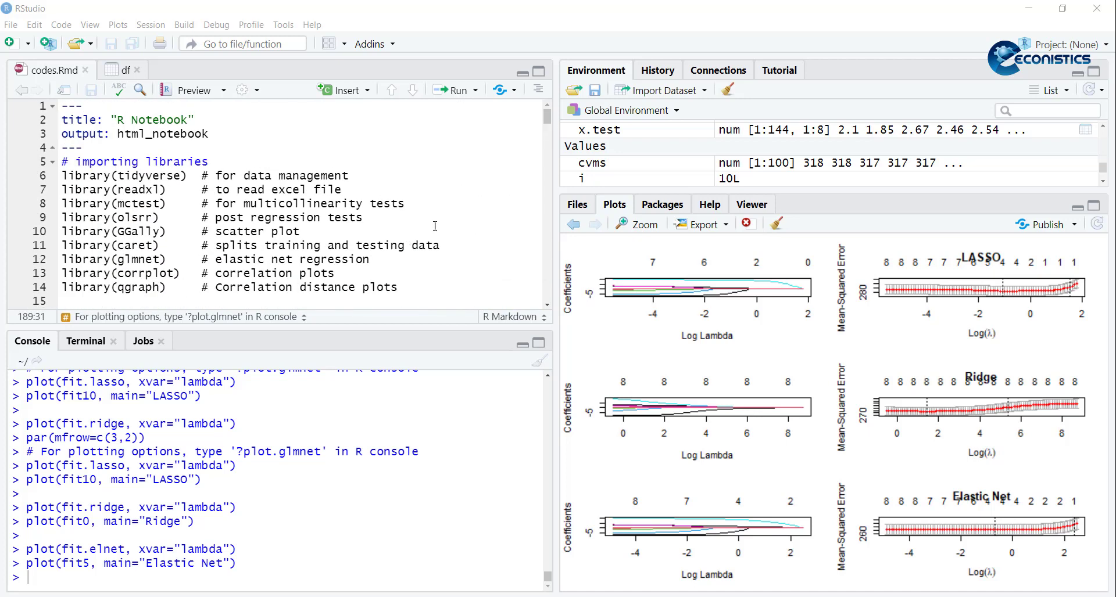
mouse_move(461, 189)
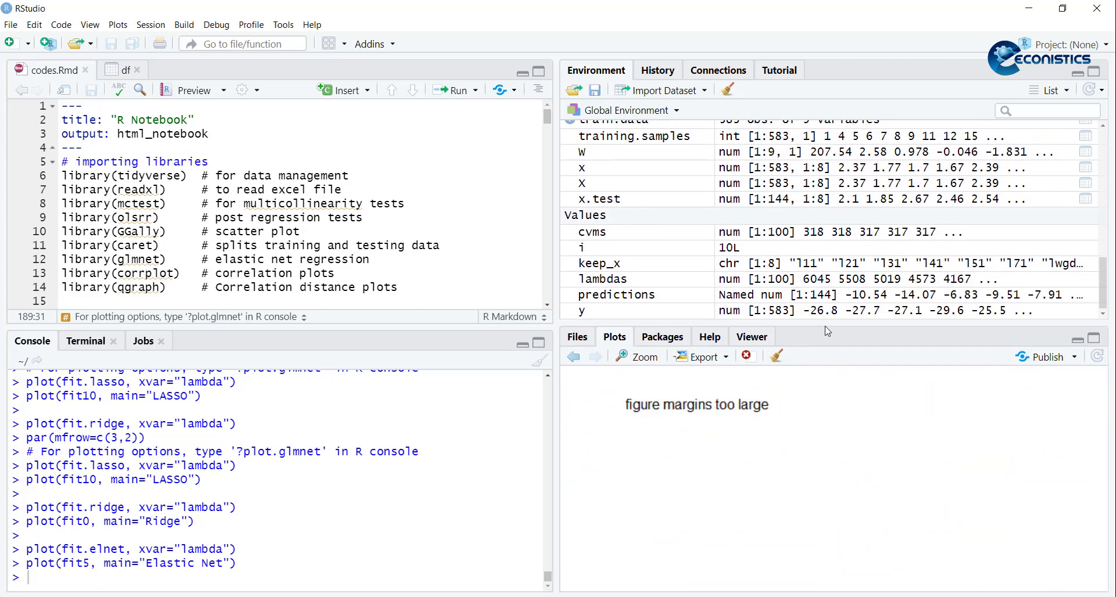
scroll("down", 3)
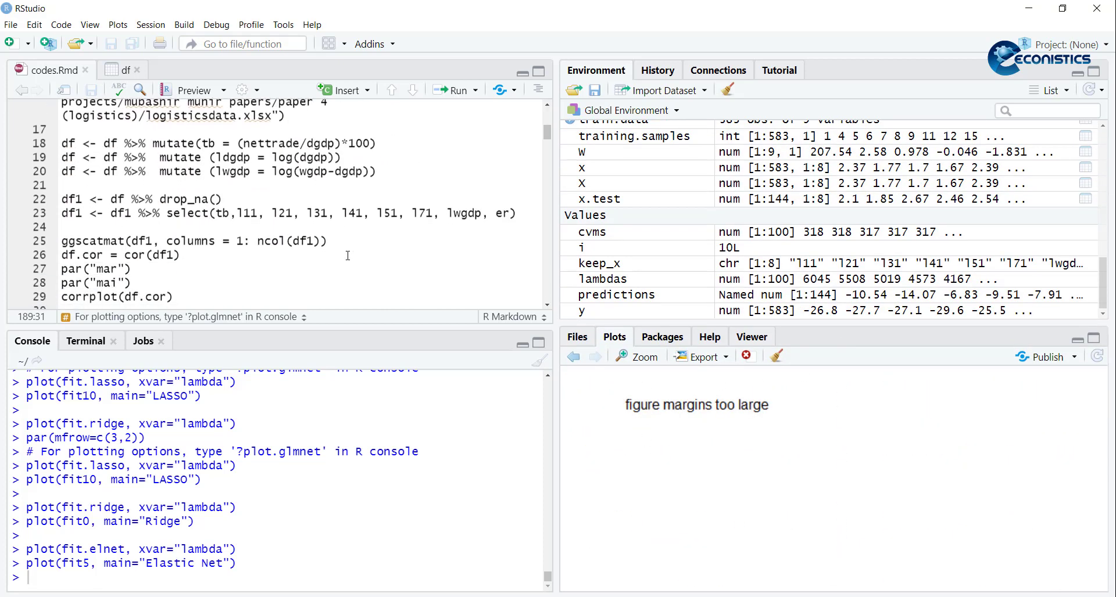
scroll("down", 3)
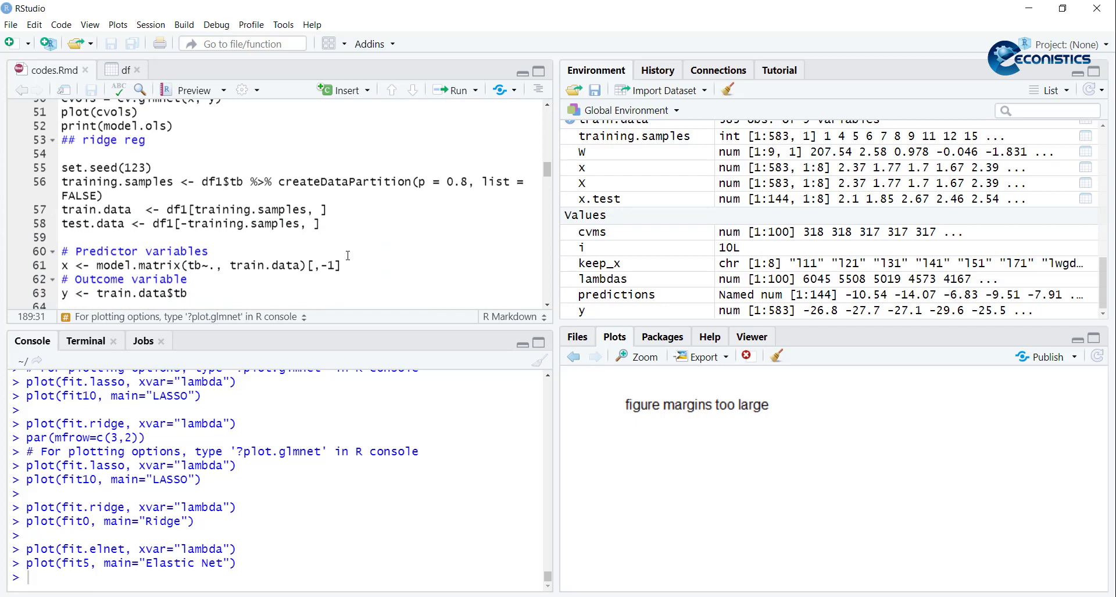
mouse_move(709, 517)
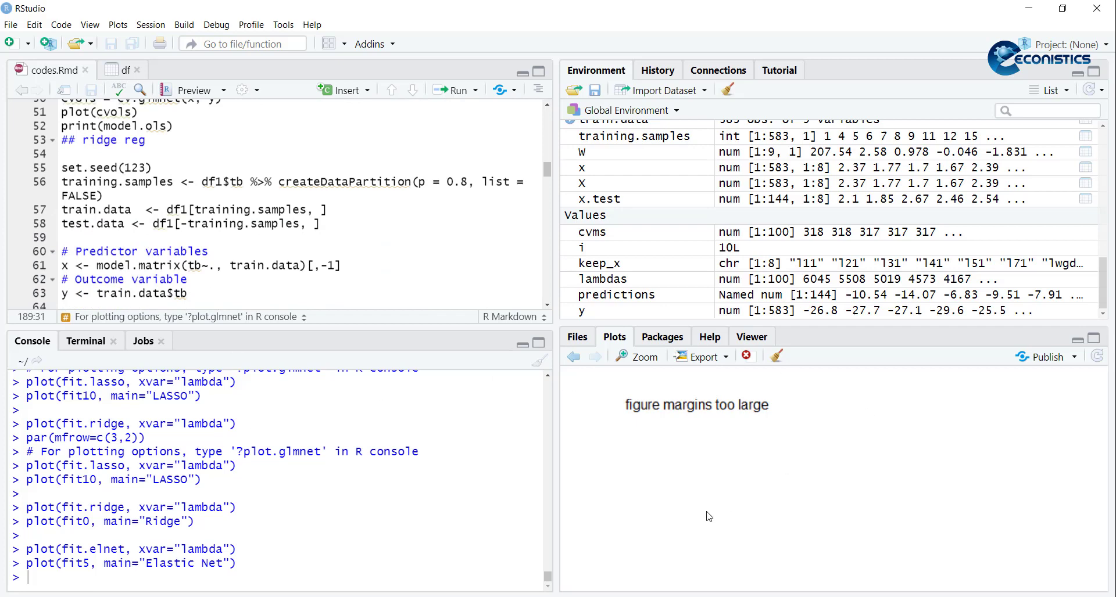